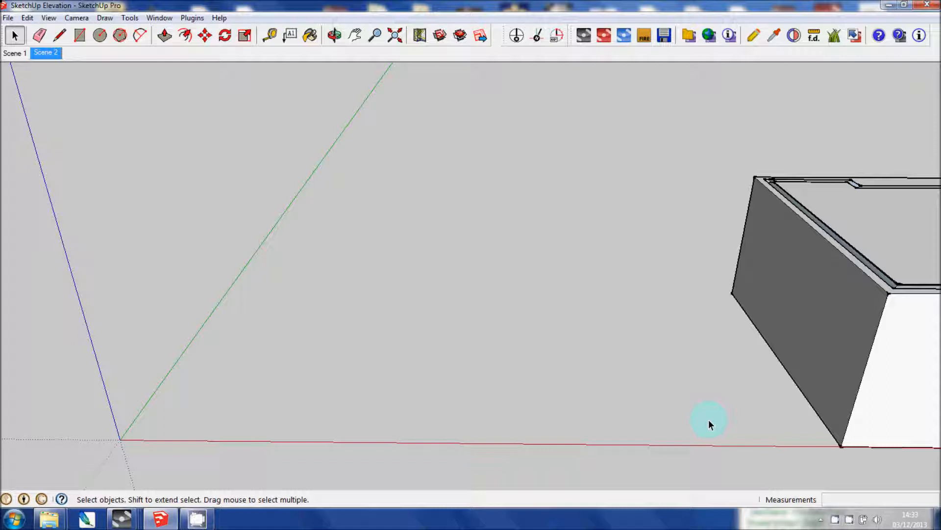
{"action": "mouse_move", "coordinate": [170, 137]}
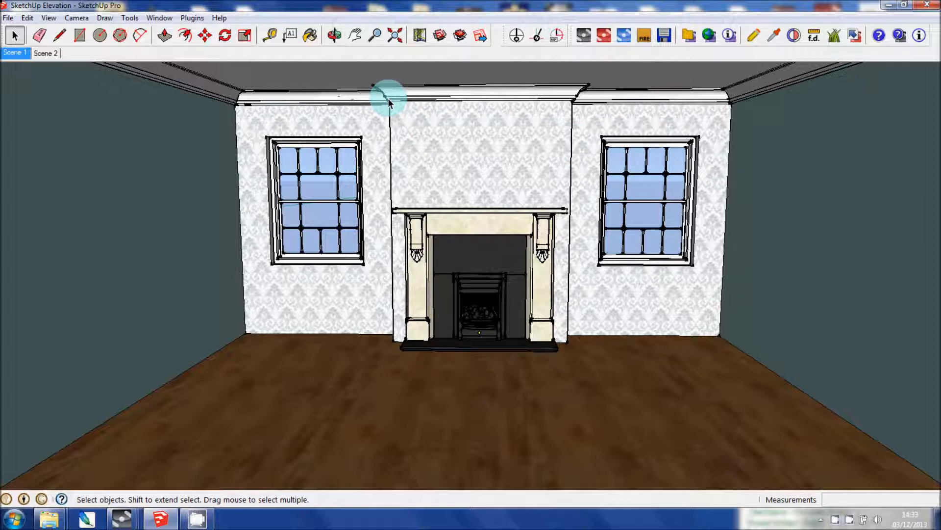
{"action": "mouse_move", "coordinate": [57, 84]}
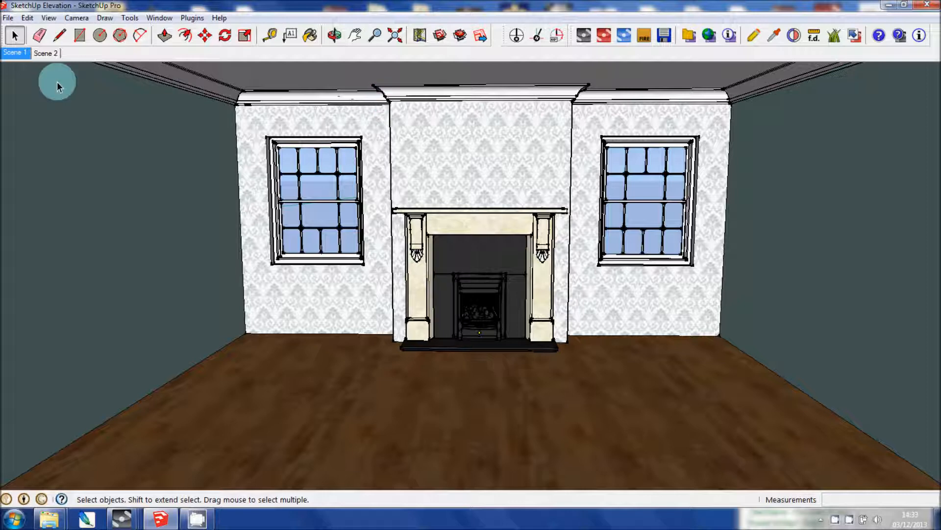
{"action": "mouse_move", "coordinate": [94, 106]}
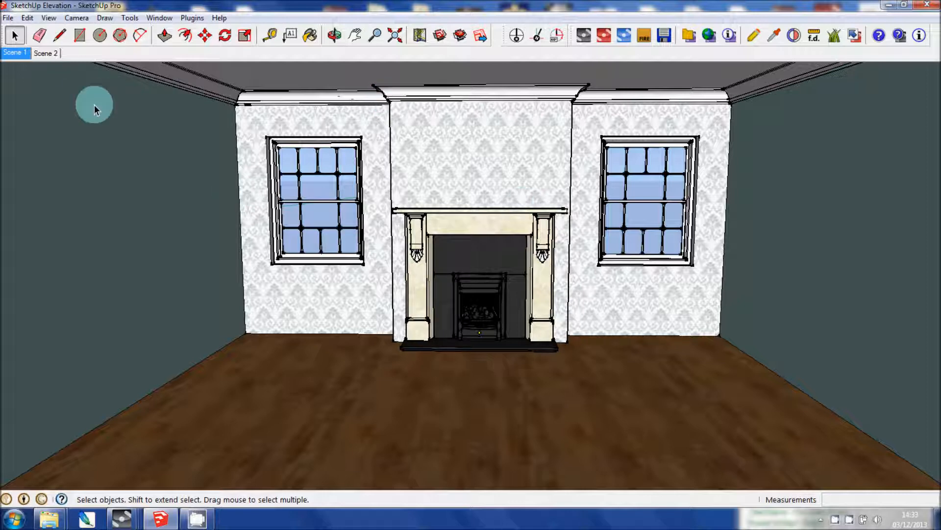
Switch to a top-down view and pan over to the origin.
{"action": "left_click", "coordinate": [45, 53]}
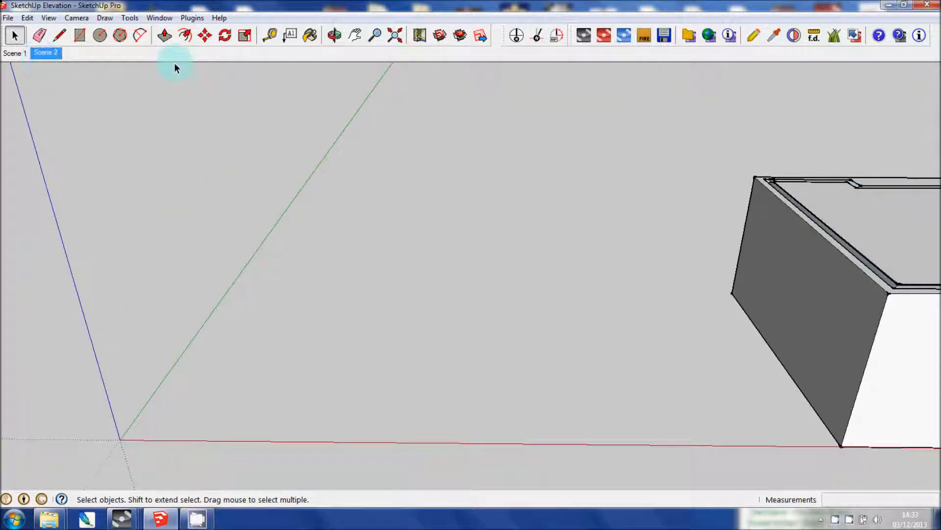
{"action": "mouse_move", "coordinate": [194, 140]}
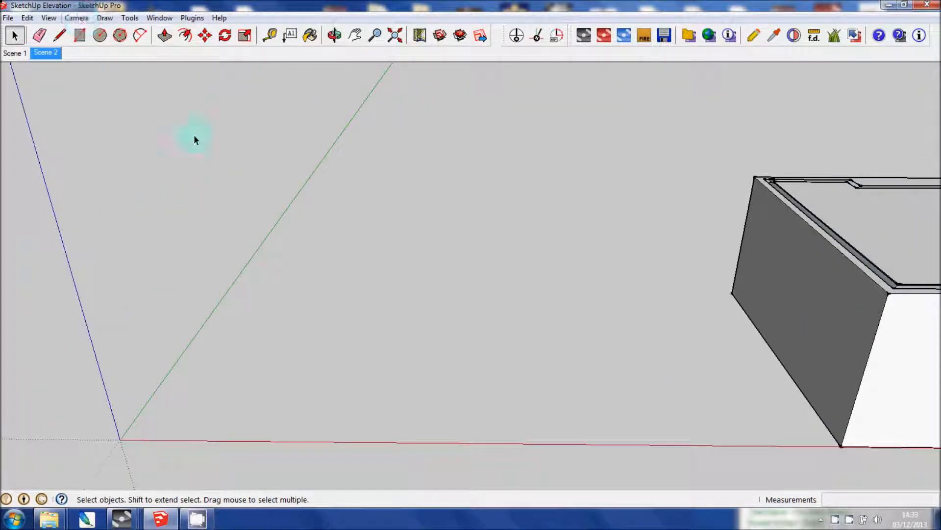
{"action": "left_click", "coordinate": [76, 18]}
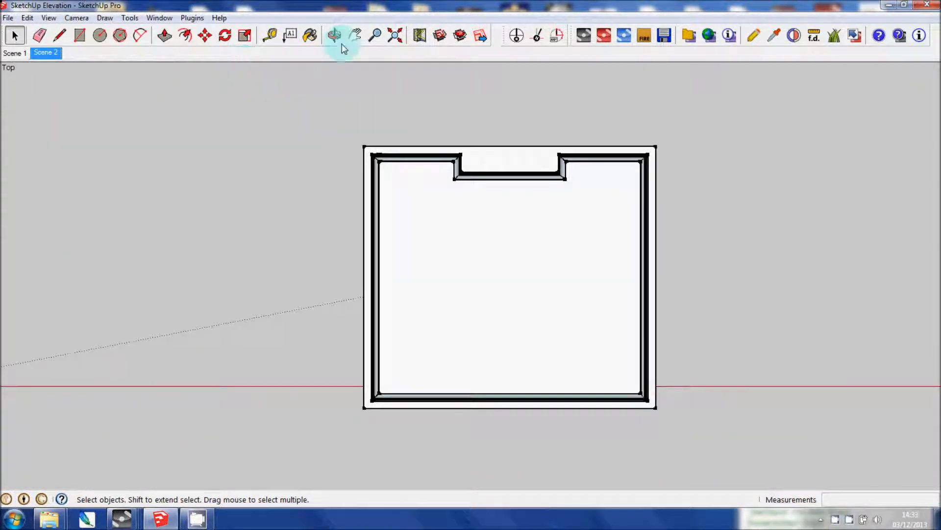
{"action": "left_click", "coordinate": [355, 35]}
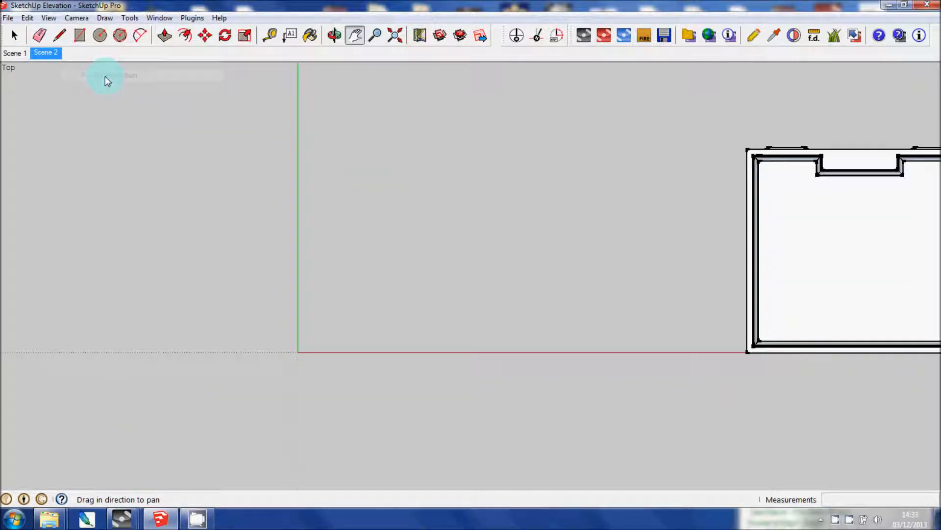
{"action": "left_click", "coordinate": [80, 35]}
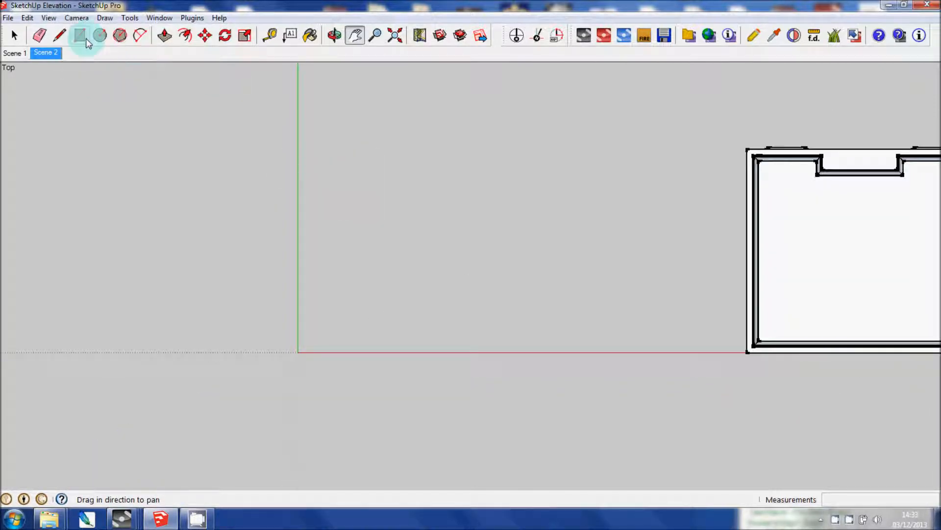
Draw a 5900 by 5300 mm floor rectangle starting at the origin.
{"action": "left_click", "coordinate": [80, 35]}
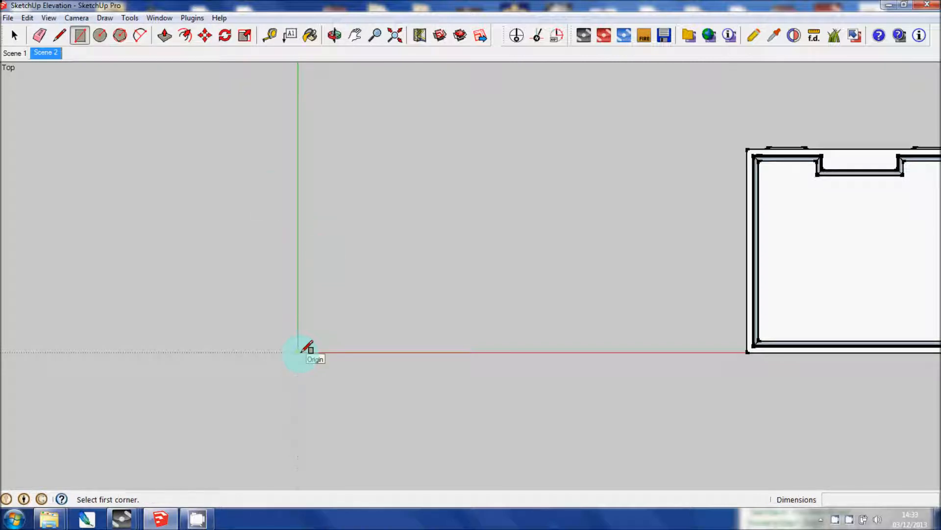
{"action": "left_click", "coordinate": [298, 351]}
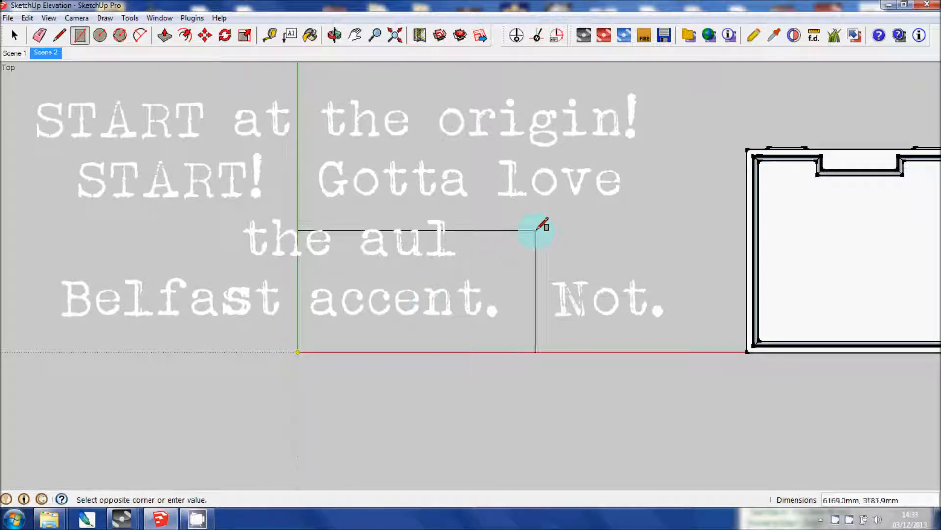
{"action": "type", "text": "5900,"}
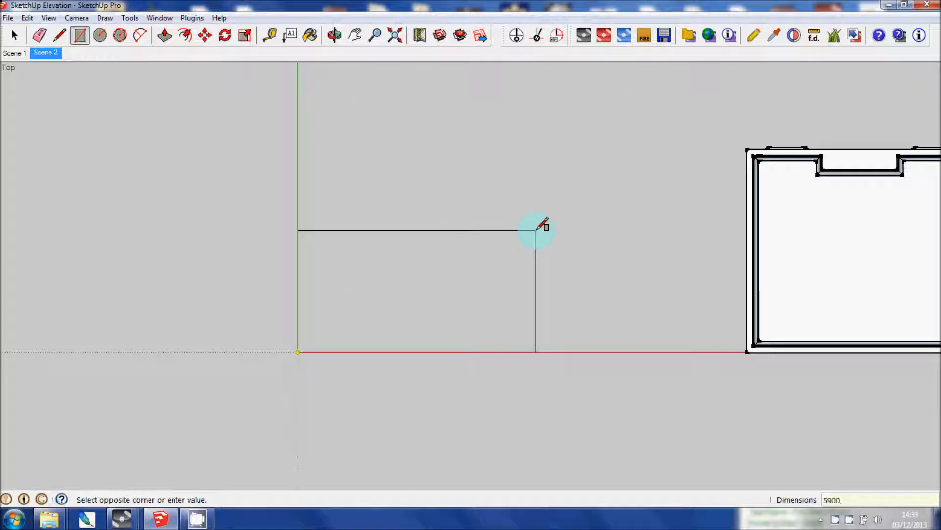
{"action": "type", "text": "53"}
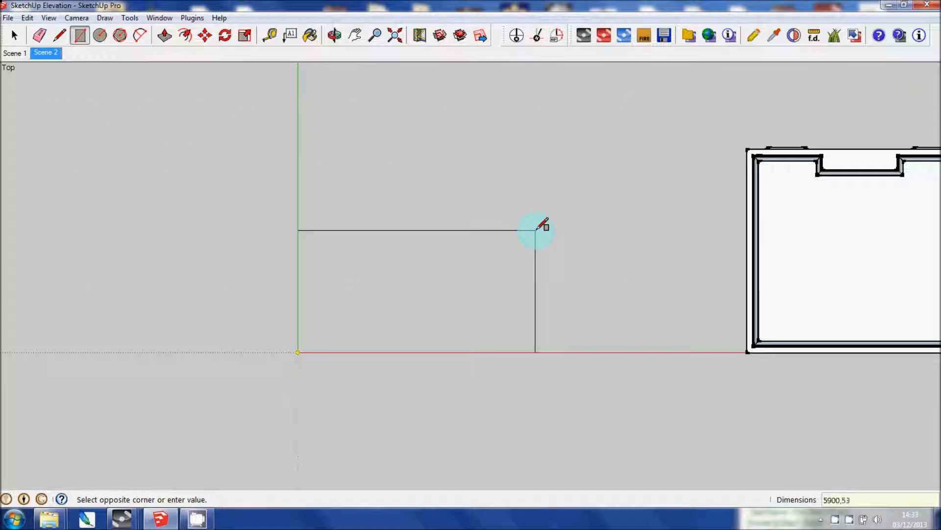
{"action": "left_click", "coordinate": [524, 351]}
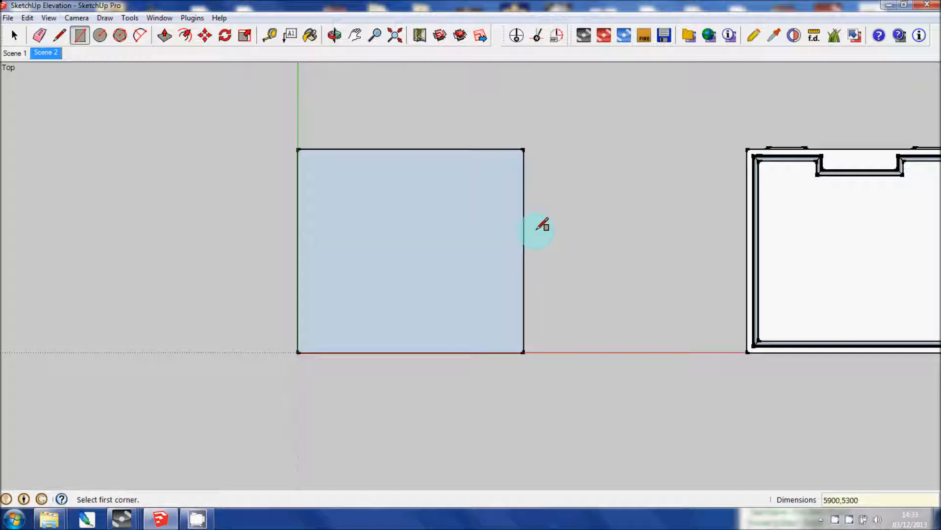
{"action": "mouse_move", "coordinate": [235, 55]}
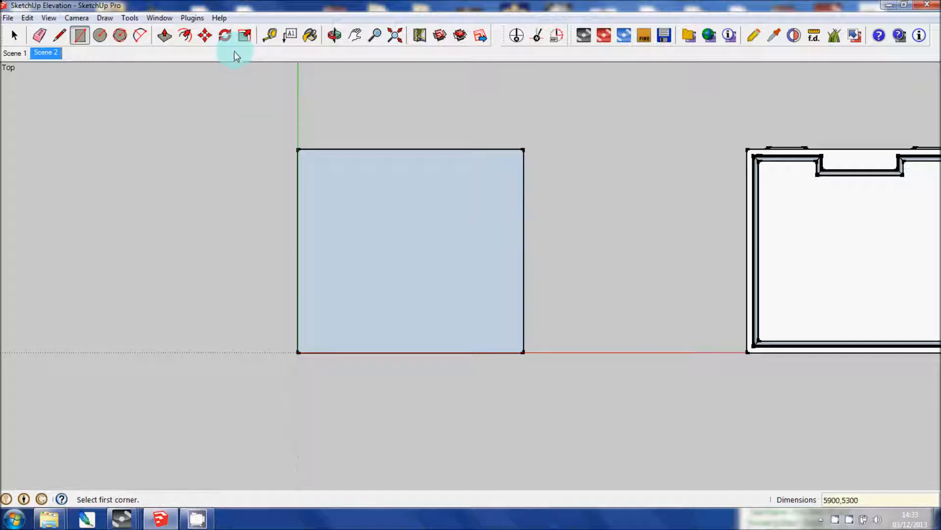
Offset the rectangle inward to create the wall-thickness band.
{"action": "left_click", "coordinate": [184, 36]}
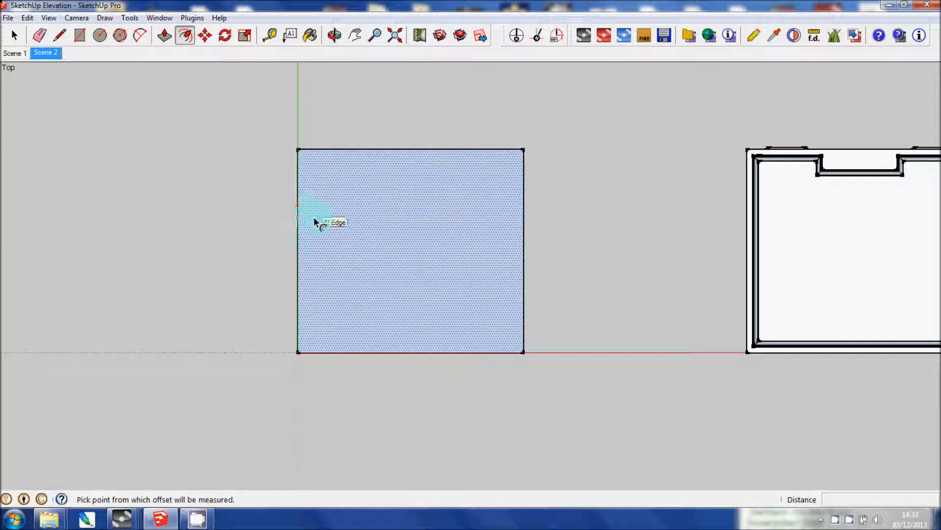
{"action": "left_click", "coordinate": [298, 216]}
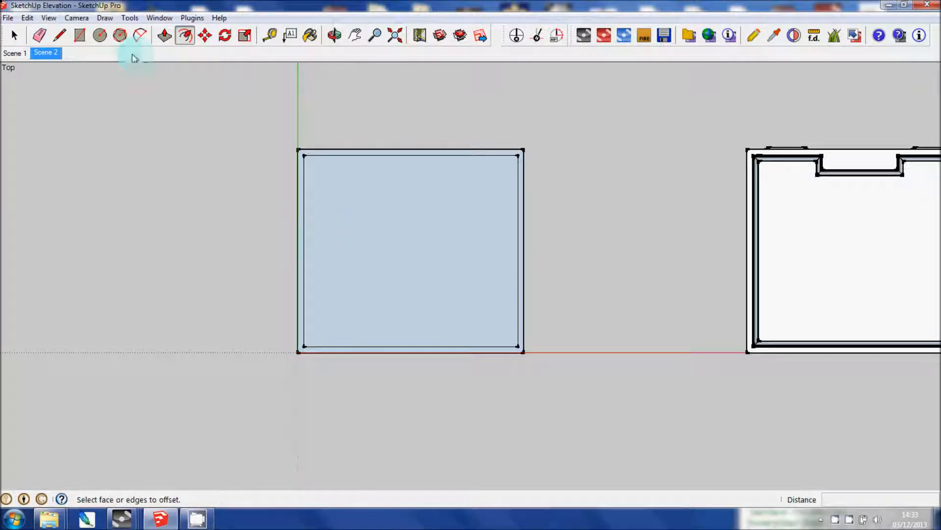
Draw the chimney-breast notch outline, 1960 long, along the top inner wall edge.
{"action": "left_click", "coordinate": [59, 35]}
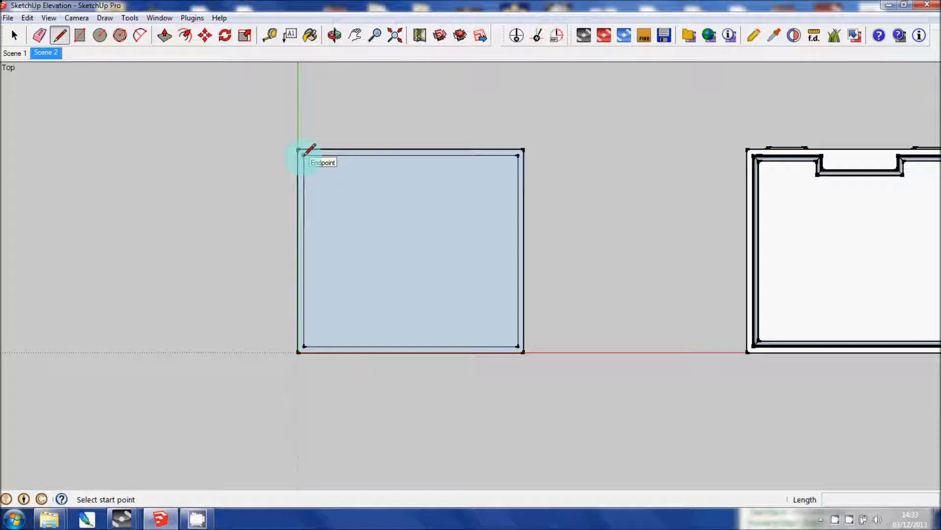
{"action": "left_click", "coordinate": [300, 150]}
{"action": "type", "text": "1820"}
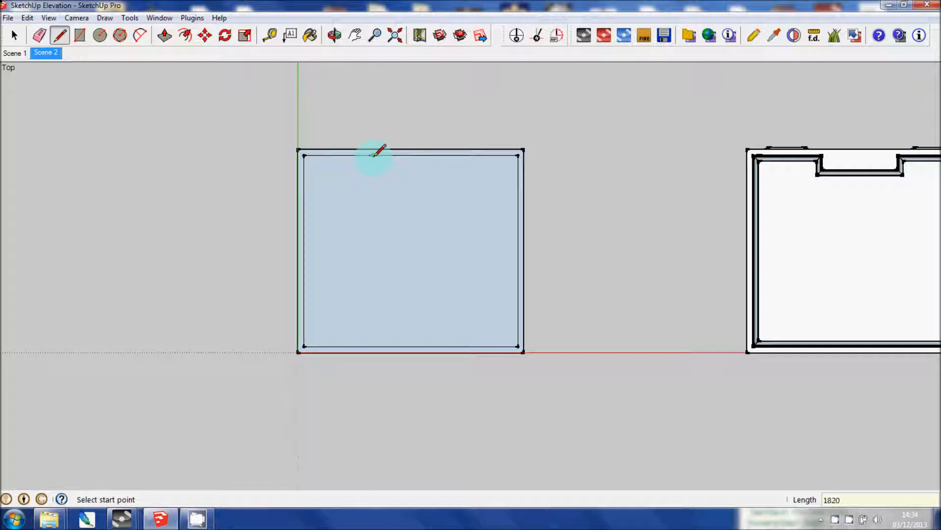
{"action": "left_click", "coordinate": [374, 155]}
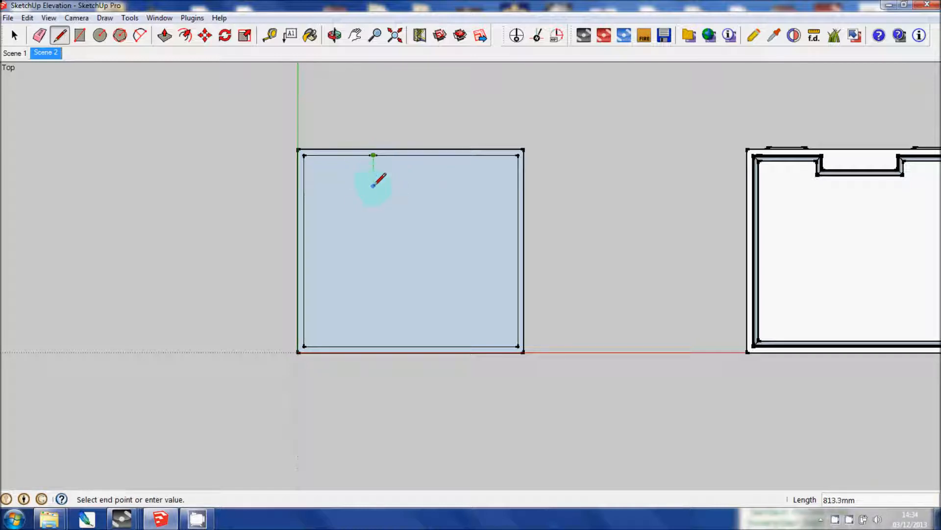
{"action": "mouse_move", "coordinate": [373, 181]}
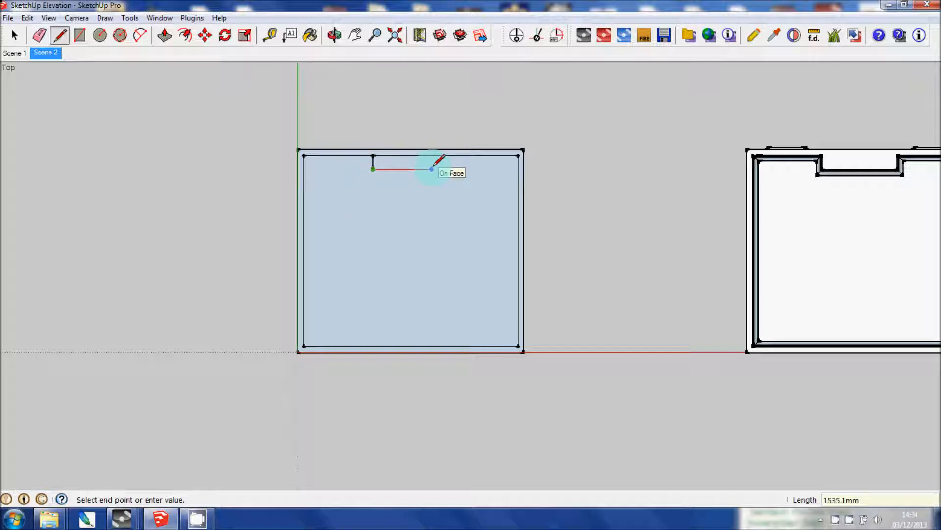
{"action": "type", "text": "1960"}
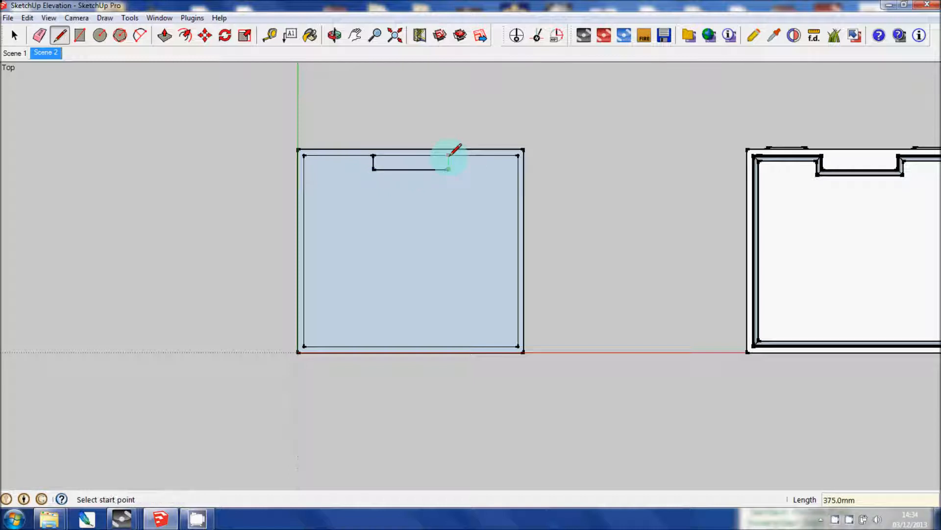
{"action": "left_click", "coordinate": [14, 35]}
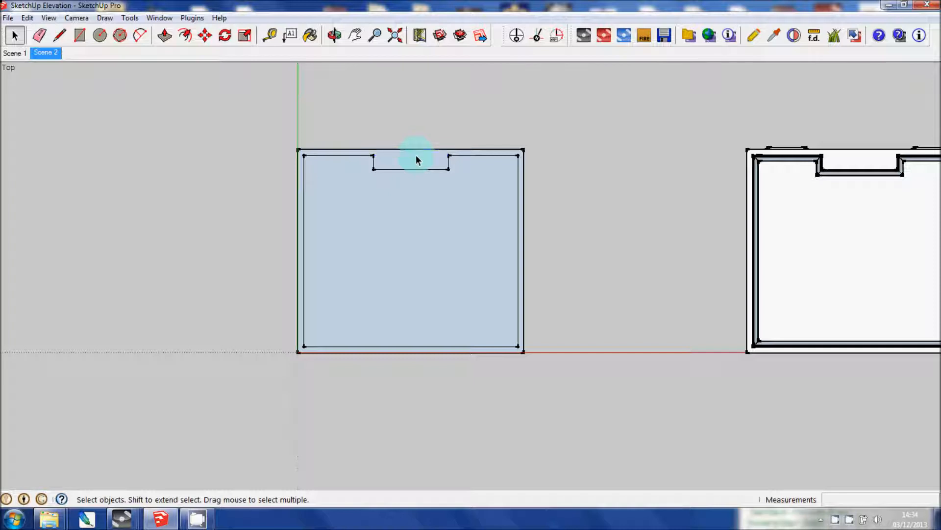
In perspective view, push/pull the wall band and chimney breast up into full-height walls.
{"action": "left_click", "coordinate": [77, 18]}
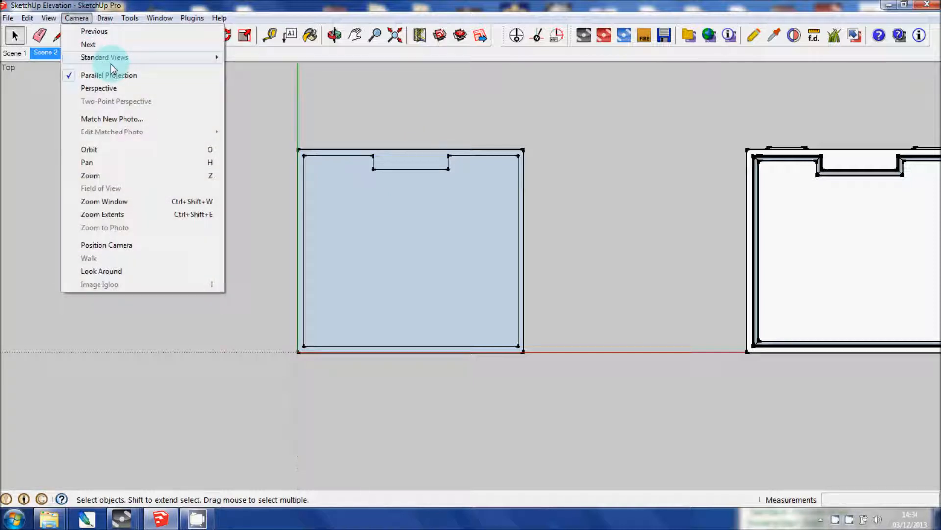
{"action": "left_click", "coordinate": [98, 88]}
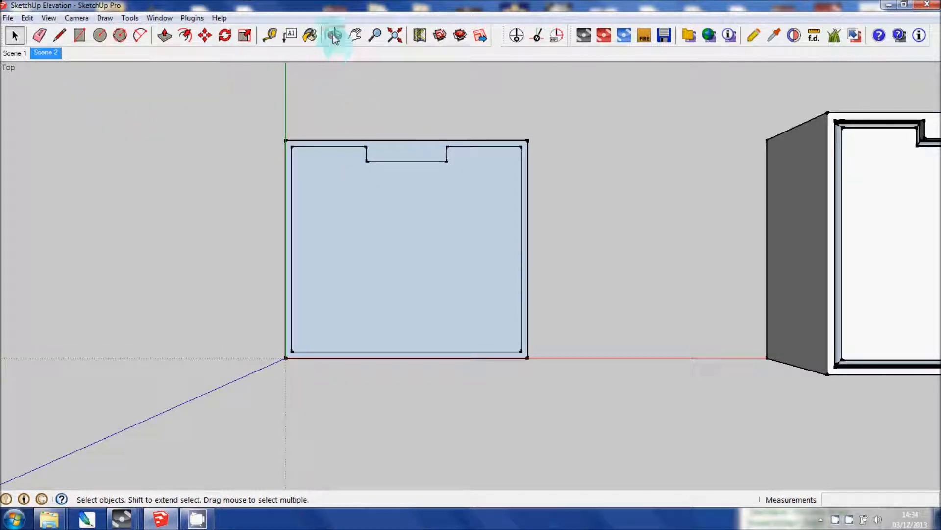
{"action": "left_click", "coordinate": [335, 35]}
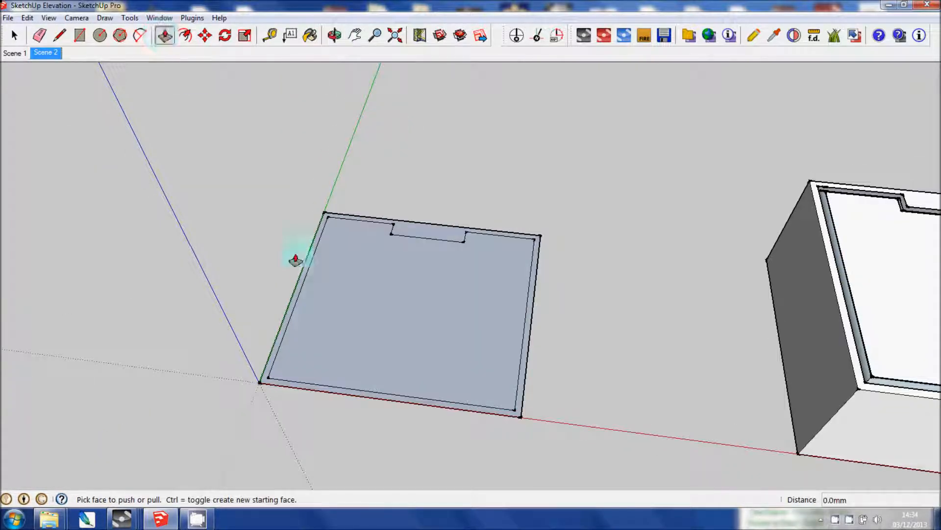
{"action": "left_click_drag", "start_coordinate": [294, 258], "coordinate": [303, 228]}
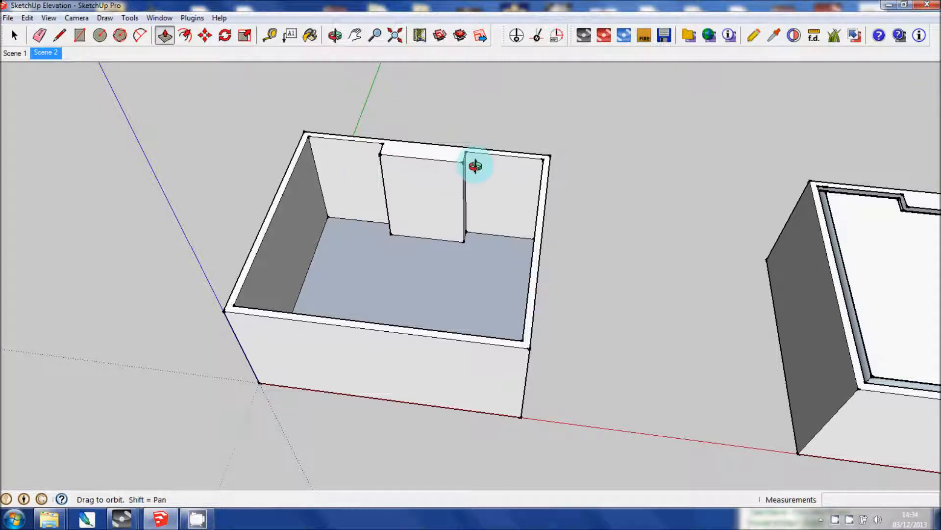
{"action": "left_click_drag", "start_coordinate": [474, 164], "coordinate": [259, 172]}
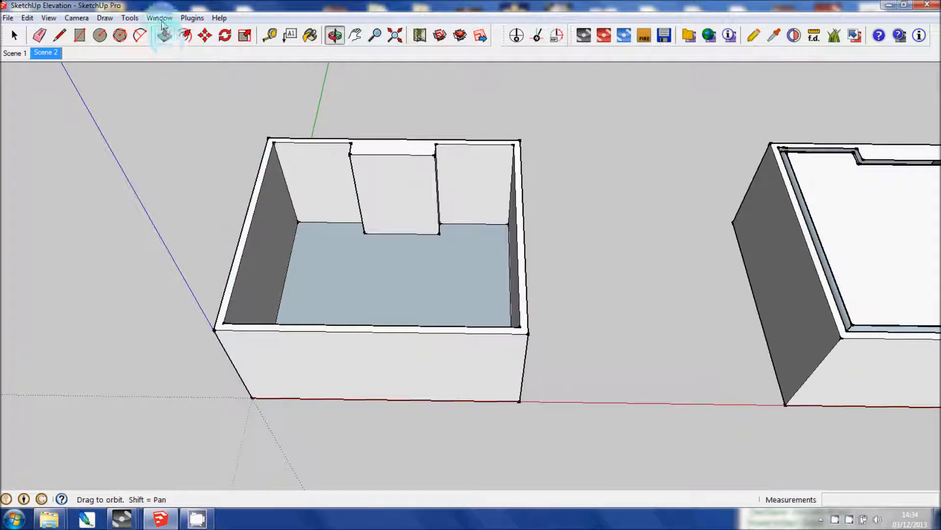
Download the marble FIREPLACE model from 3D Warehouse and load it into the room model.
{"action": "left_click", "coordinate": [159, 18]}
{"action": "type", "text": "fireplace"}
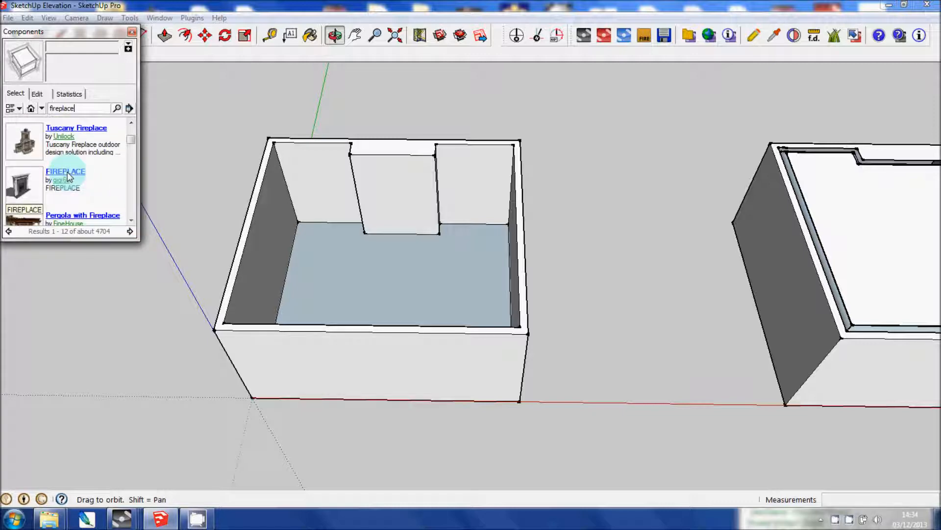
{"action": "left_click", "coordinate": [65, 170]}
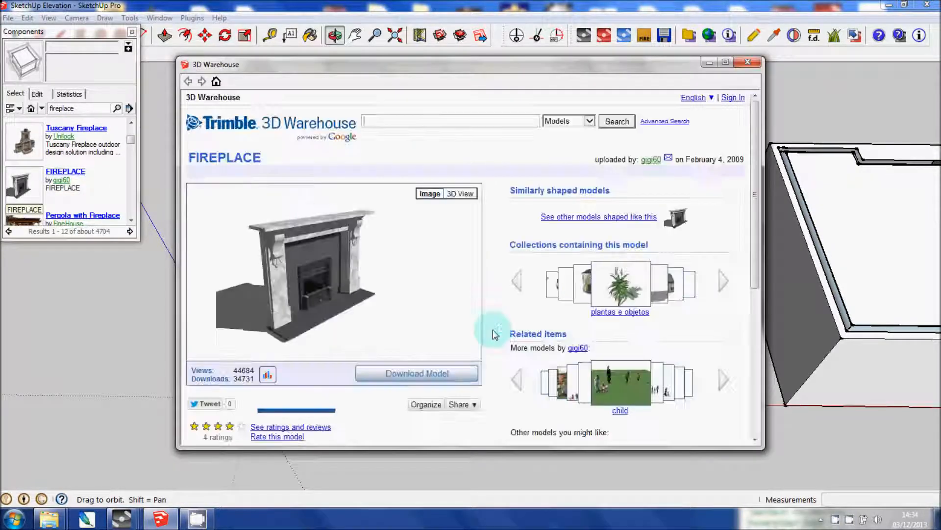
{"action": "left_click", "coordinate": [415, 373]}
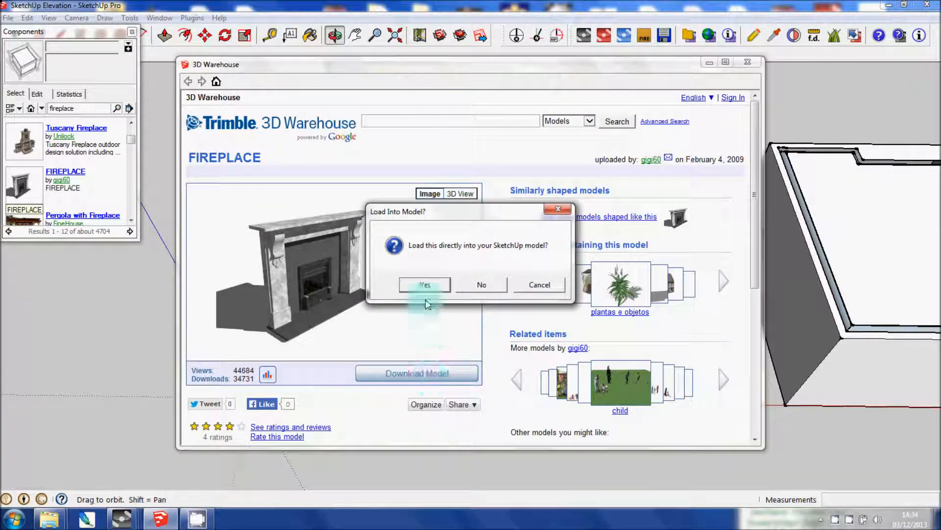
{"action": "left_click", "coordinate": [425, 284]}
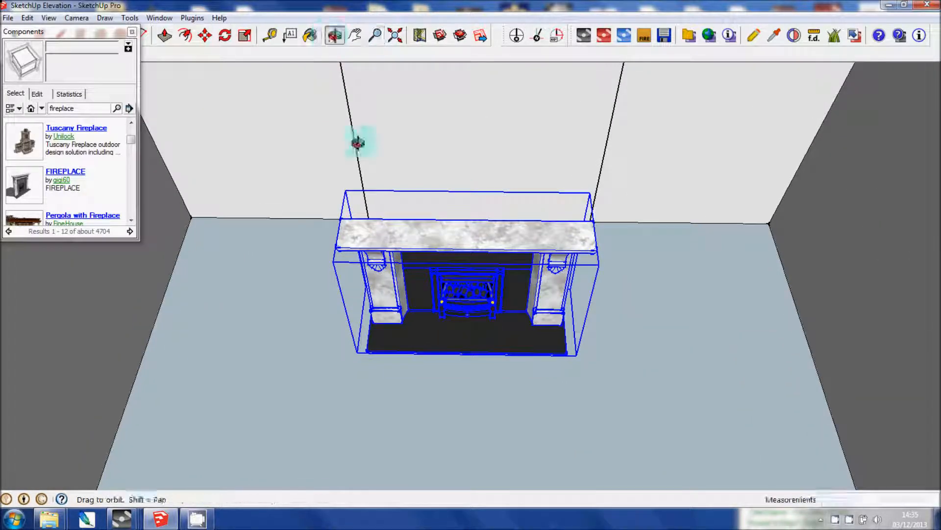
Move the fireplace back against the front of the chimney breast.
{"action": "left_click_drag", "start_coordinate": [357, 143], "coordinate": [660, 193]}
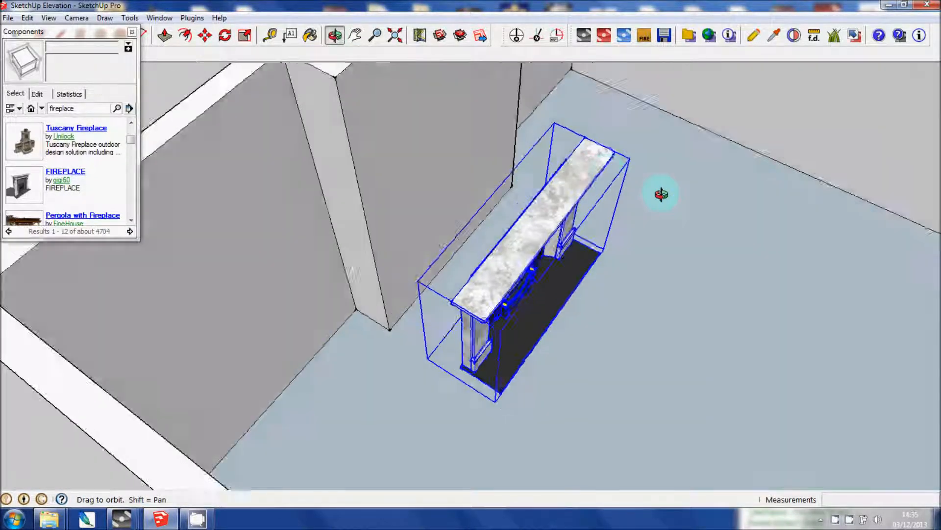
{"action": "left_click_drag", "start_coordinate": [659, 194], "coordinate": [515, 216]}
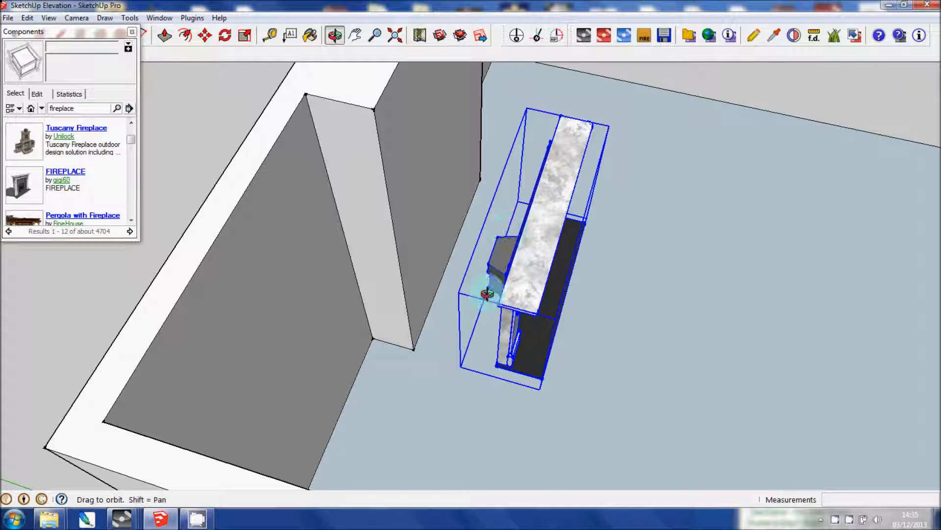
{"action": "left_click", "coordinate": [205, 35]}
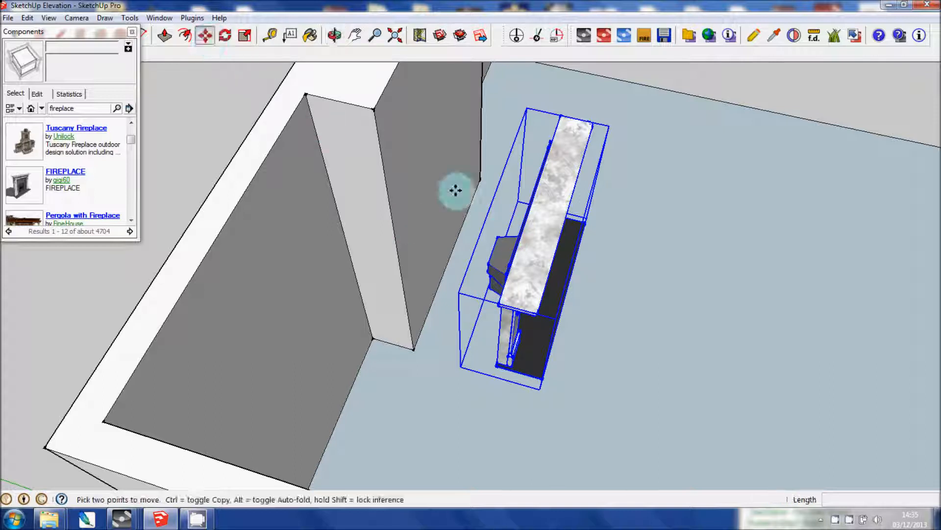
{"action": "left_click_drag", "start_coordinate": [454, 190], "coordinate": [487, 238]}
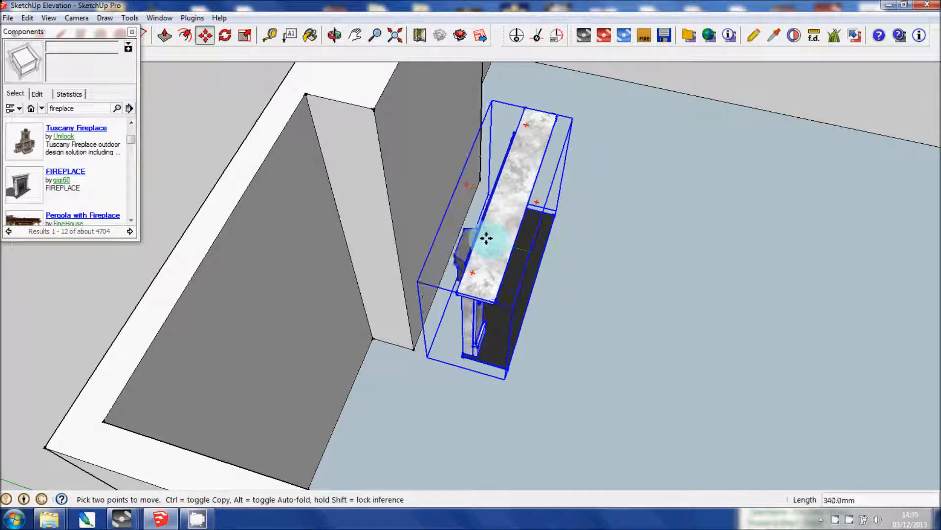
{"action": "left_click_drag", "start_coordinate": [486, 238], "coordinate": [441, 226]}
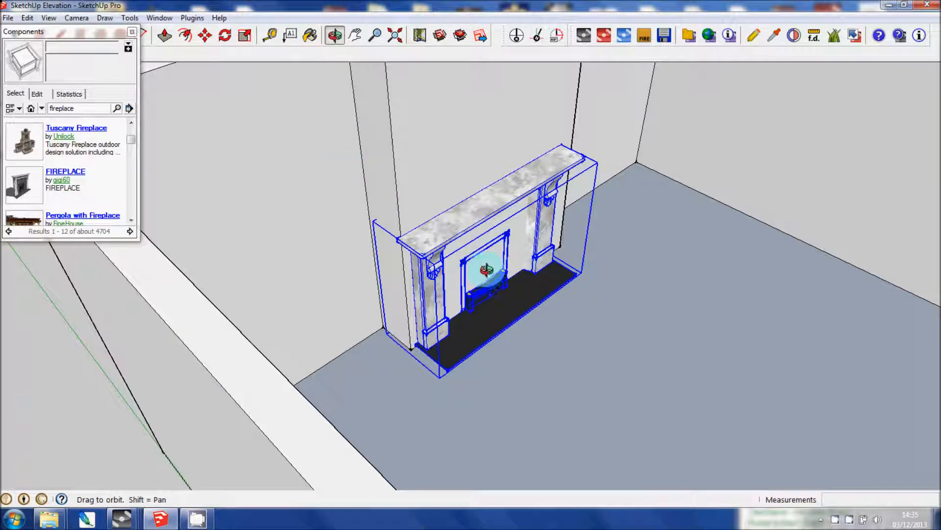
{"action": "left_click_drag", "start_coordinate": [487, 271], "coordinate": [306, 261]}
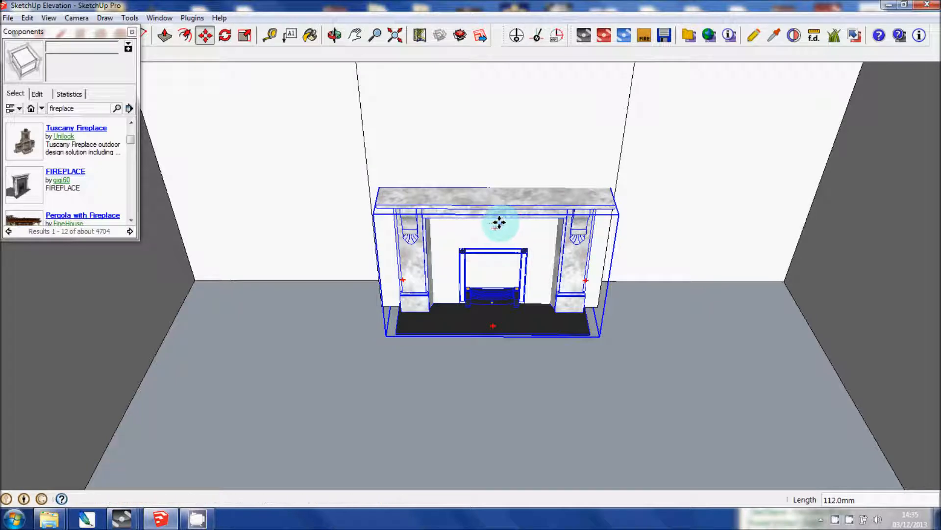
Nudge the fireplace sideways to centre it on the chimney breast, checking from several angles.
{"action": "left_click_drag", "start_coordinate": [493, 224], "coordinate": [532, 144]}
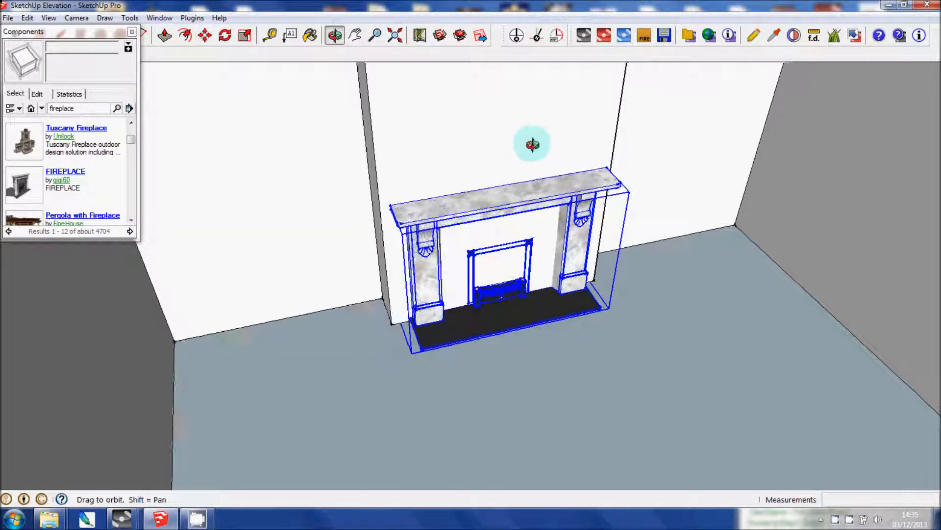
{"action": "left_click_drag", "start_coordinate": [532, 144], "coordinate": [252, 59]}
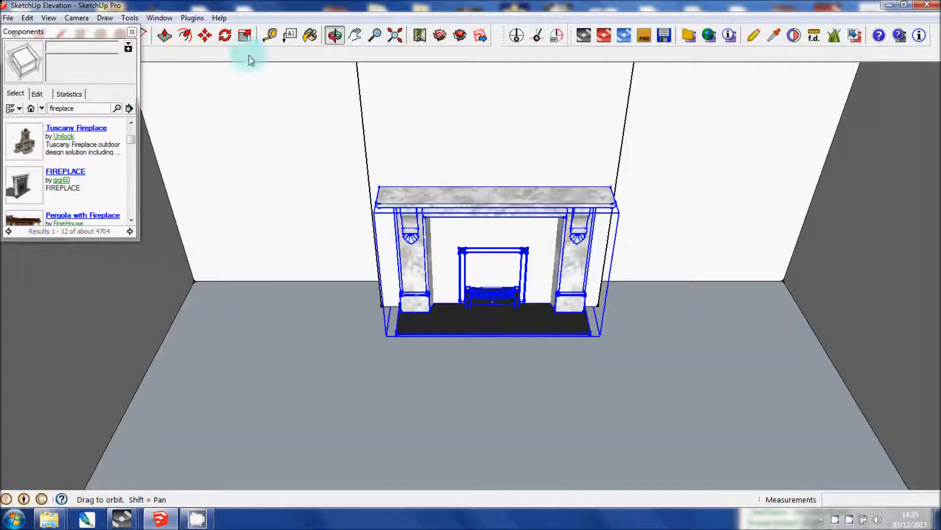
{"action": "left_click", "coordinate": [205, 35]}
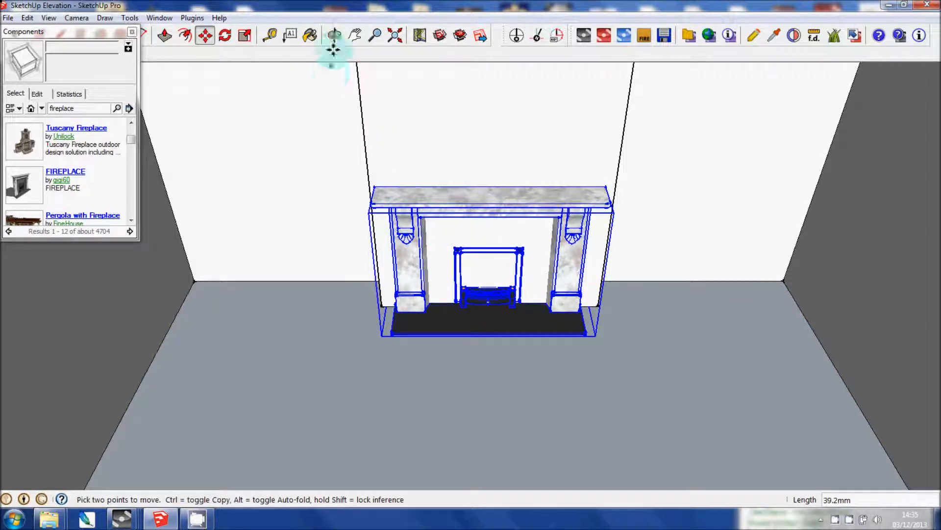
{"action": "left_click", "coordinate": [334, 36]}
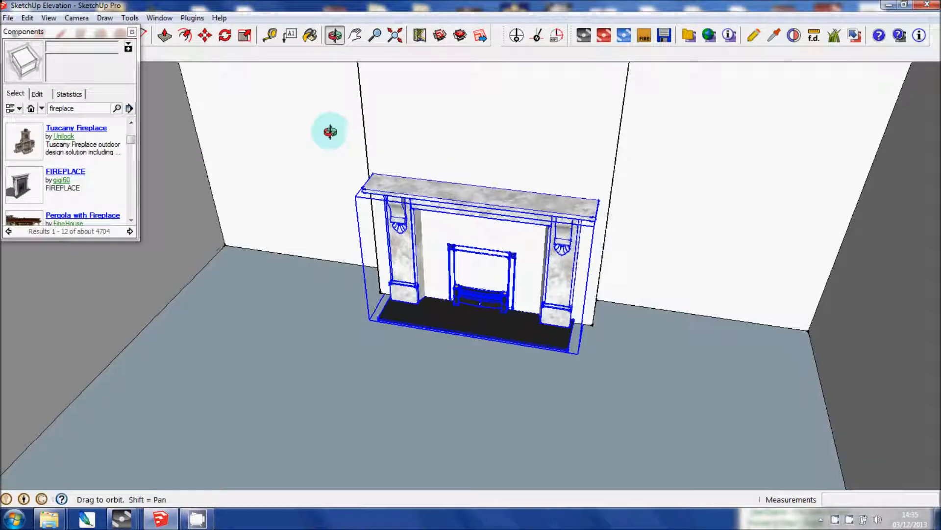
{"action": "left_click", "coordinate": [204, 36]}
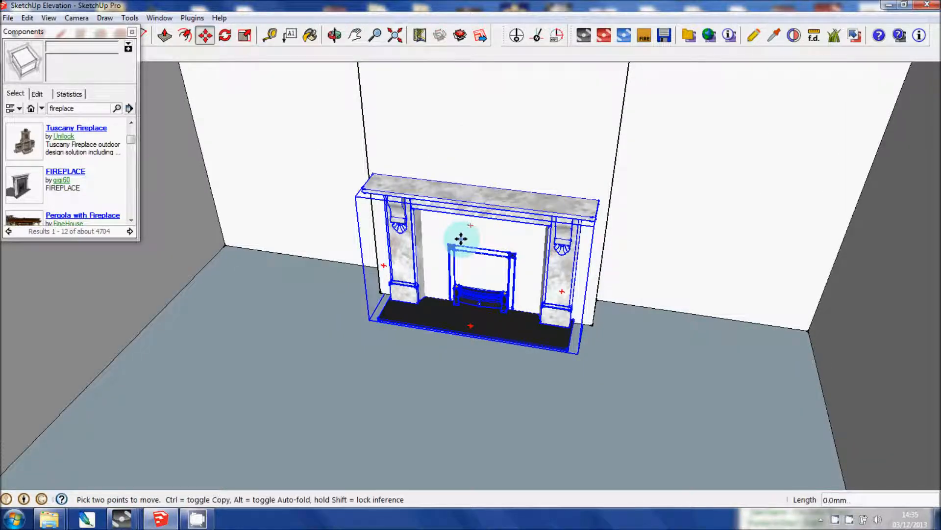
{"action": "left_click", "coordinate": [335, 34]}
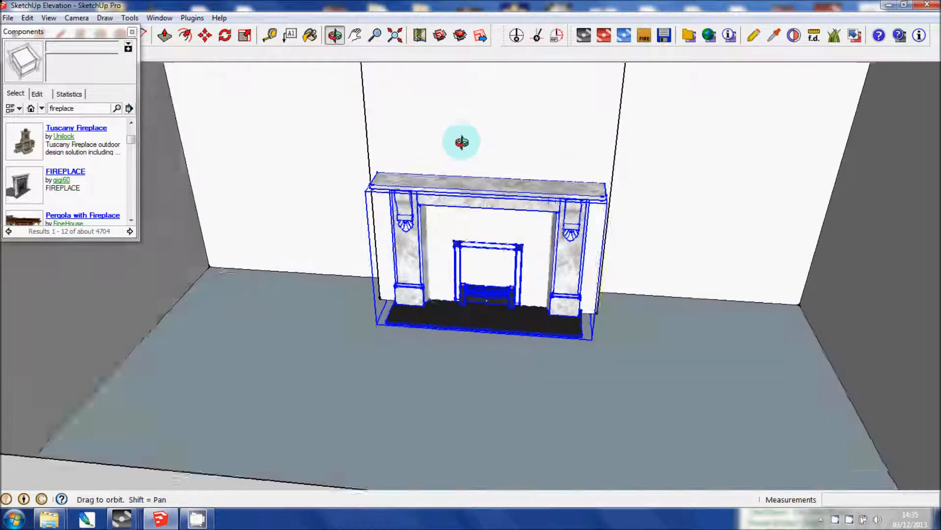
{"action": "left_click_drag", "start_coordinate": [461, 141], "coordinate": [422, 85]}
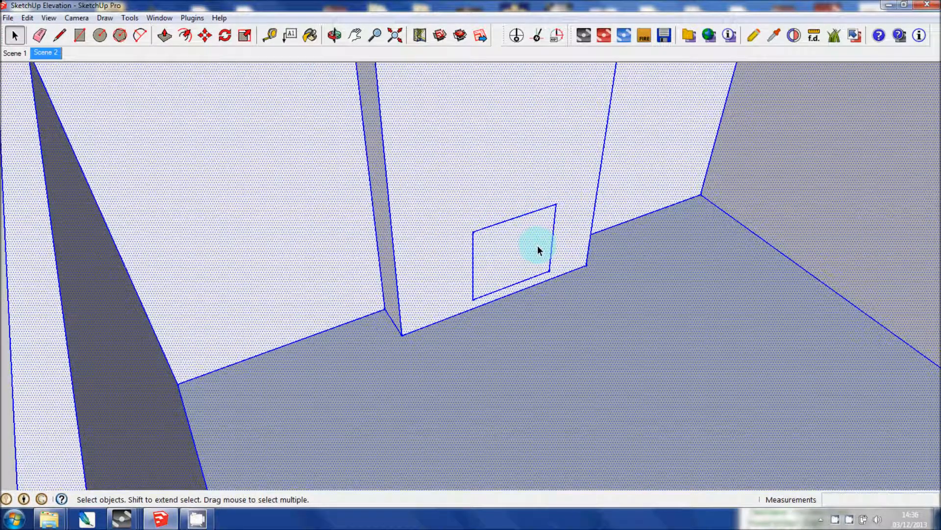
Push the rectangle at the base of the chimney breast inward into a recessed opening.
{"action": "left_click", "coordinate": [224, 35]}
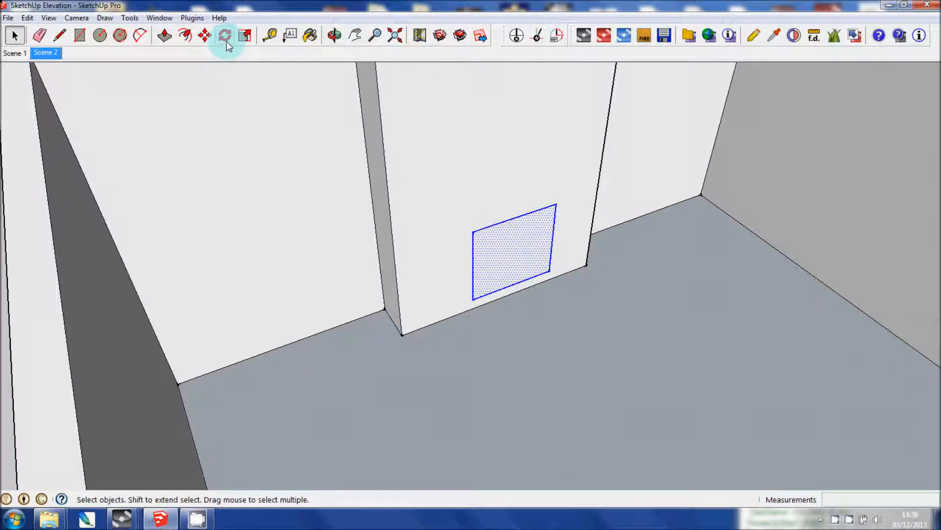
{"action": "left_click", "coordinate": [205, 35]}
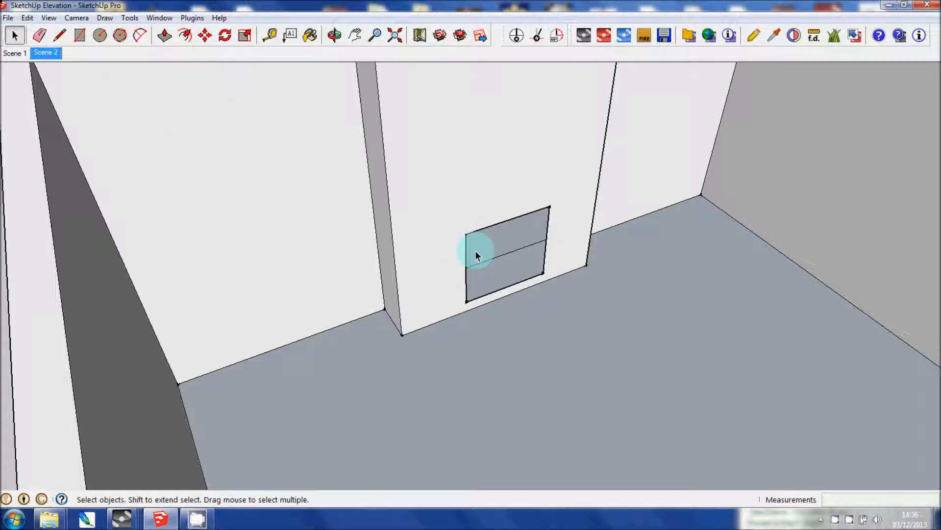
Unhide the fireplace and slide it back against the chimney breast over the recess.
{"action": "left_click", "coordinate": [49, 18]}
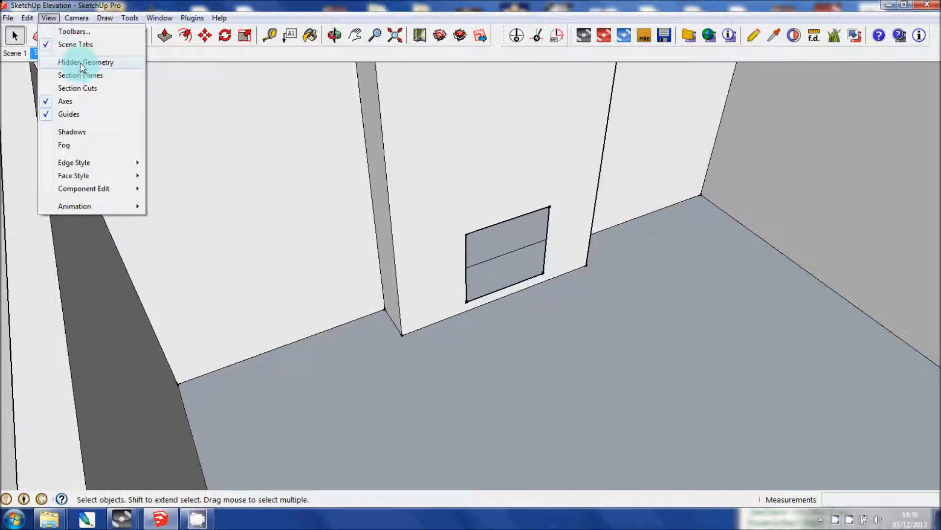
{"action": "right_click", "coordinate": [435, 246]}
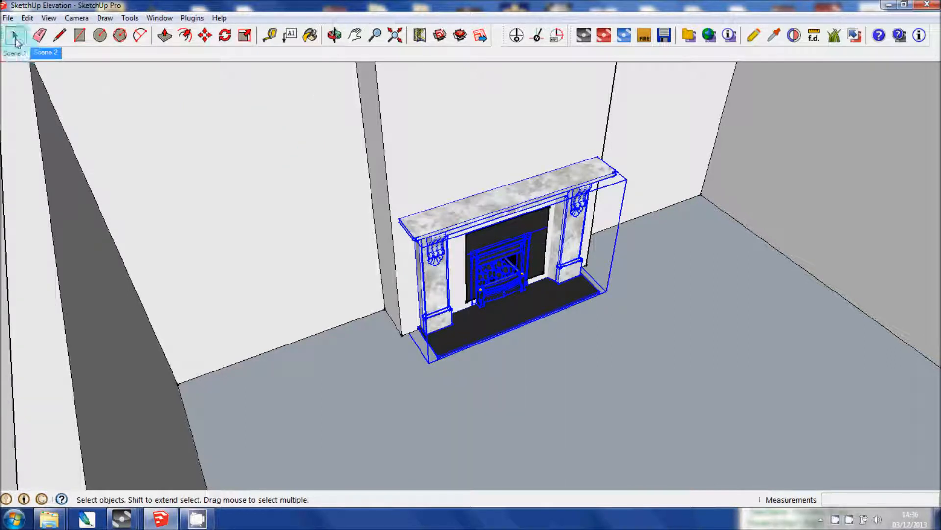
{"action": "mouse_move", "coordinate": [390, 87]}
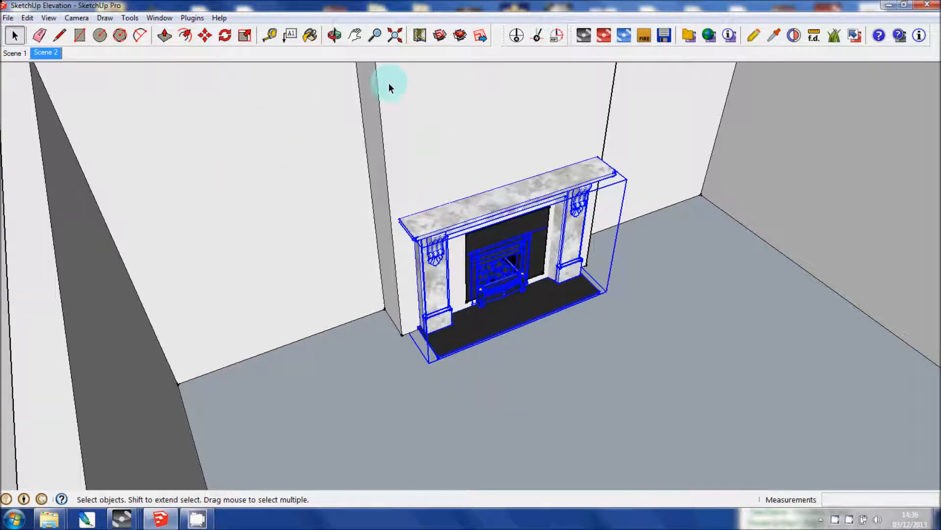
{"action": "left_click", "coordinate": [335, 35]}
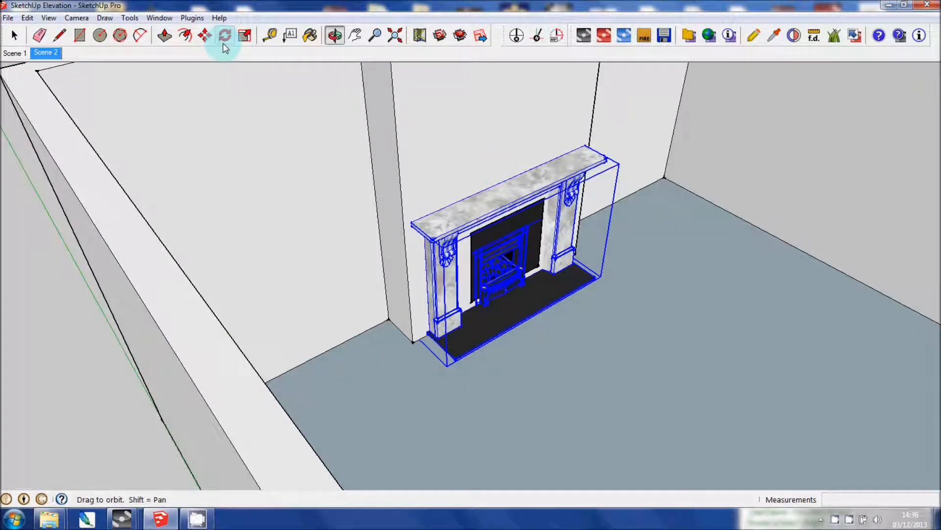
{"action": "left_click", "coordinate": [205, 35]}
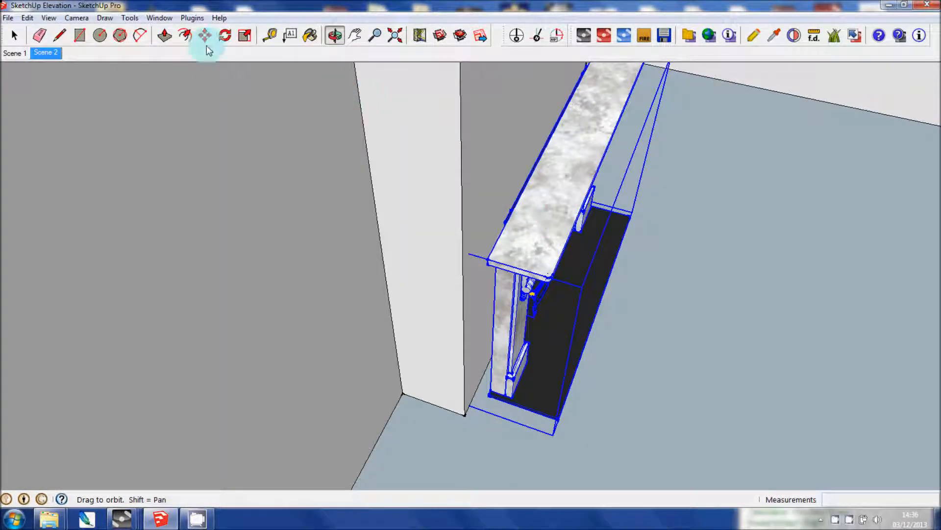
{"action": "left_click", "coordinate": [204, 35]}
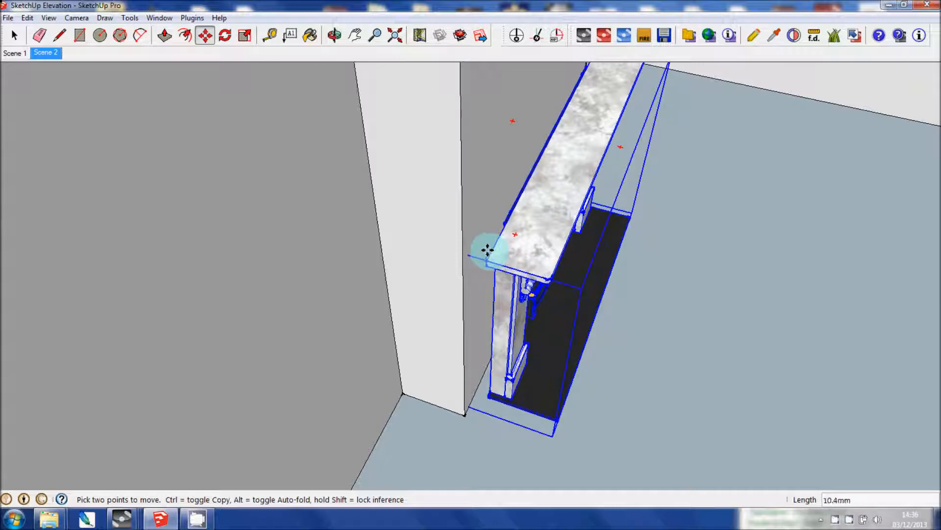
{"action": "left_click_drag", "start_coordinate": [487, 250], "coordinate": [484, 247]}
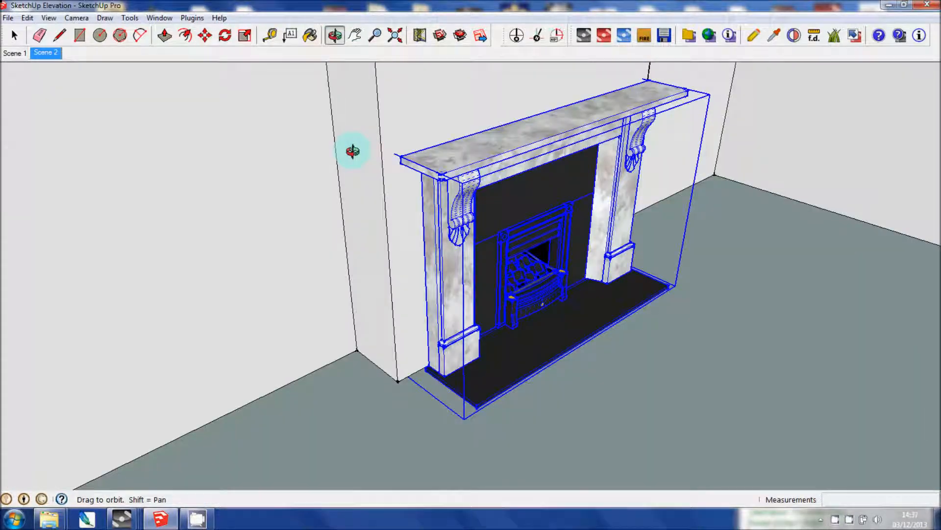
Zoom into the room and scale the fireplace up to fit the chimney breast width.
{"action": "left_click", "coordinate": [375, 35]}
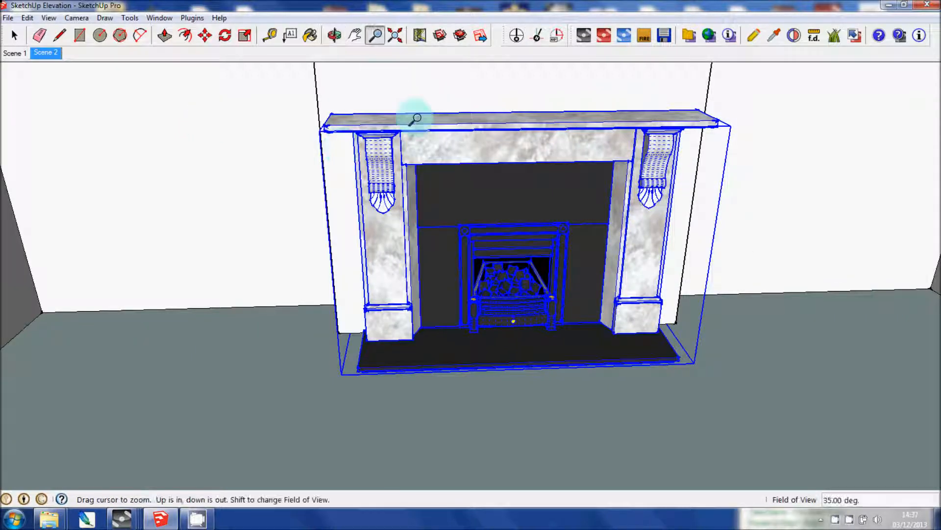
{"action": "left_click_drag", "start_coordinate": [416, 119], "coordinate": [461, 267]}
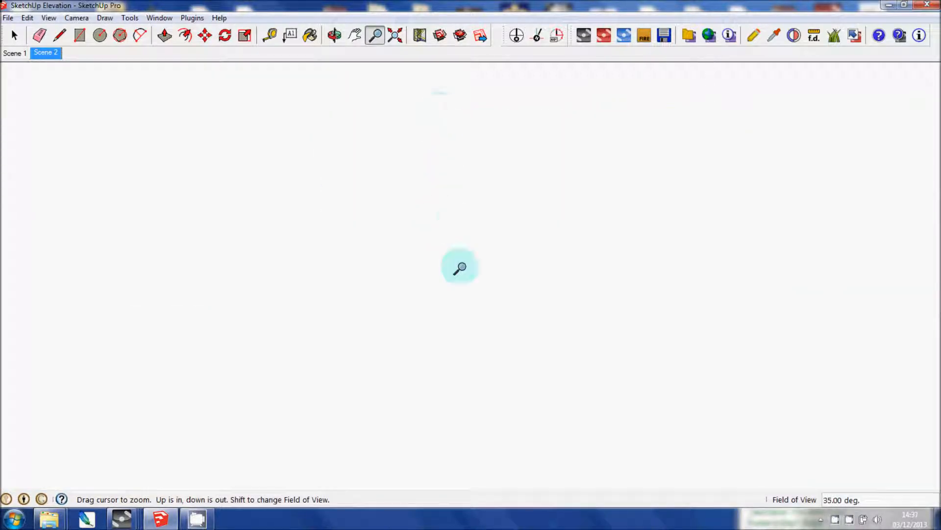
{"action": "left_click", "coordinate": [15, 36]}
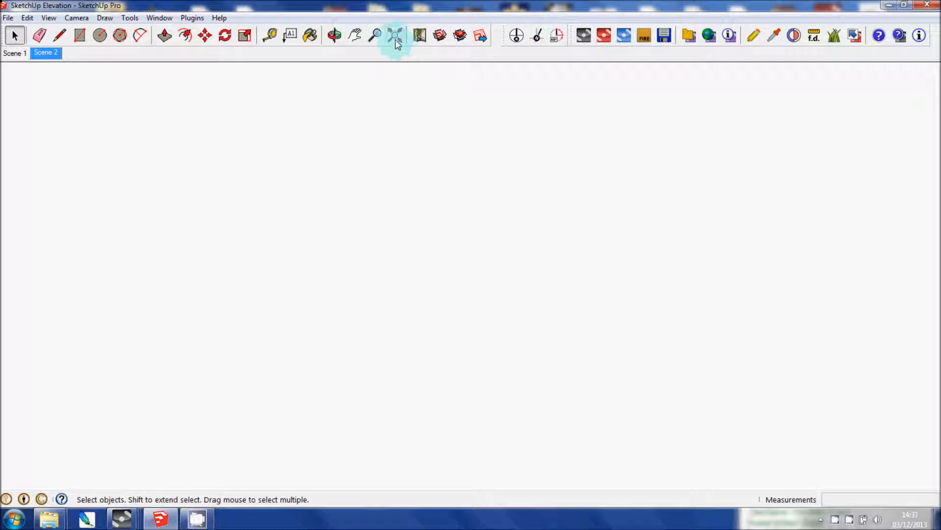
{"action": "mouse_move", "coordinate": [395, 35]}
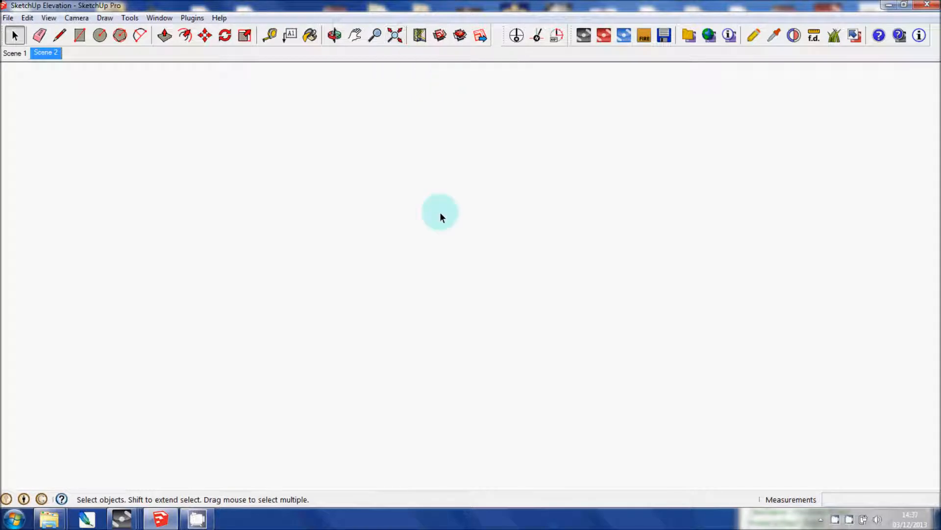
{"action": "mouse_move", "coordinate": [448, 151]}
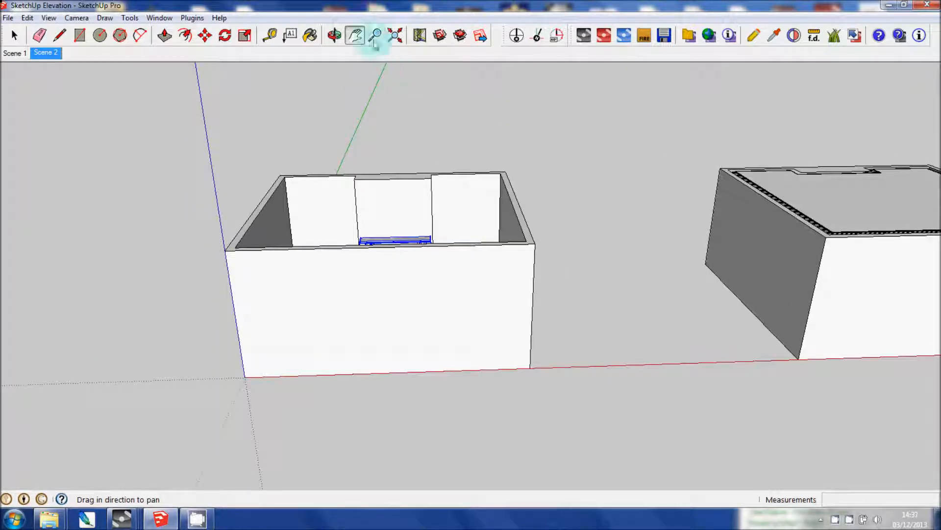
{"action": "left_click", "coordinate": [334, 36]}
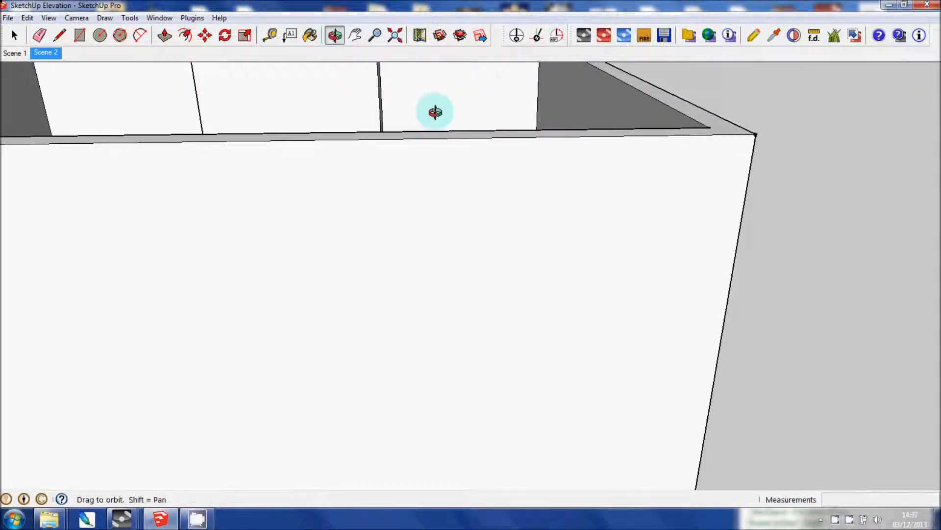
{"action": "left_click_drag", "start_coordinate": [435, 112], "coordinate": [357, 45]}
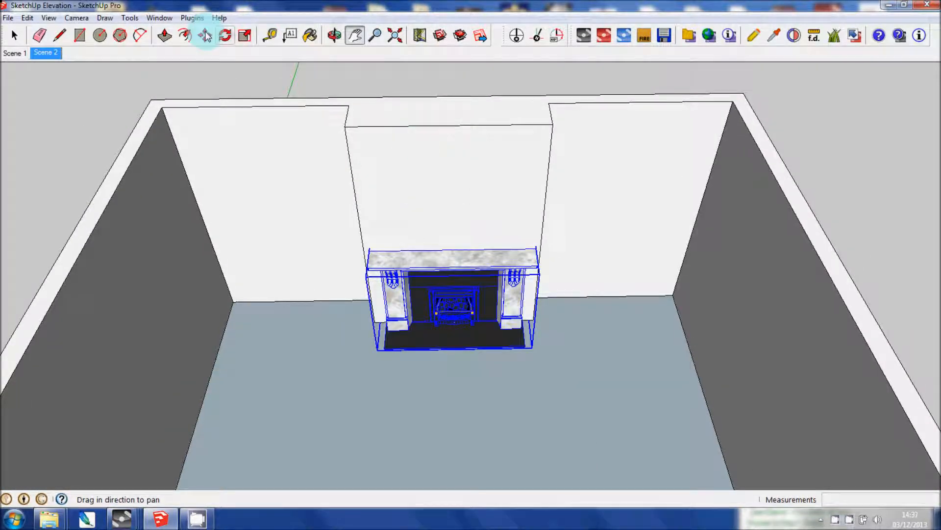
{"action": "left_click", "coordinate": [204, 35]}
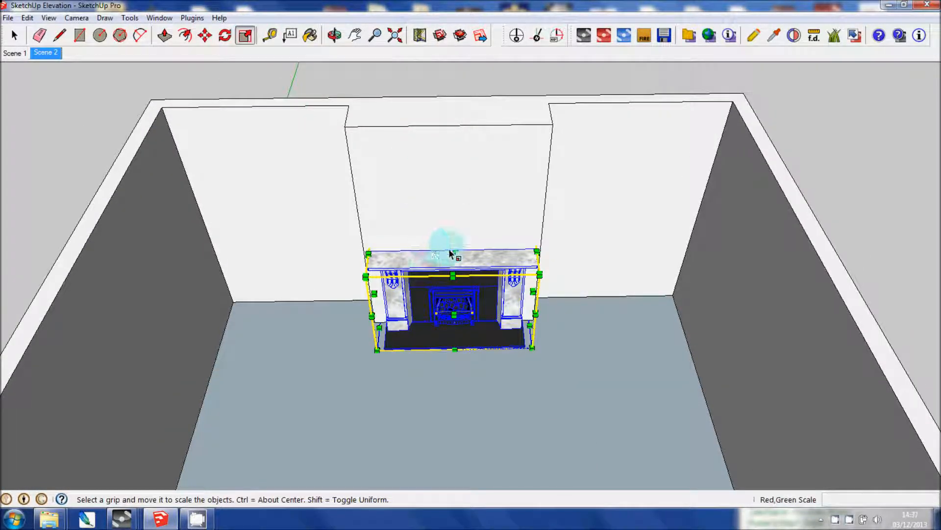
{"action": "left_click_drag", "start_coordinate": [453, 252], "coordinate": [453, 234]}
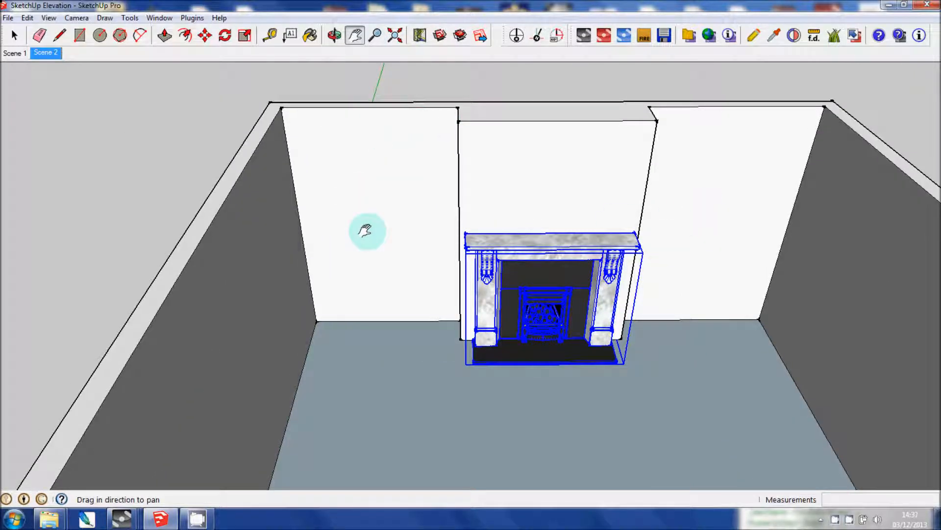
Search the Components browser for 'sash window'.
{"action": "left_click", "coordinate": [159, 18]}
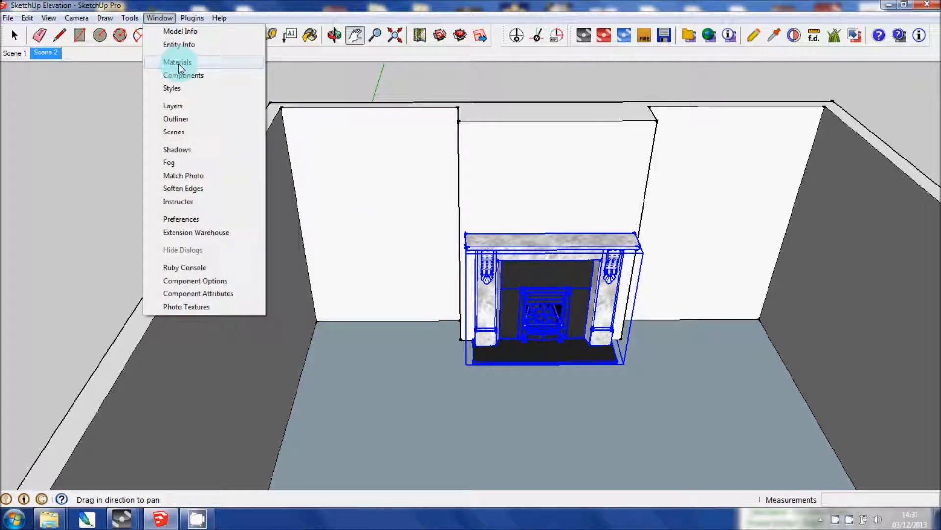
{"action": "left_click", "coordinate": [183, 75]}
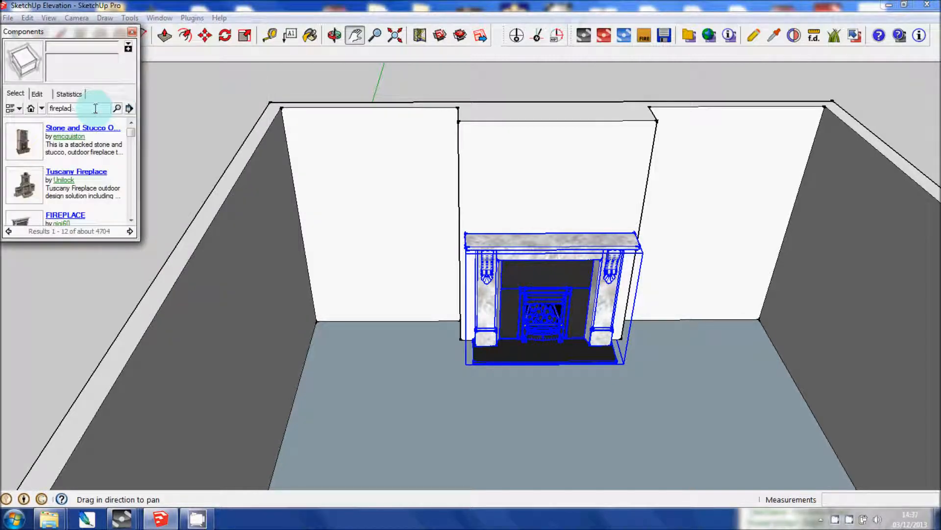
{"action": "left_click", "coordinate": [79, 108]}
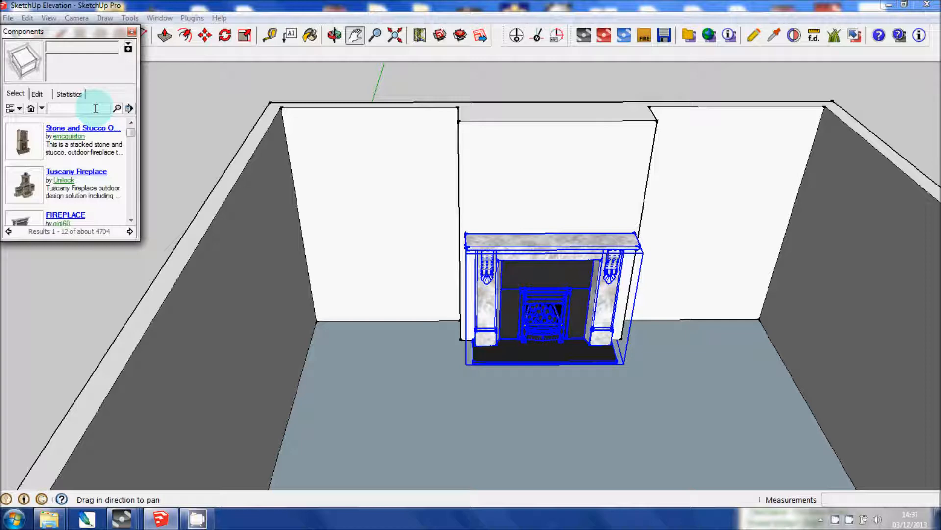
{"action": "type", "text": "sash window"}
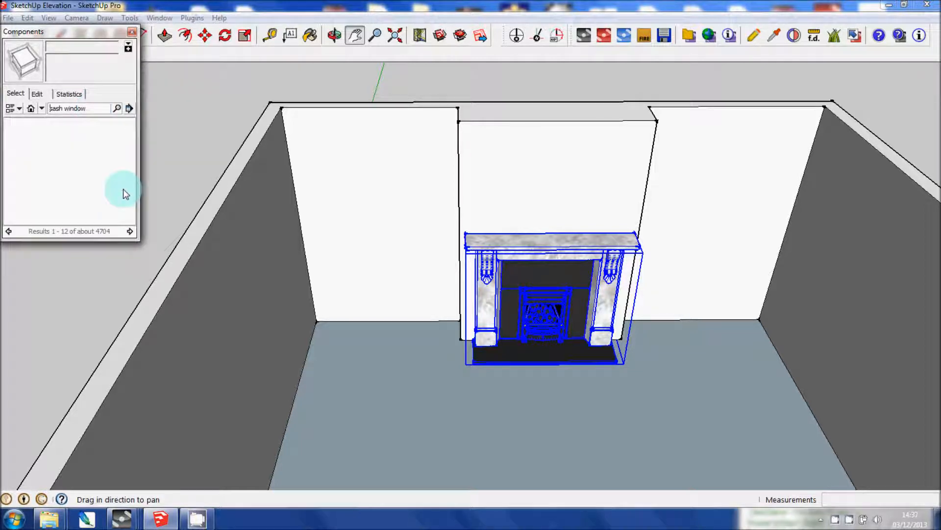
{"action": "left_click", "coordinate": [117, 108]}
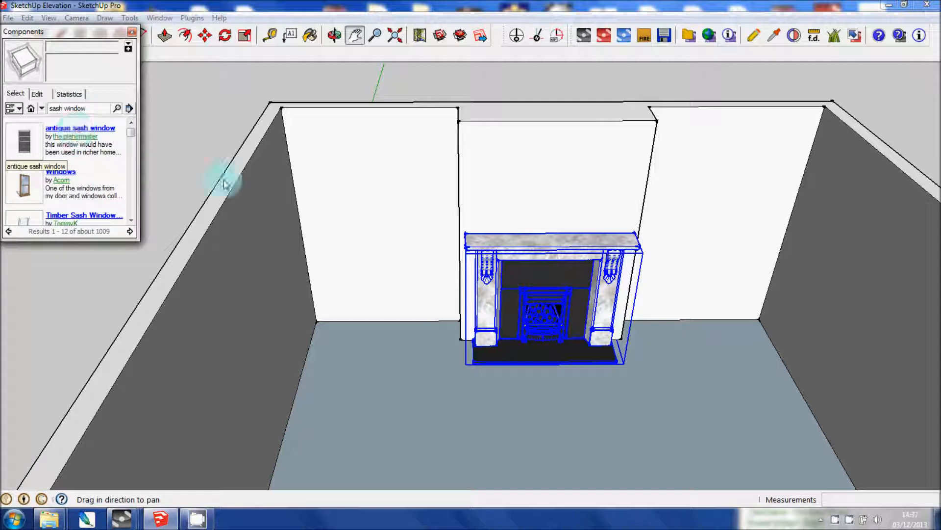
Download the antique sash window model and load it into the room.
{"action": "left_click", "coordinate": [80, 127]}
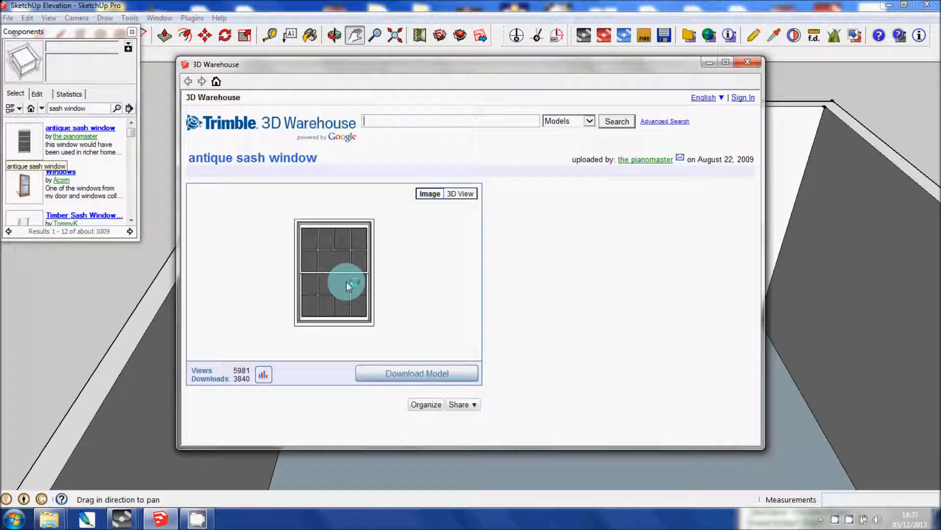
{"action": "left_click", "coordinate": [417, 373]}
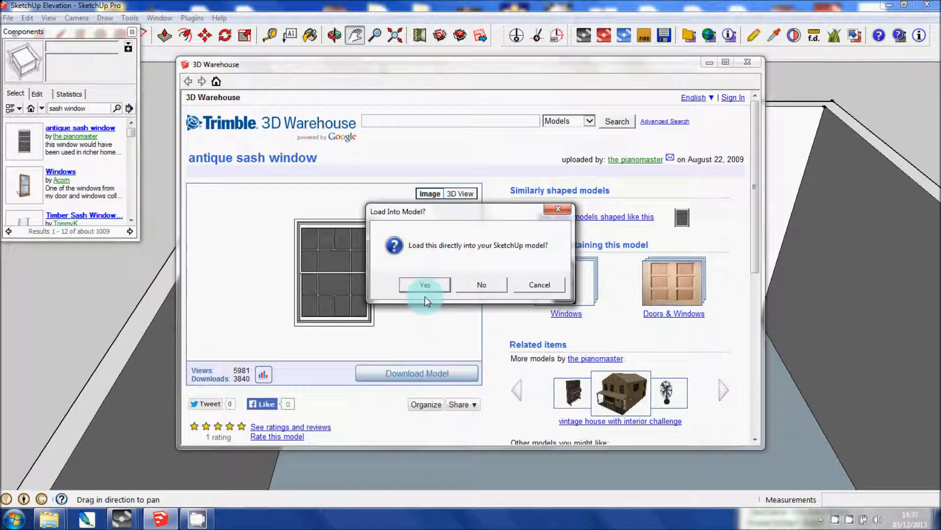
{"action": "left_click", "coordinate": [424, 284]}
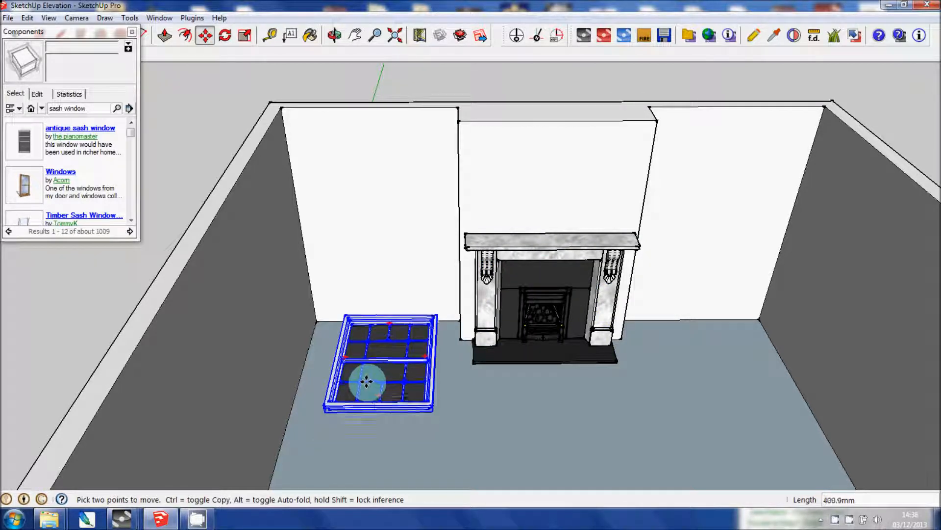
Turn the sash window upright and stand it against the wall left of the chimney breast.
{"action": "left_click_drag", "start_coordinate": [368, 382], "coordinate": [357, 315]}
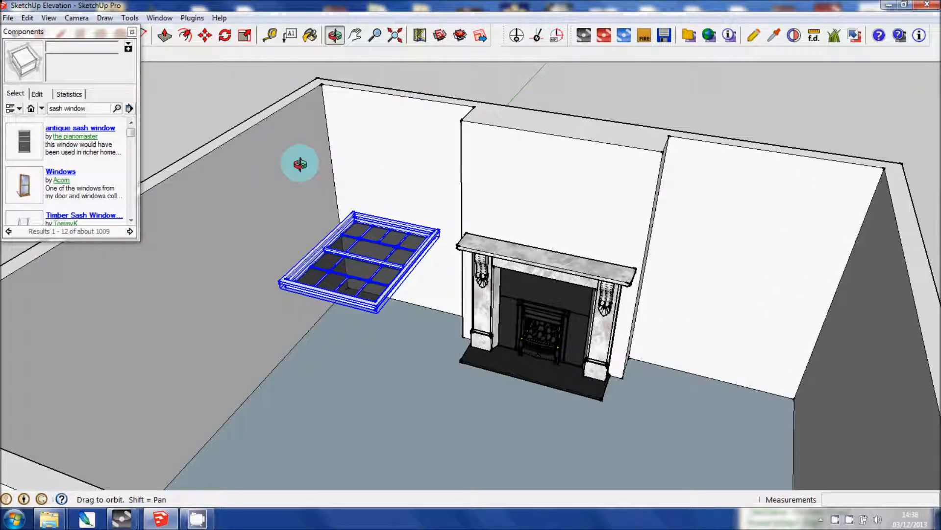
{"action": "left_click", "coordinate": [205, 36]}
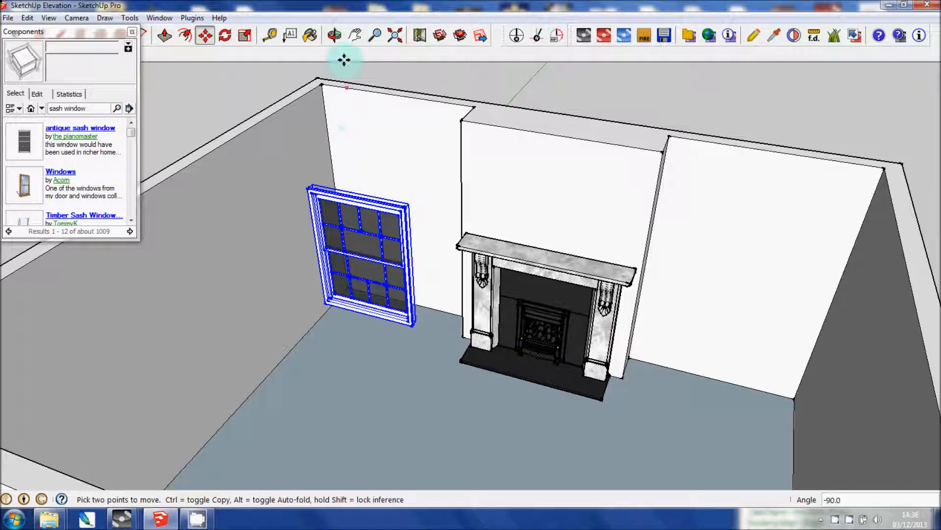
{"action": "left_click", "coordinate": [333, 35]}
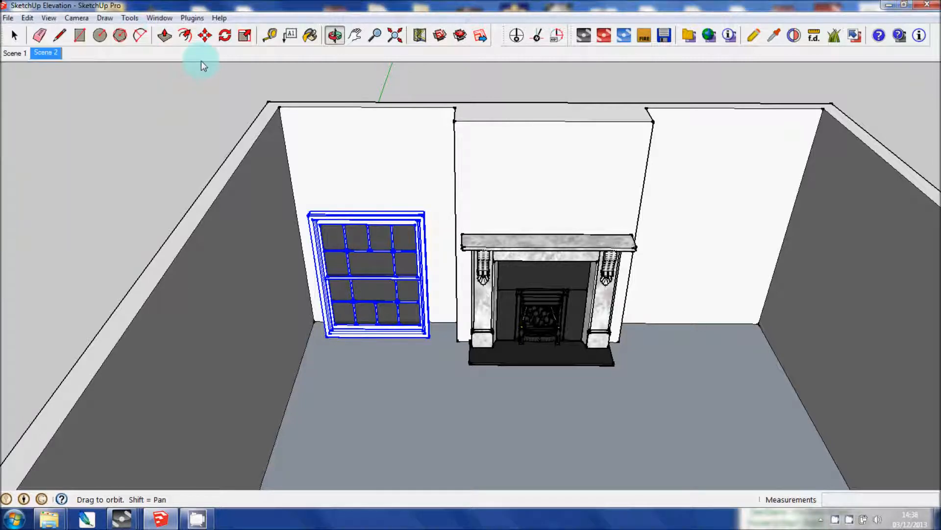
{"action": "left_click", "coordinate": [269, 35]}
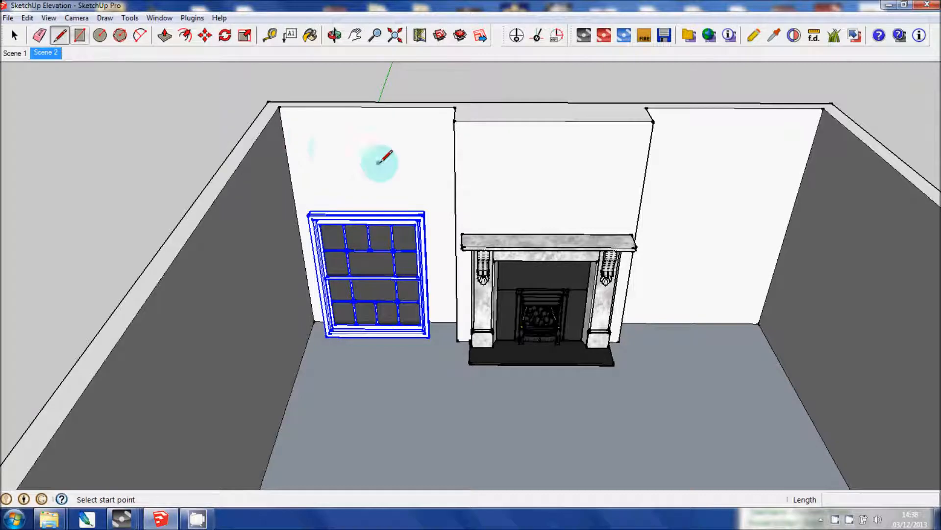
Trace a rectangular window outline on the left wall, hide the sash window and select the new face.
{"action": "left_click", "coordinate": [321, 146]}
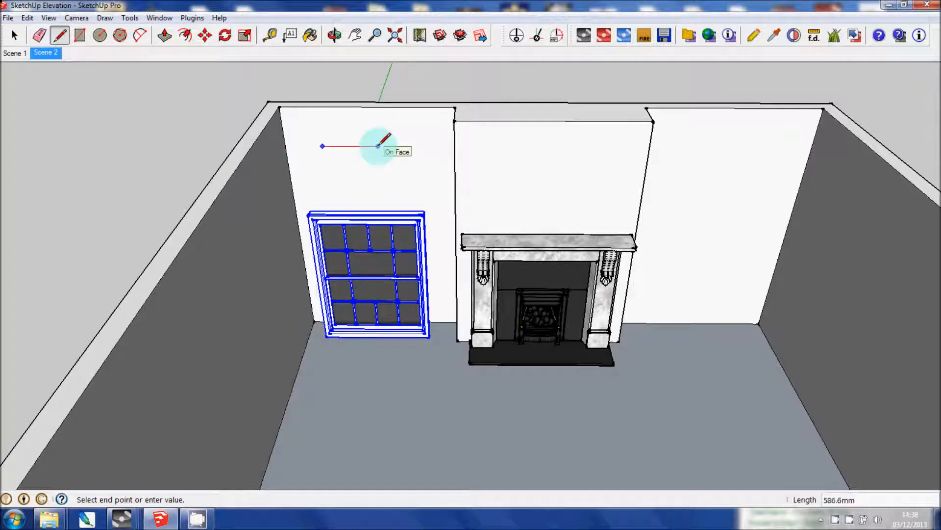
{"action": "mouse_move", "coordinate": [424, 146]}
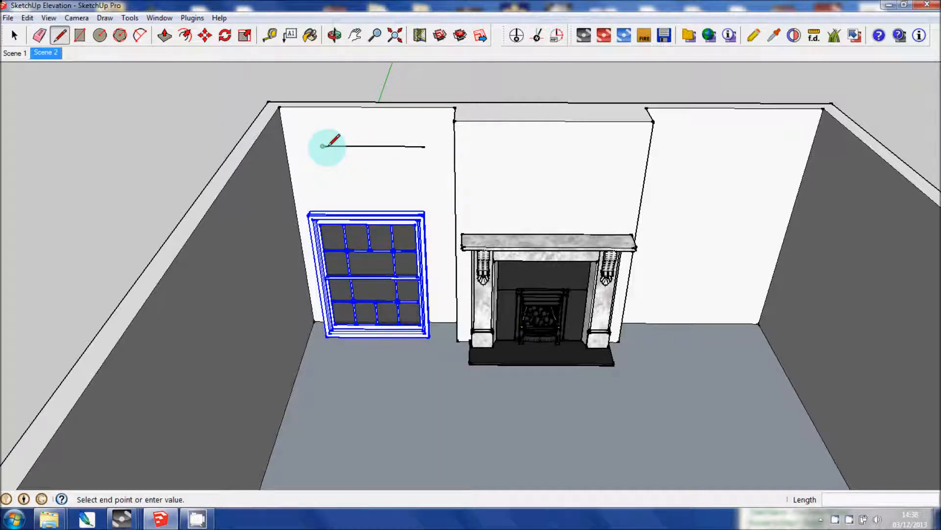
{"action": "mouse_move", "coordinate": [335, 181]}
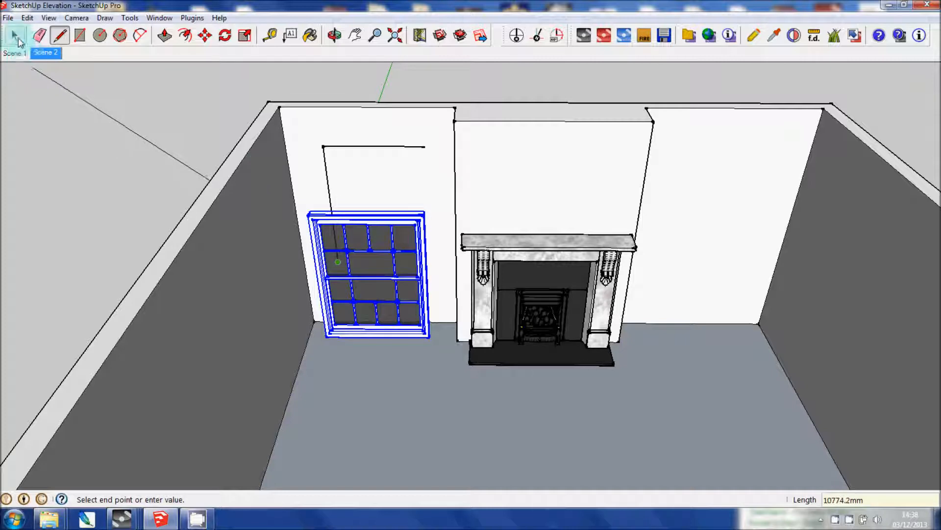
{"action": "right_click", "coordinate": [357, 246]}
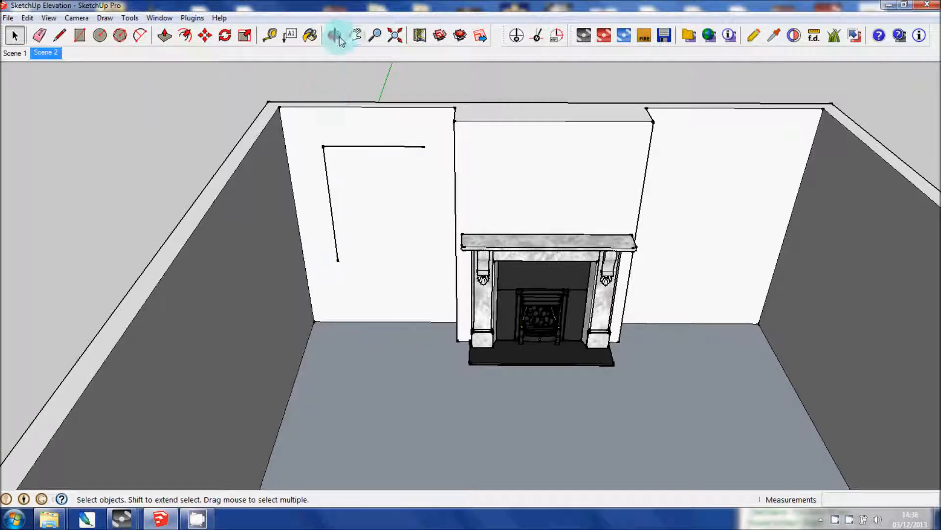
{"action": "left_click", "coordinate": [59, 36]}
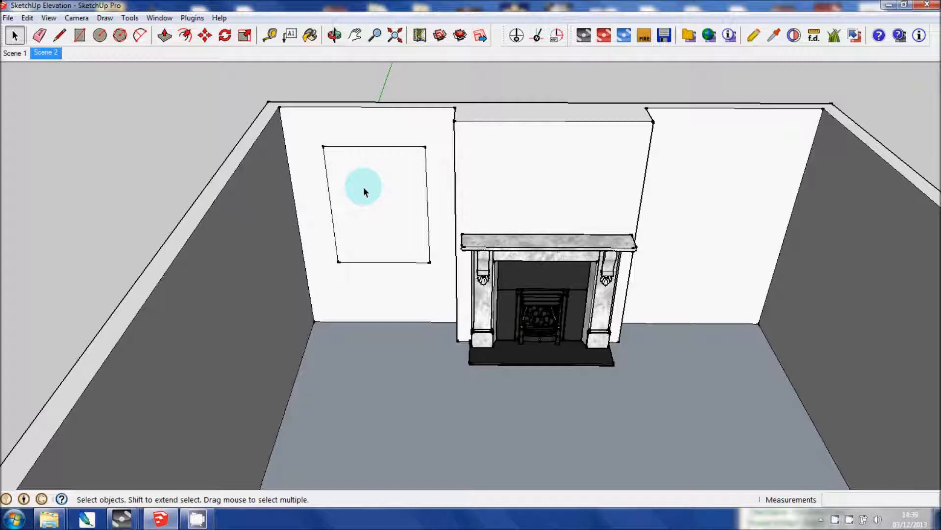
{"action": "left_click", "coordinate": [365, 192]}
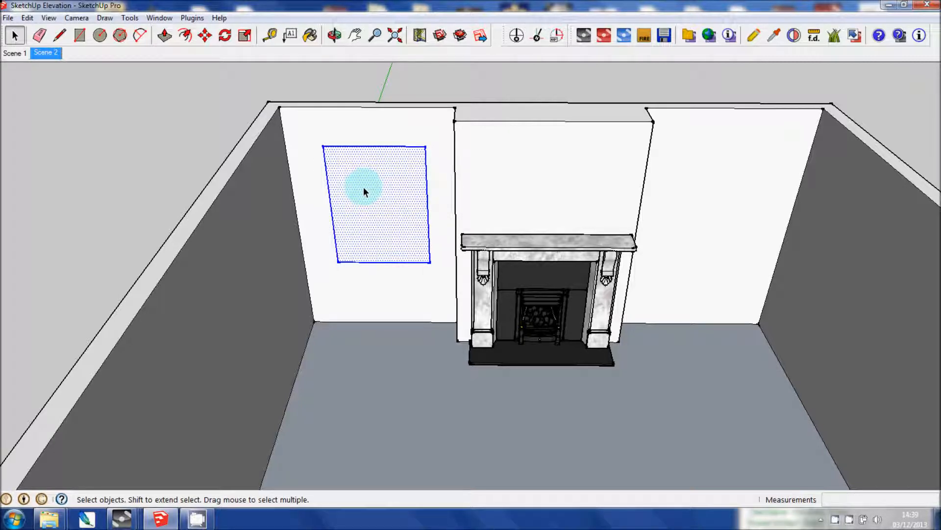
Copy the window outline onto the right wall section and nudge the left outline into place.
{"action": "left_click", "coordinate": [204, 35]}
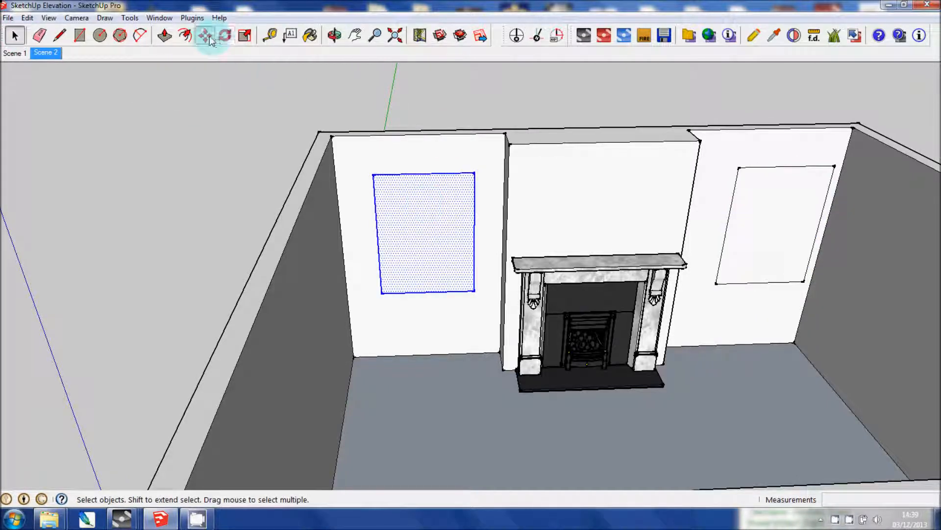
{"action": "left_click", "coordinate": [205, 36]}
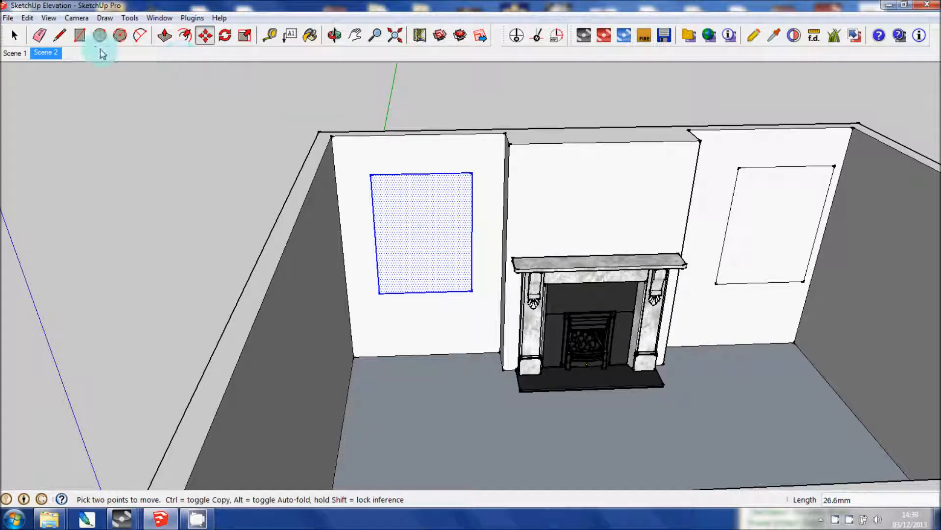
{"action": "left_click", "coordinate": [270, 36]}
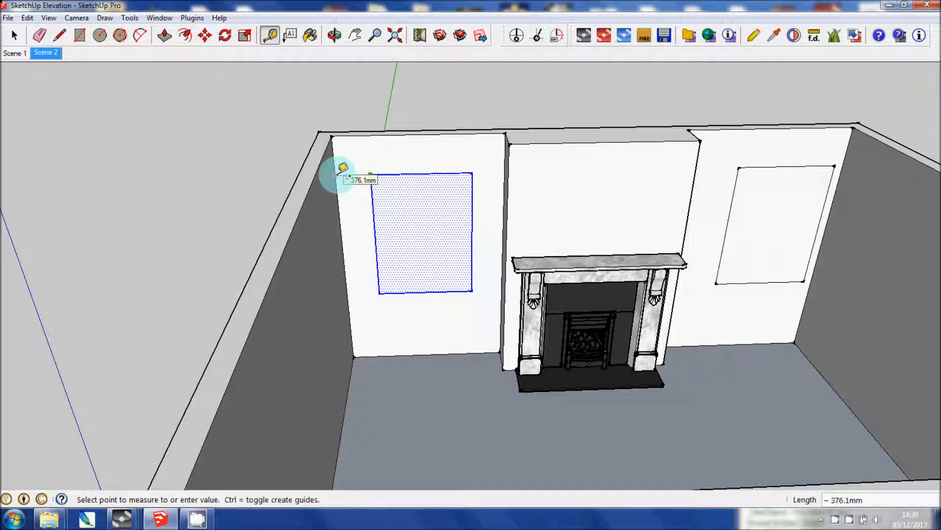
Lay a guide from the left outline's top edge and move the right outline up onto it.
{"action": "left_click", "coordinate": [355, 36]}
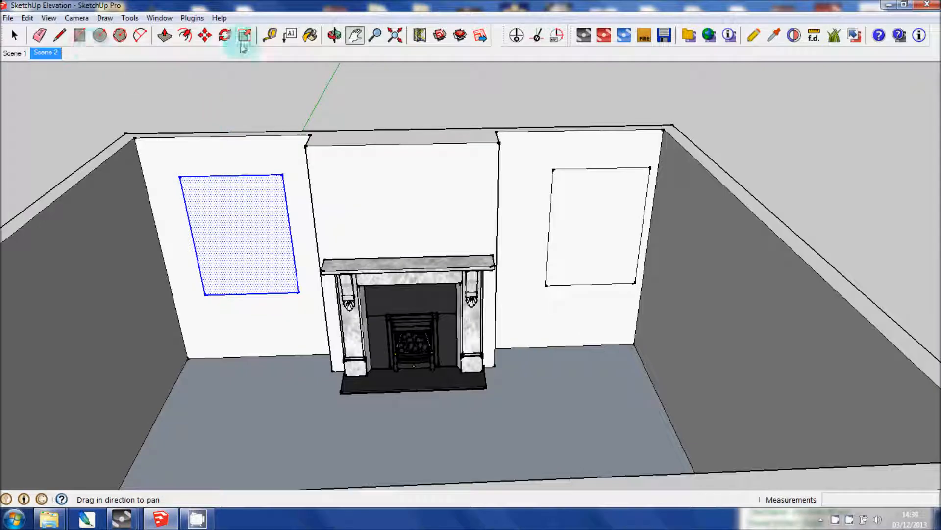
{"action": "left_click", "coordinate": [268, 36]}
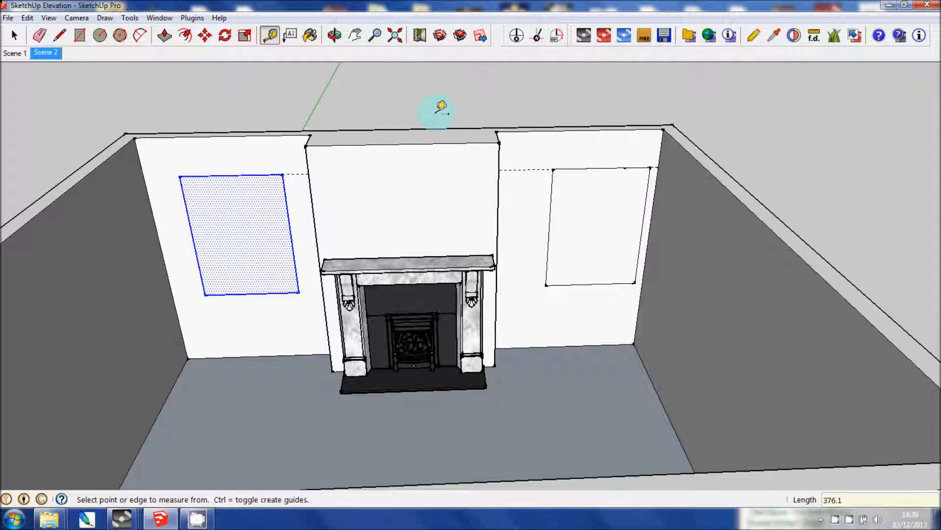
{"action": "mouse_move", "coordinate": [631, 161]}
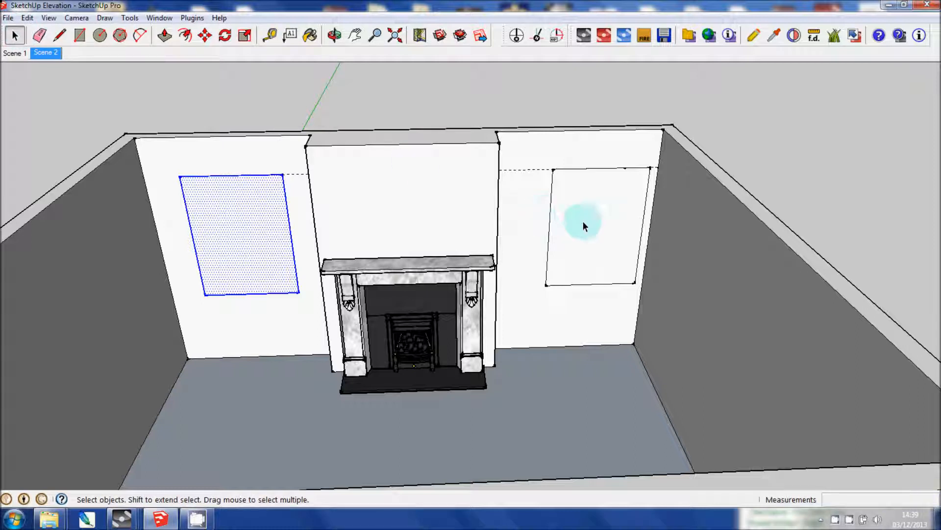
{"action": "left_click", "coordinate": [204, 35]}
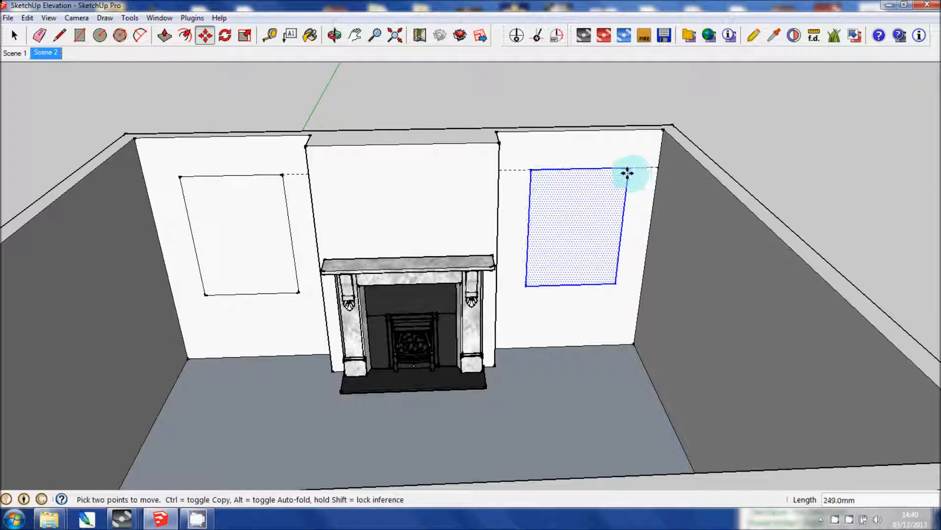
{"action": "left_click_drag", "start_coordinate": [627, 174], "coordinate": [622, 168]}
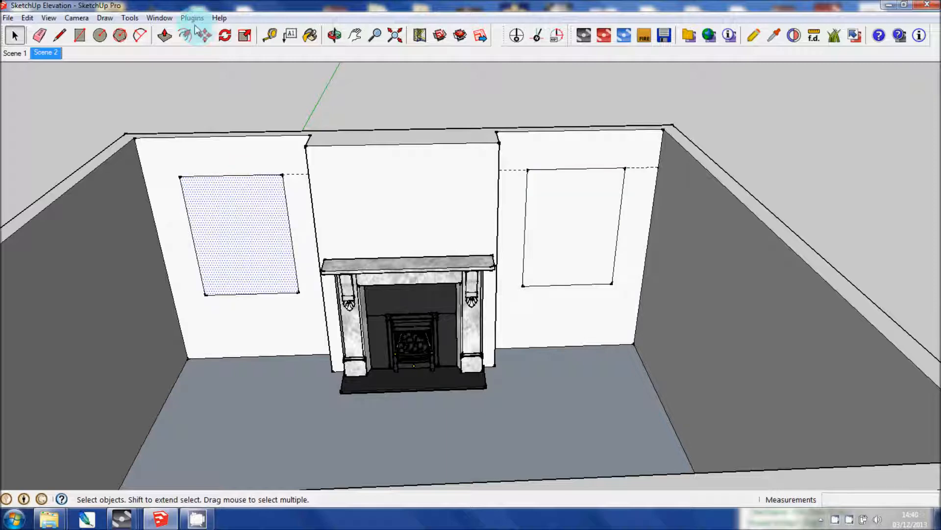
Push both window rectangles into the wall as recessed openings.
{"action": "left_click", "coordinate": [163, 35]}
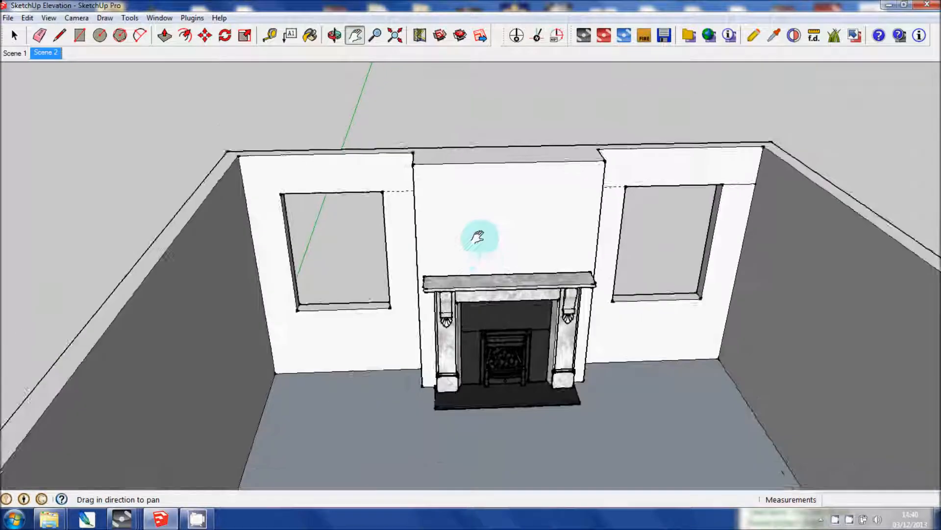
{"action": "left_click", "coordinate": [334, 35]}
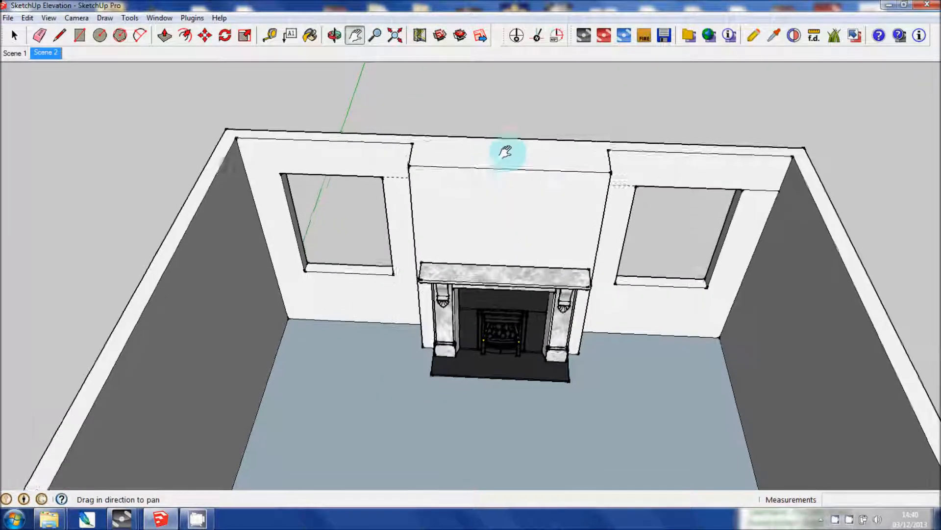
{"action": "left_click", "coordinate": [49, 18]}
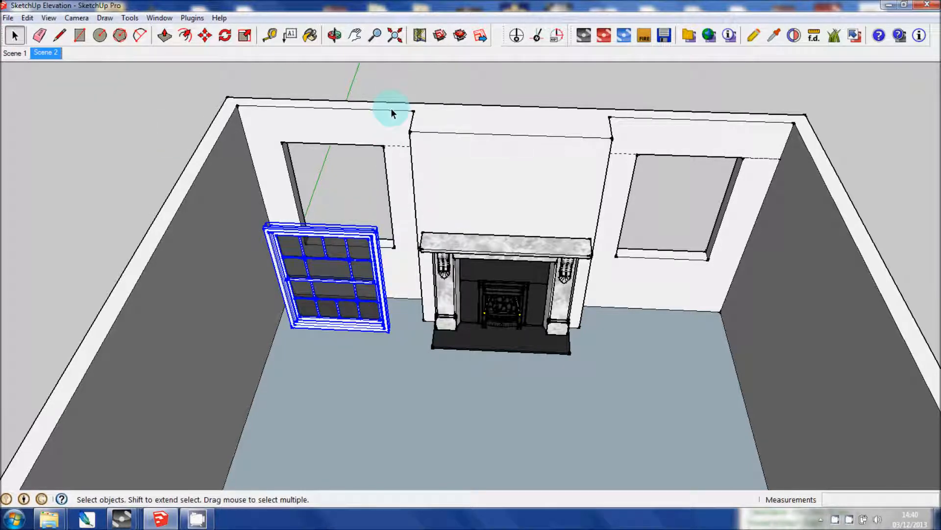
Bring back the sash window component and zoom in toward the left opening.
{"action": "left_click", "coordinate": [373, 36]}
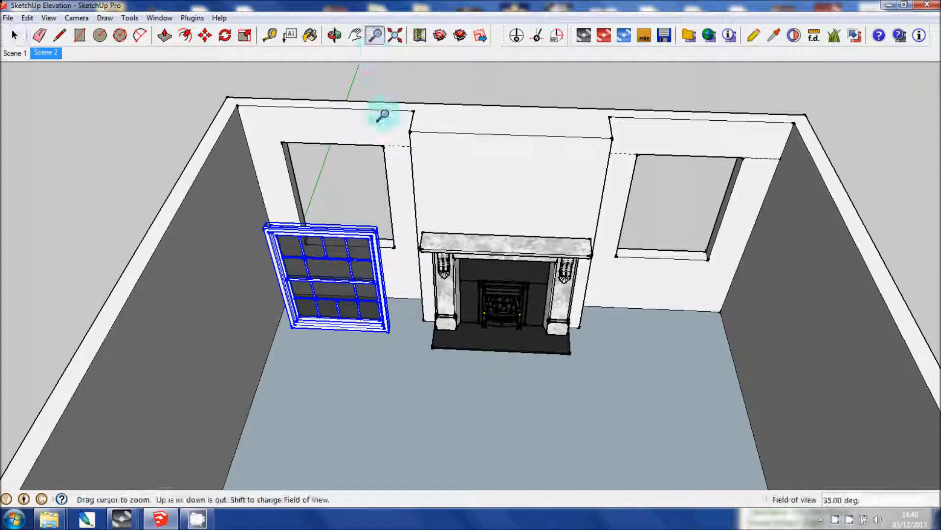
{"action": "left_click", "coordinate": [354, 35]}
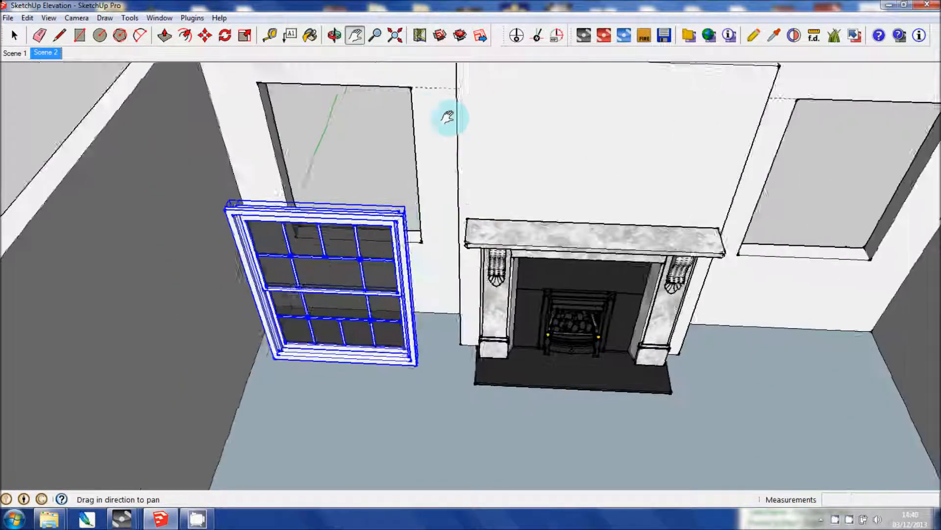
{"action": "left_click", "coordinate": [205, 35]}
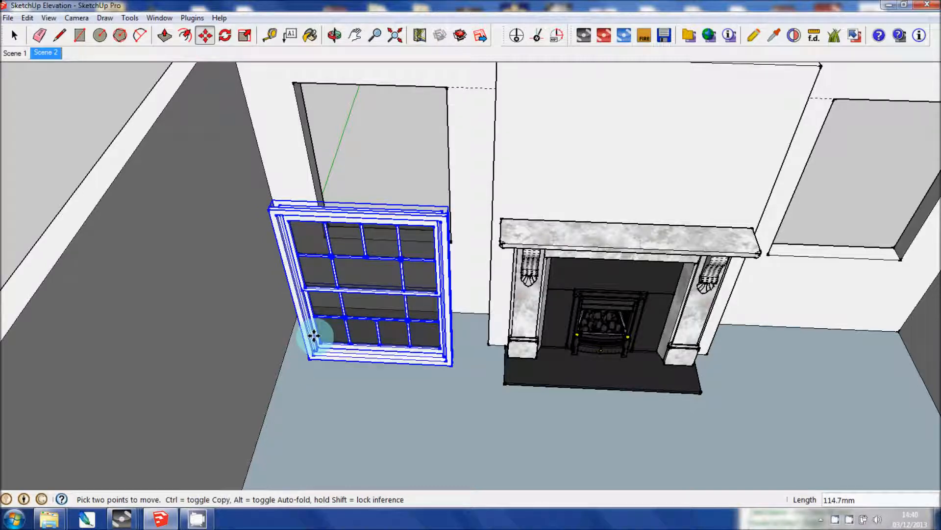
Move the sash window into the left wall opening.
{"action": "left_click_drag", "start_coordinate": [315, 336], "coordinate": [330, 243]}
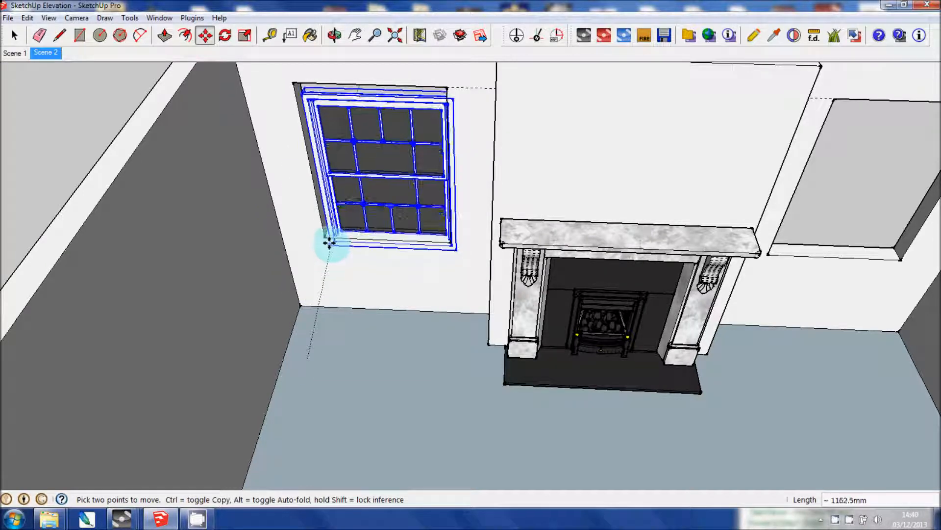
{"action": "left_click_drag", "start_coordinate": [330, 240], "coordinate": [373, 150]}
{"action": "type", "text": "100"}
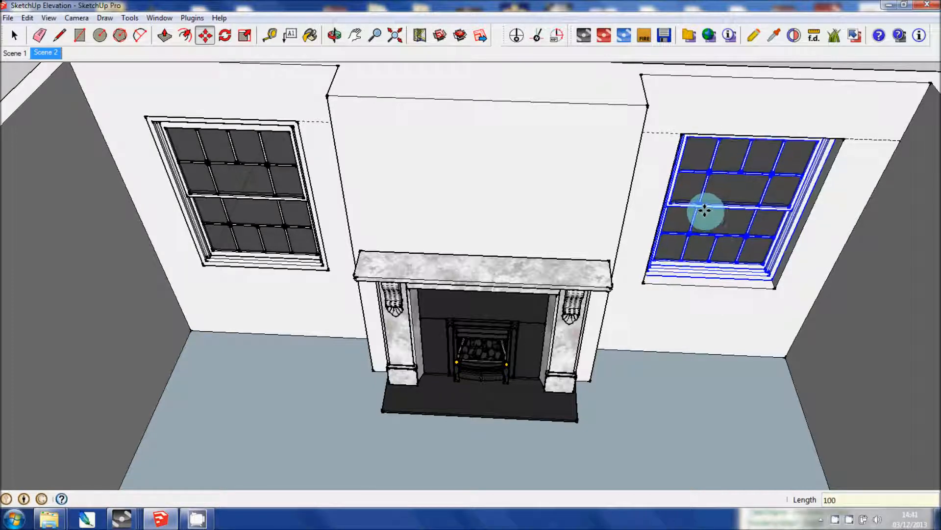
Copy the sash to the right opening and set each window back 100 mm into its recess.
{"action": "left_click", "coordinate": [223, 120]}
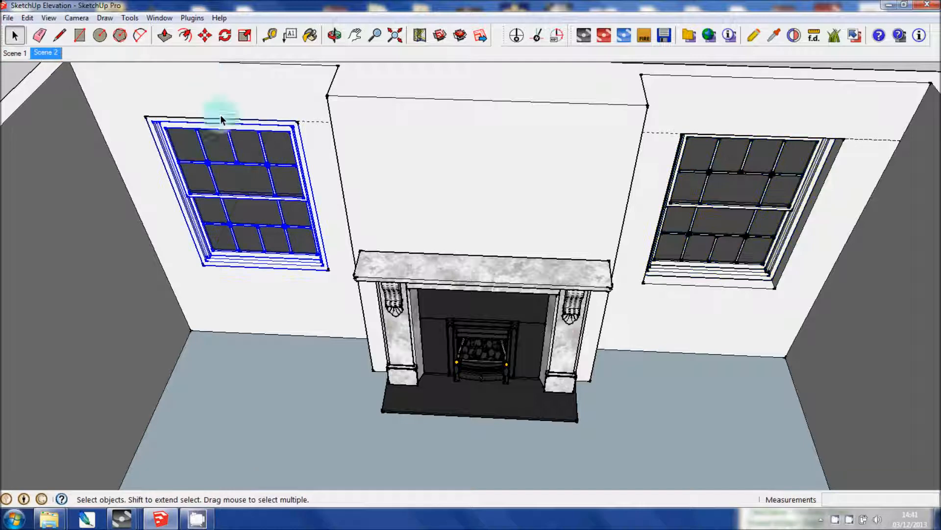
{"action": "left_click", "coordinate": [205, 35]}
{"action": "type", "text": "100"}
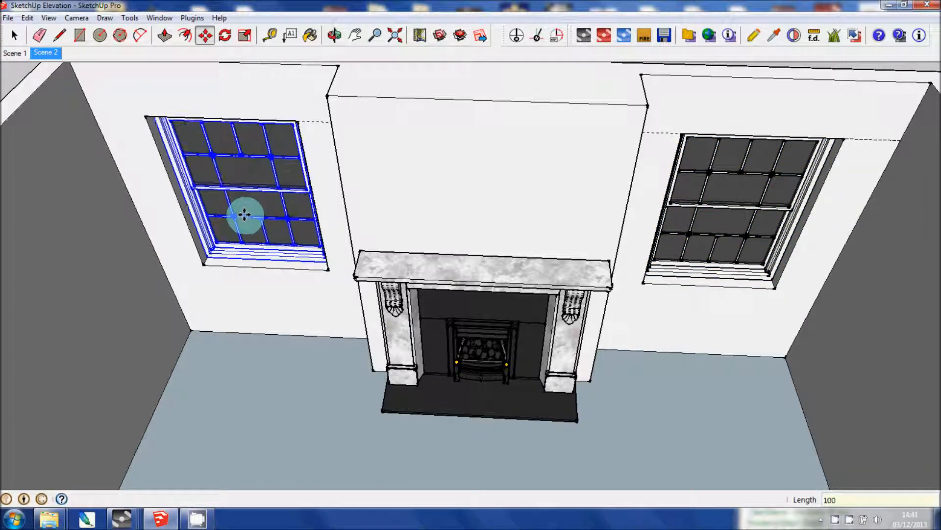
{"action": "left_click", "coordinate": [335, 36]}
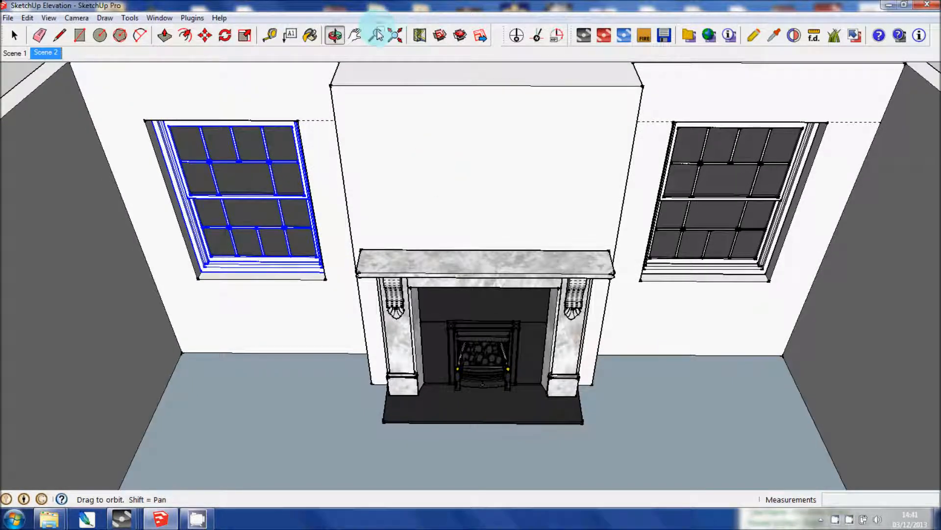
Pick the Wallpaper material from the In Model materials list.
{"action": "left_click", "coordinate": [373, 36]}
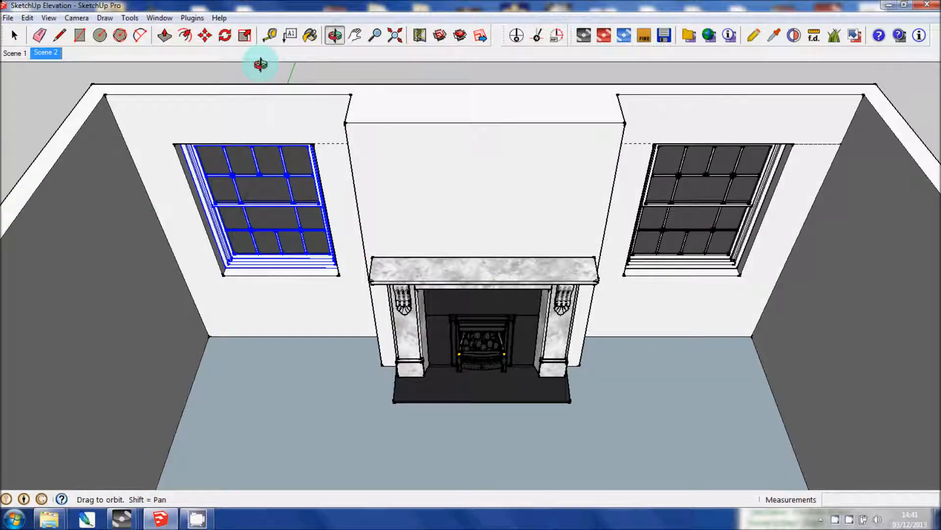
{"action": "mouse_move", "coordinate": [316, 51]}
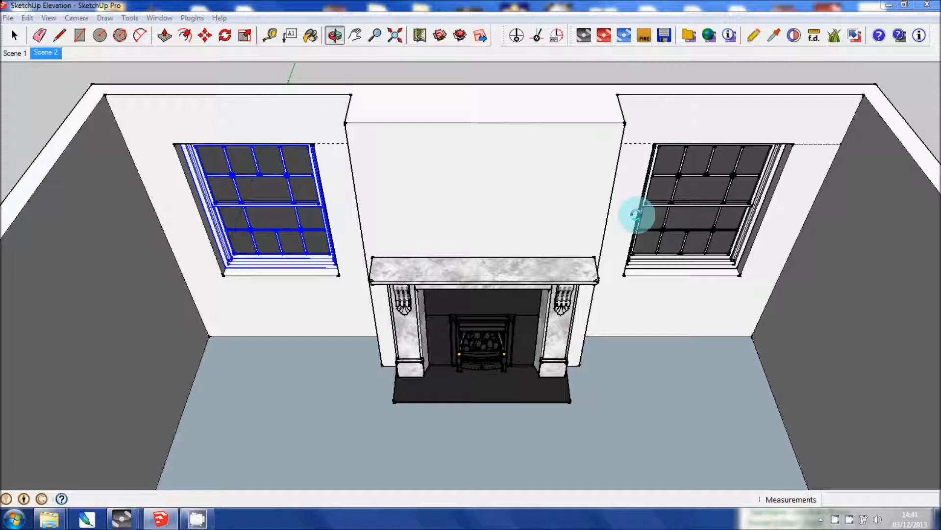
{"action": "left_click", "coordinate": [310, 35]}
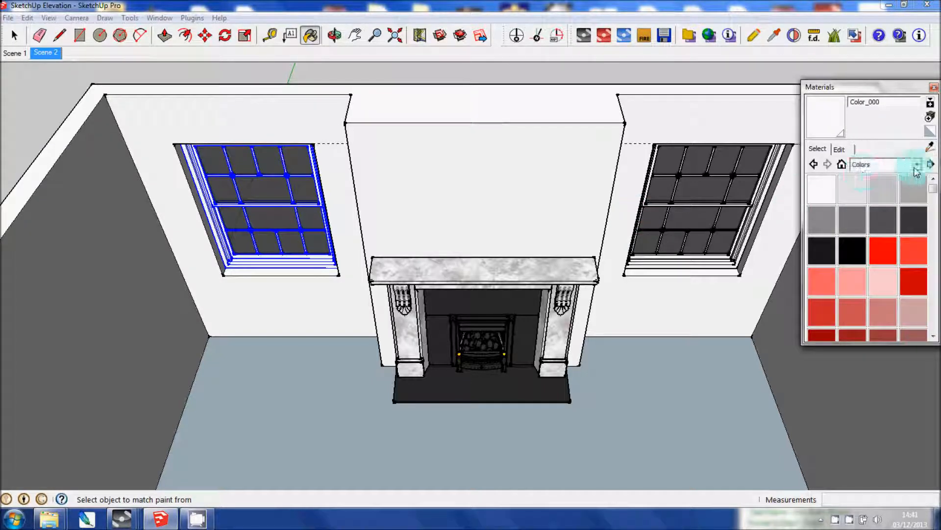
{"action": "left_click", "coordinate": [916, 163]}
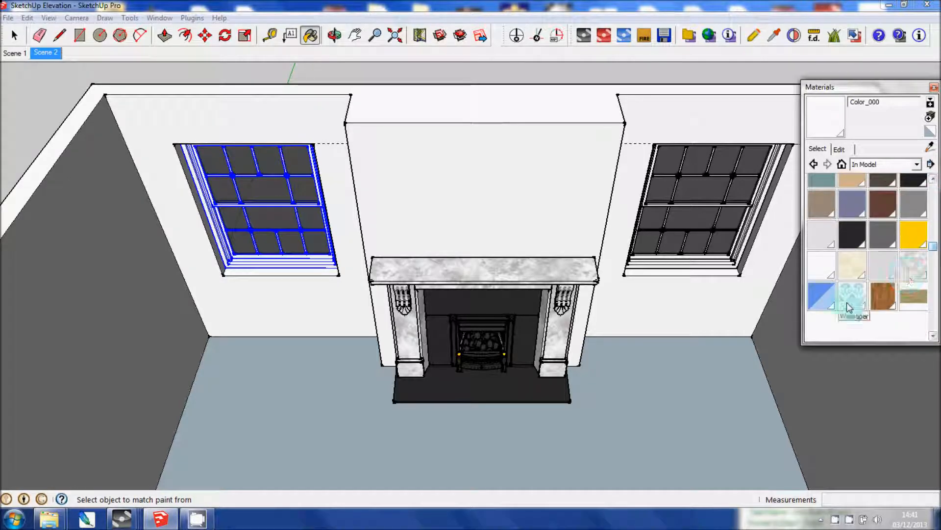
{"action": "left_click", "coordinate": [528, 186]}
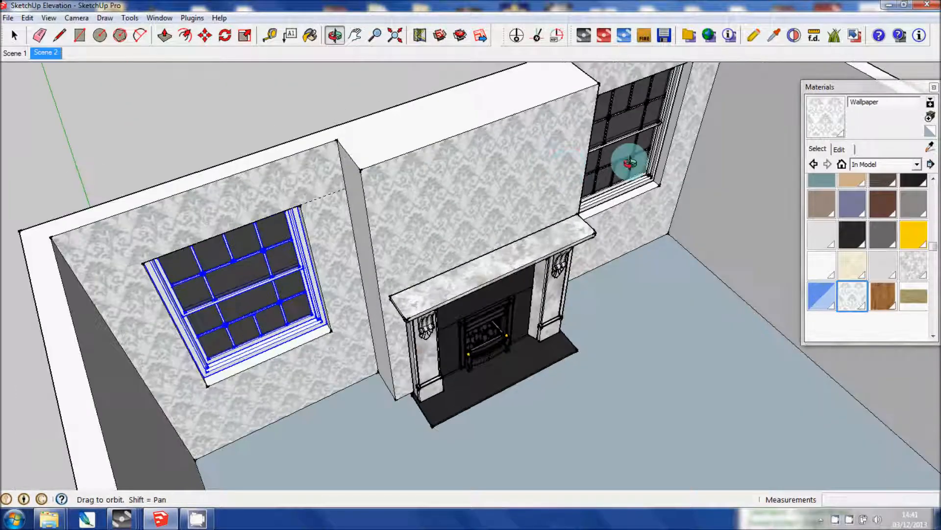
Paint the back walls and chimney breast front with the wallpaper and turn back to face them.
{"action": "left_click", "coordinate": [311, 35]}
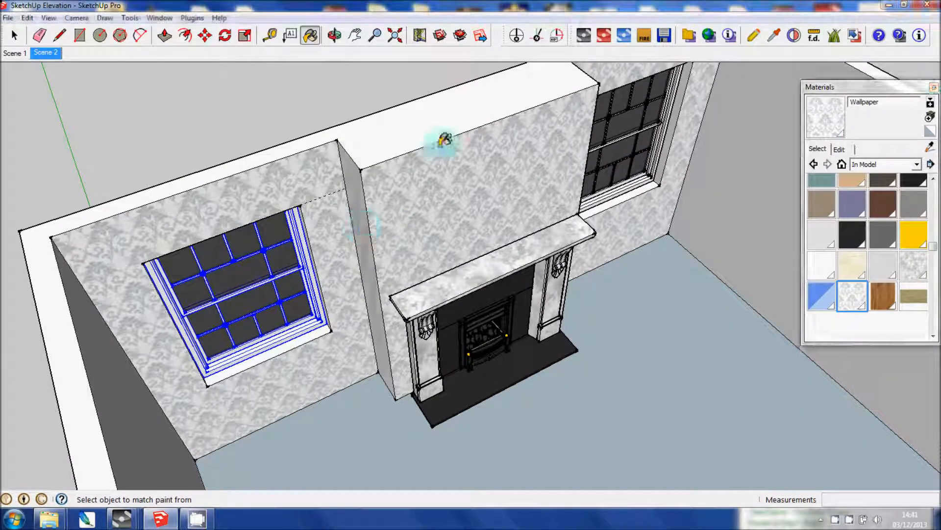
{"action": "left_click", "coordinate": [336, 35]}
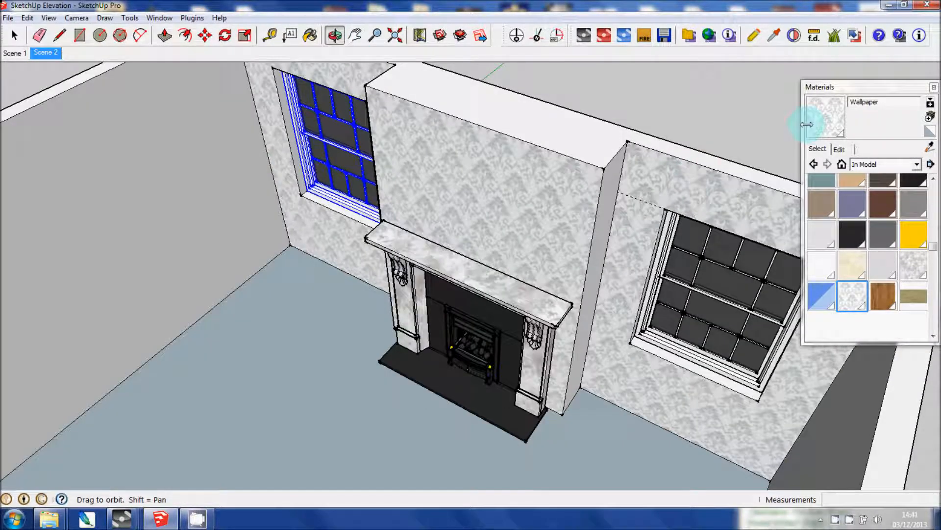
{"action": "mouse_move", "coordinate": [825, 127]}
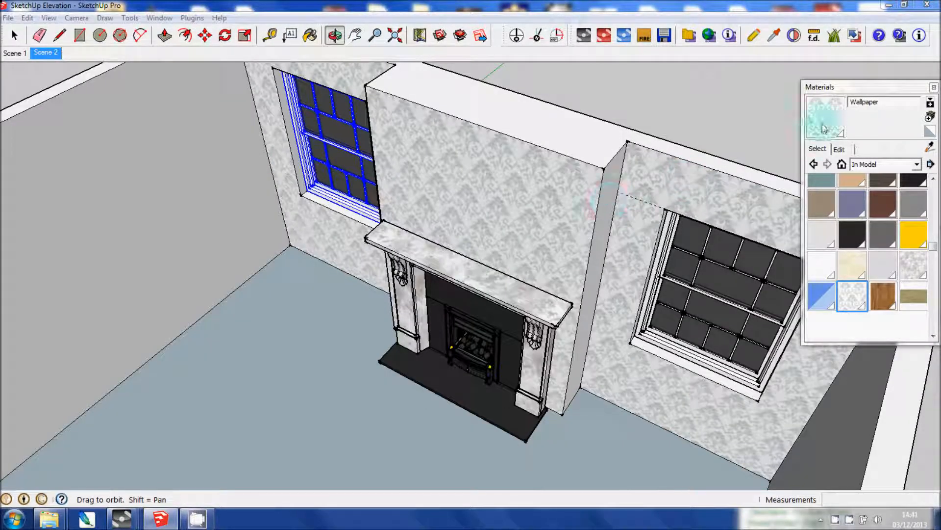
{"action": "left_click", "coordinate": [311, 36]}
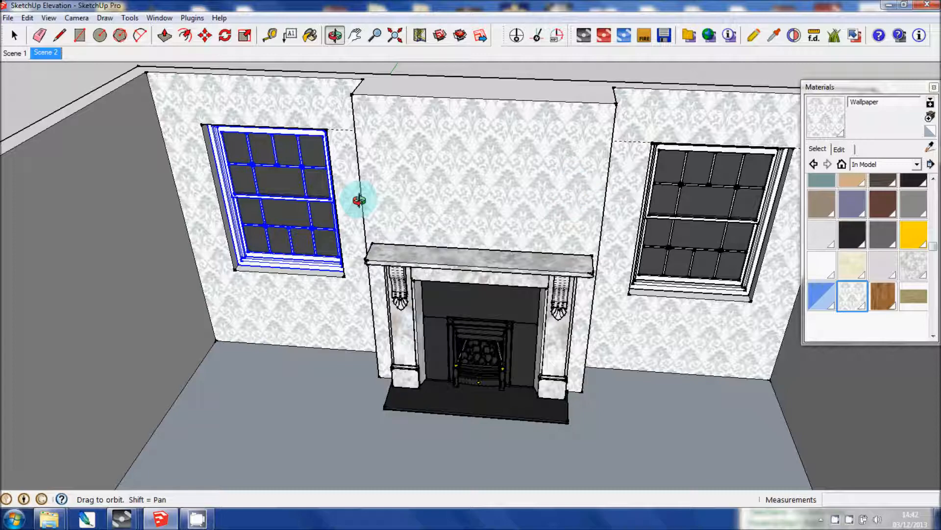
{"action": "left_click_drag", "start_coordinate": [360, 198], "coordinate": [498, 215]}
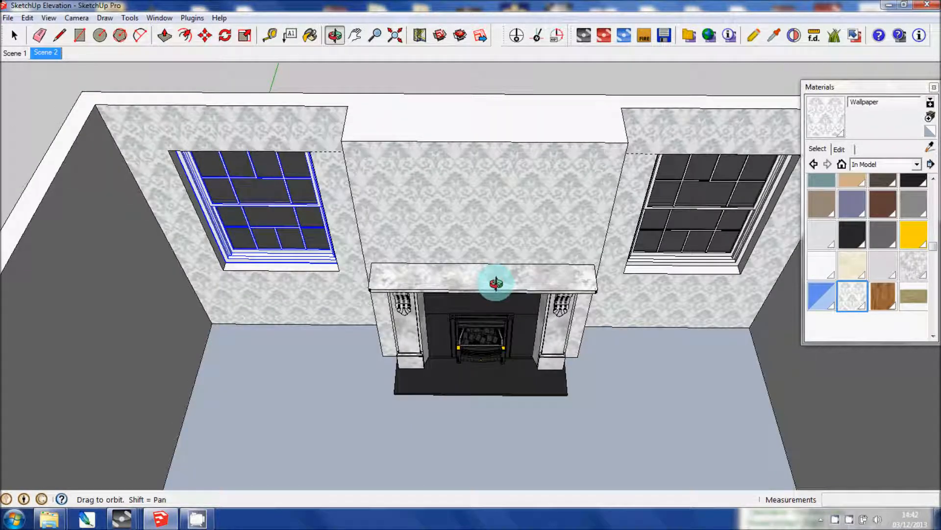
Undo the stray line across the room's top face and orbit inside to face the fireplace wall.
{"action": "left_click", "coordinate": [354, 36]}
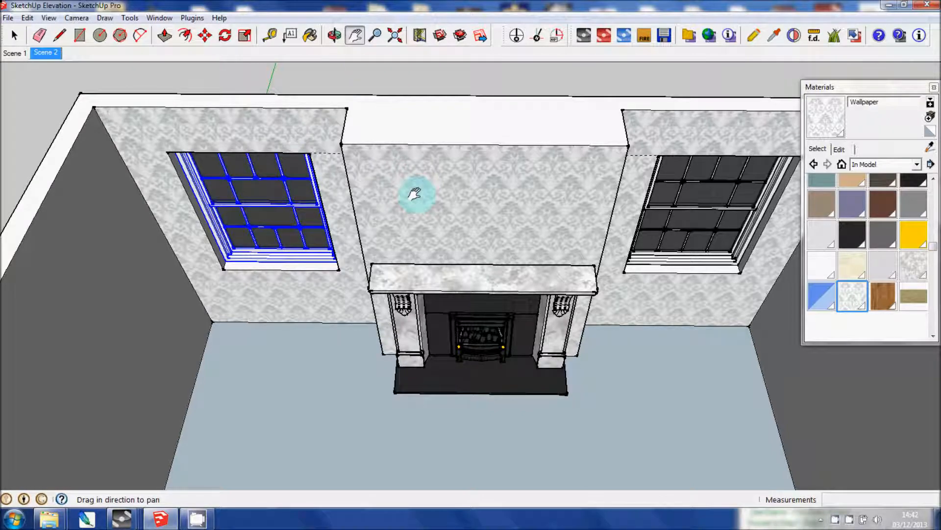
{"action": "left_click", "coordinate": [375, 35]}
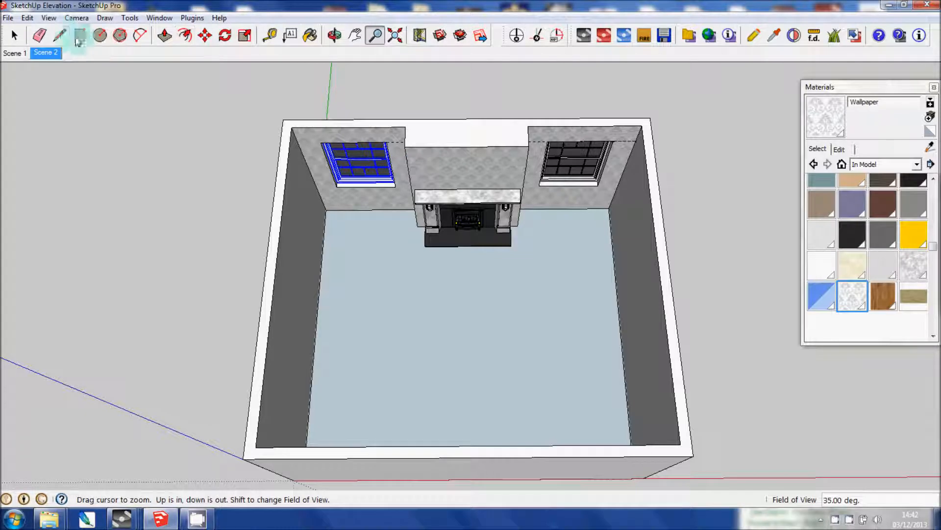
{"action": "left_click", "coordinate": [60, 36]}
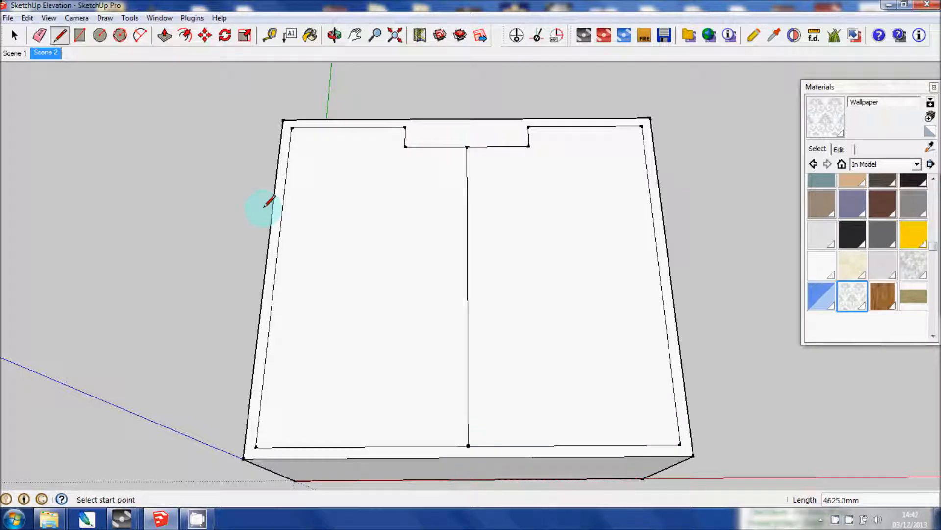
{"action": "left_click", "coordinate": [15, 35]}
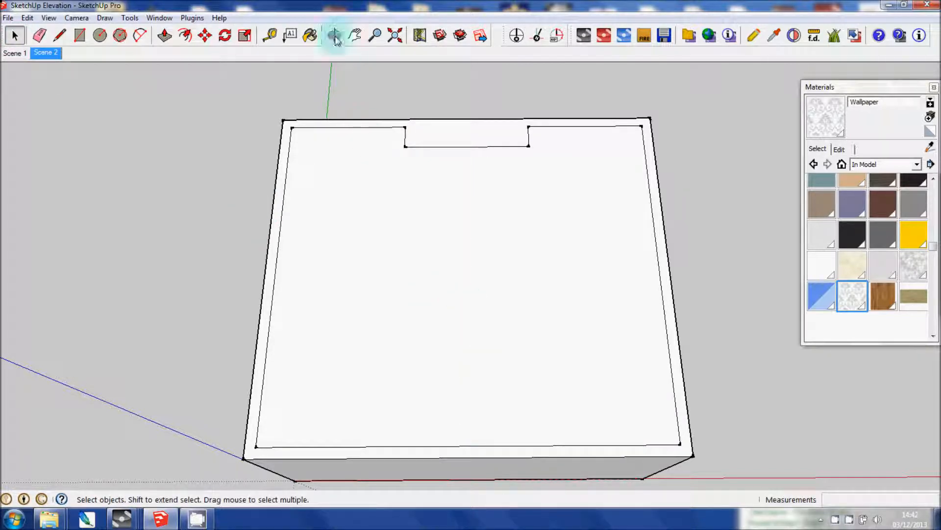
{"action": "left_click", "coordinate": [336, 36]}
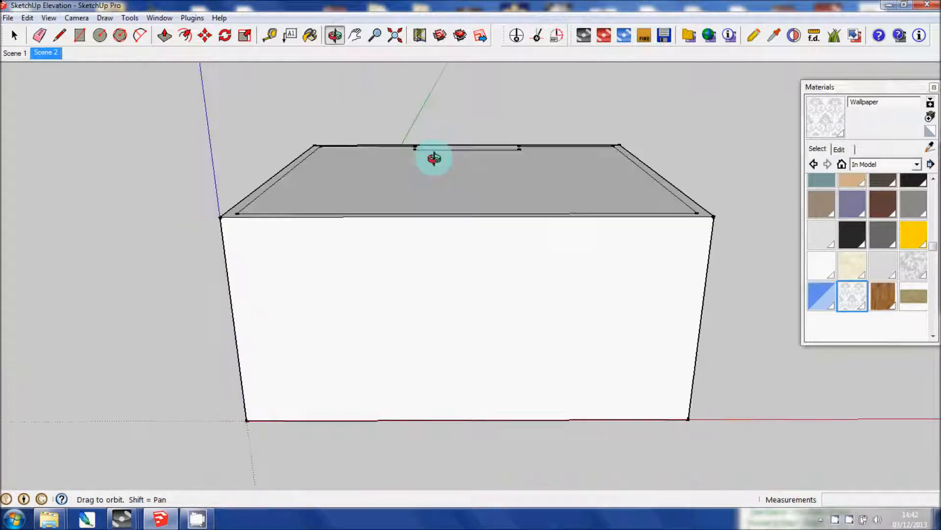
{"action": "left_click", "coordinate": [375, 35]}
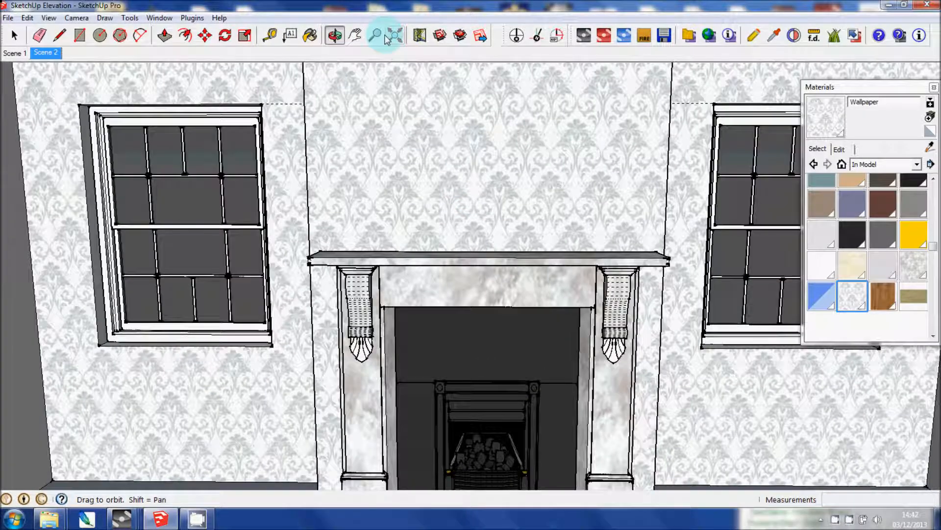
Pan the view up to reveal the wall's top edge and ceiling corner.
{"action": "left_click", "coordinate": [375, 35]}
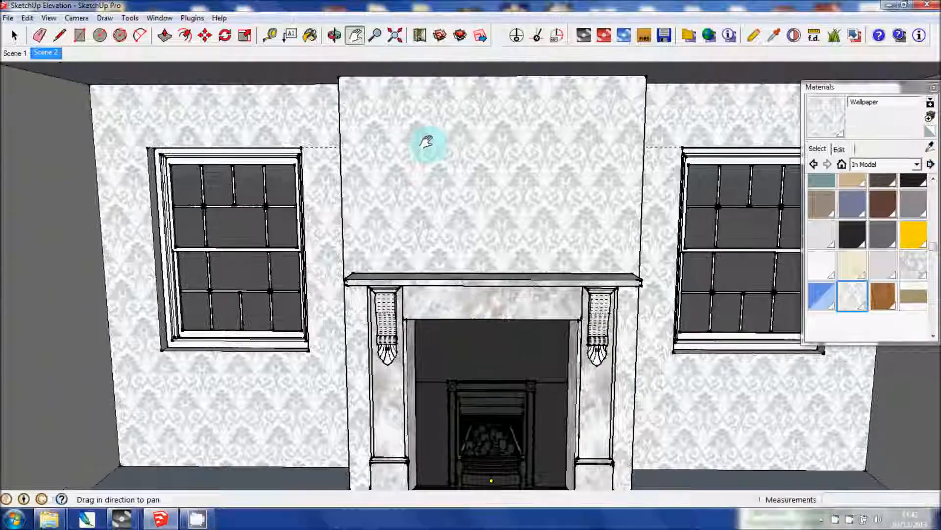
{"action": "left_click_drag", "start_coordinate": [428, 144], "coordinate": [474, 96]}
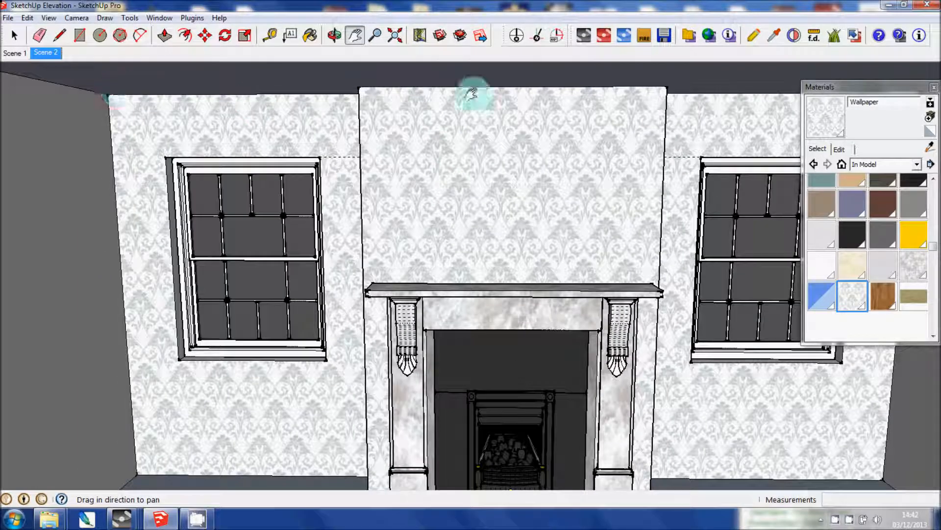
{"action": "left_click_drag", "start_coordinate": [478, 96], "coordinate": [117, 96]}
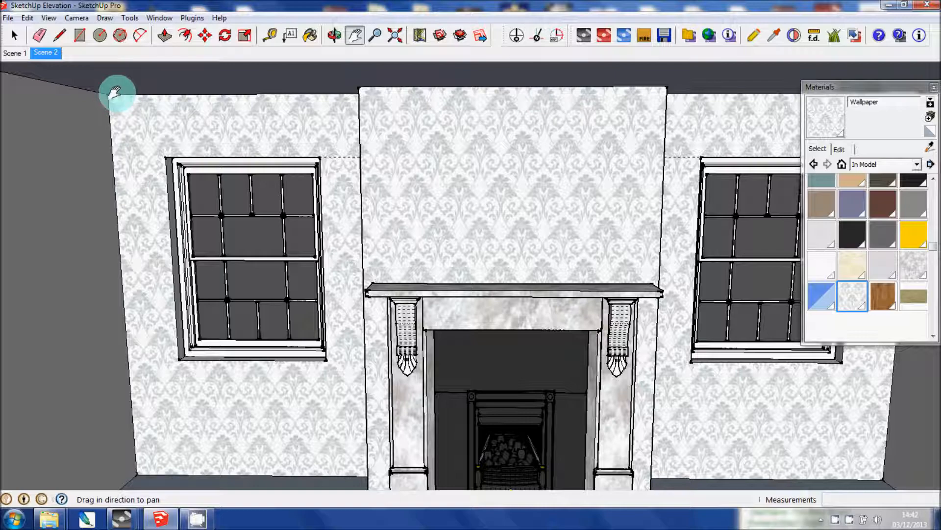
Search the Components library for 'moulding profile' and bring in the Profile Crown Moulding.
{"action": "left_click", "coordinate": [117, 109]}
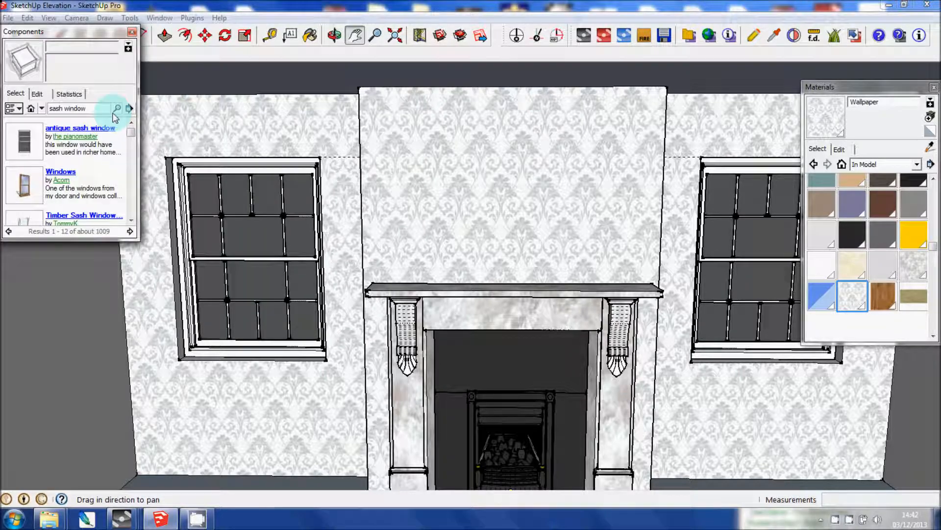
{"action": "type", "text": "moul"}
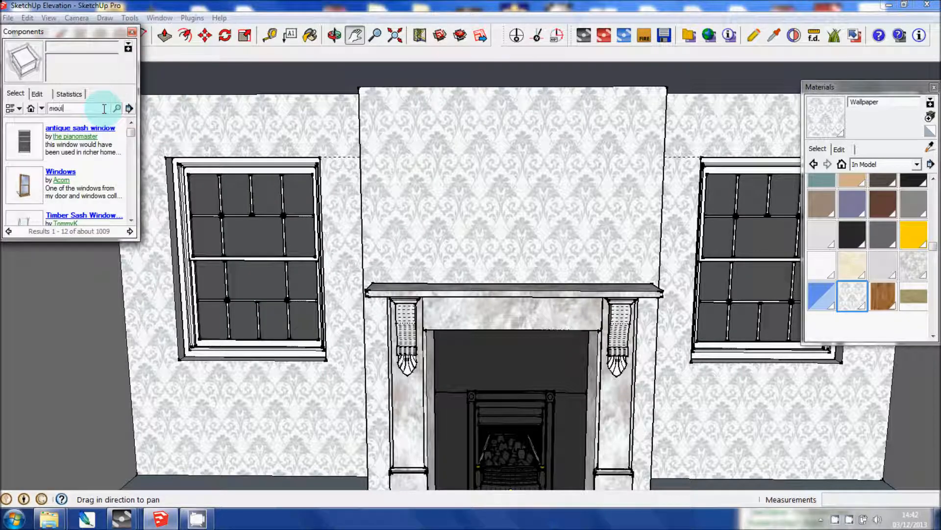
{"action": "type", "text": "moulding profile"}
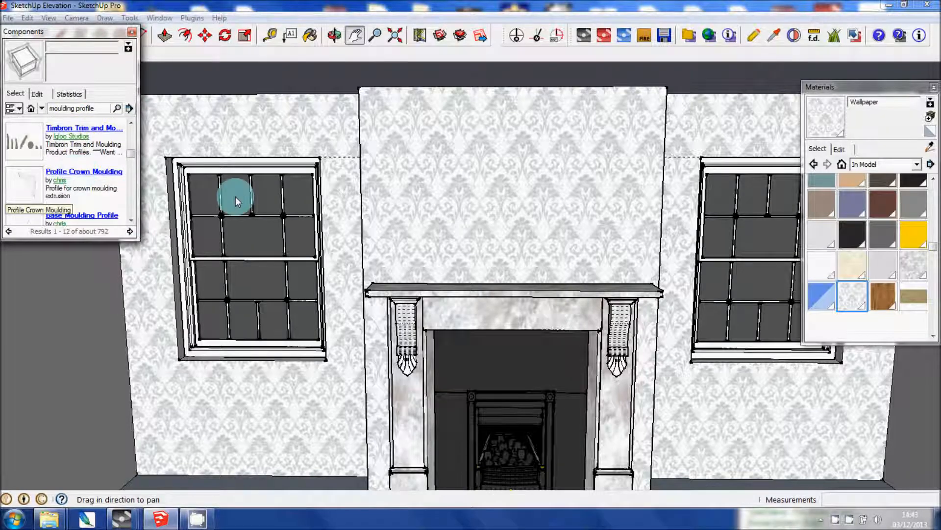
{"action": "left_click", "coordinate": [84, 171]}
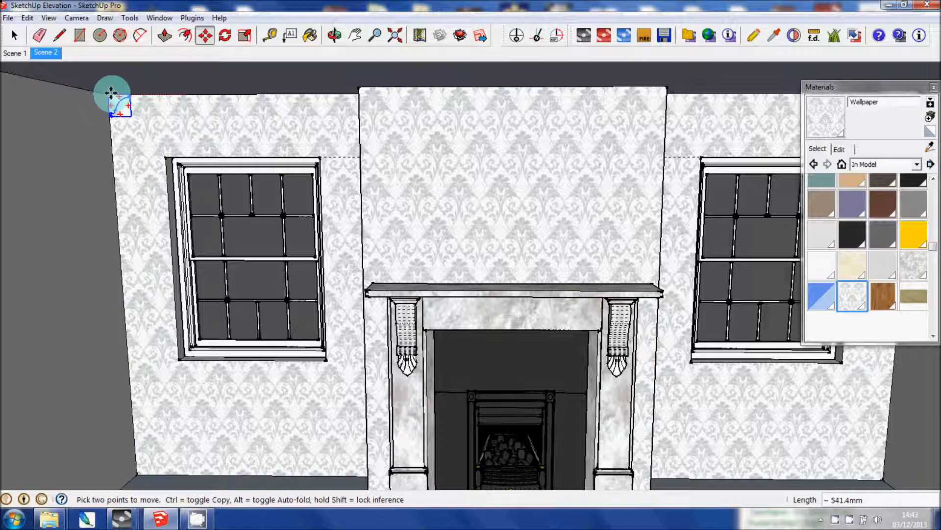
Place the moulding profile in the ceiling corner, abandon a Follow Me attempt and make Snow the current material.
{"action": "left_click", "coordinate": [15, 36]}
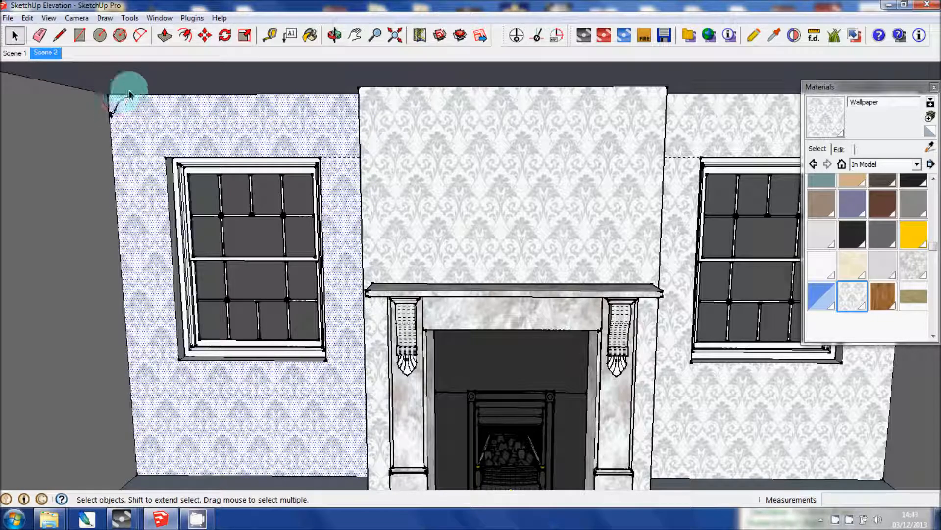
{"action": "mouse_move", "coordinate": [183, 116]}
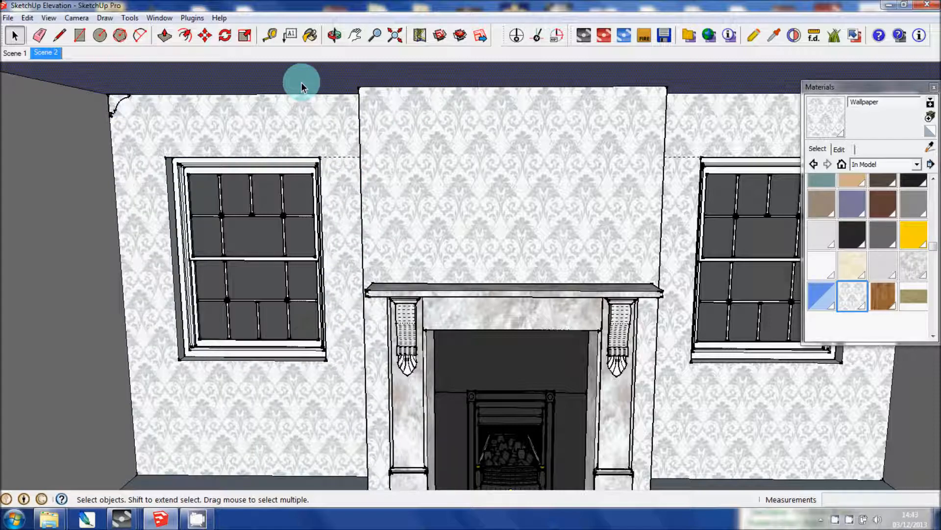
{"action": "mouse_move", "coordinate": [120, 102]}
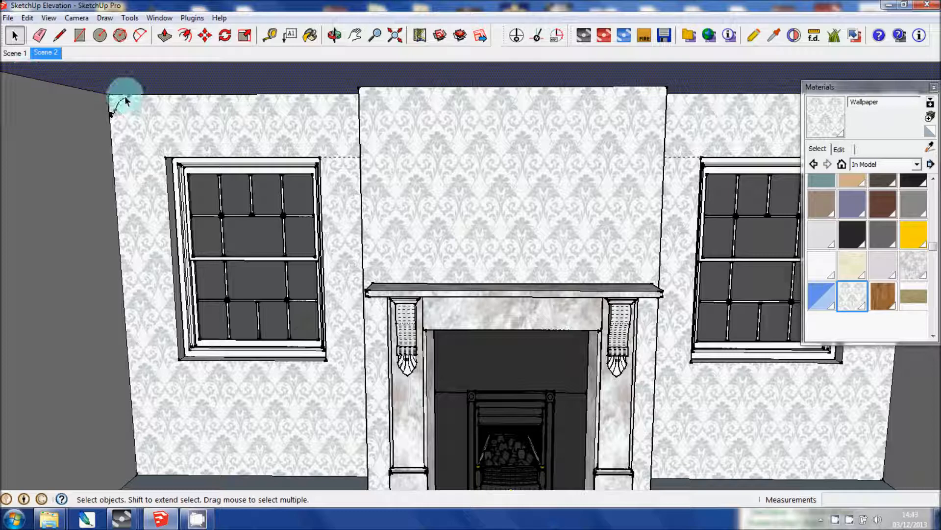
{"action": "mouse_move", "coordinate": [214, 88]}
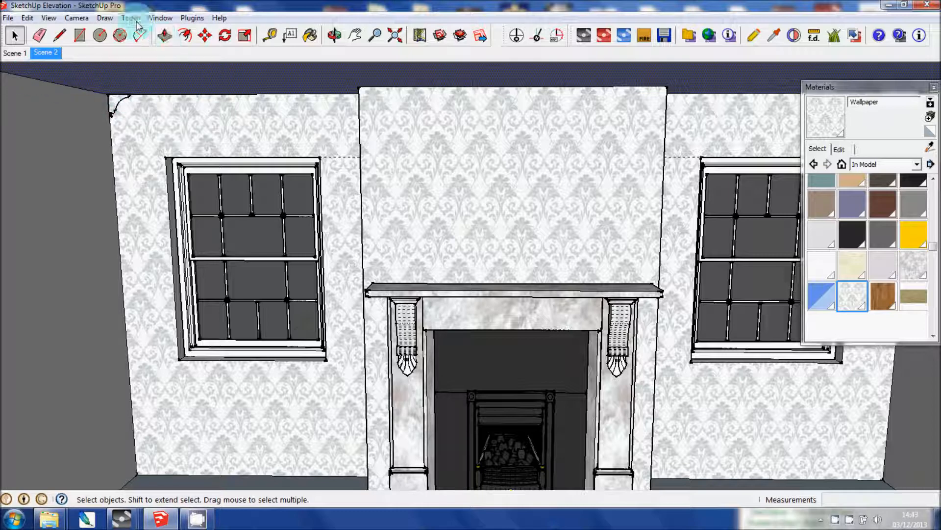
{"action": "left_click", "coordinate": [130, 17]}
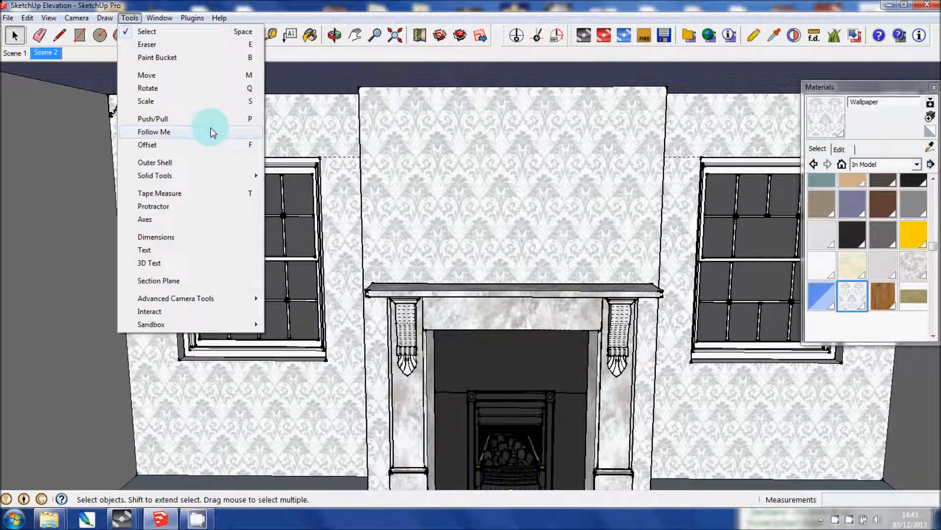
{"action": "left_click", "coordinate": [153, 119]}
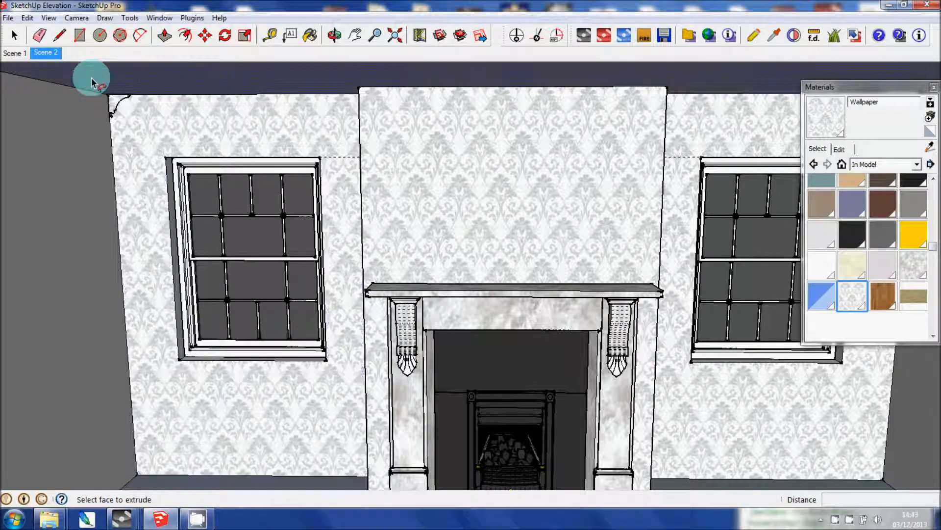
{"action": "right_click", "coordinate": [117, 101]}
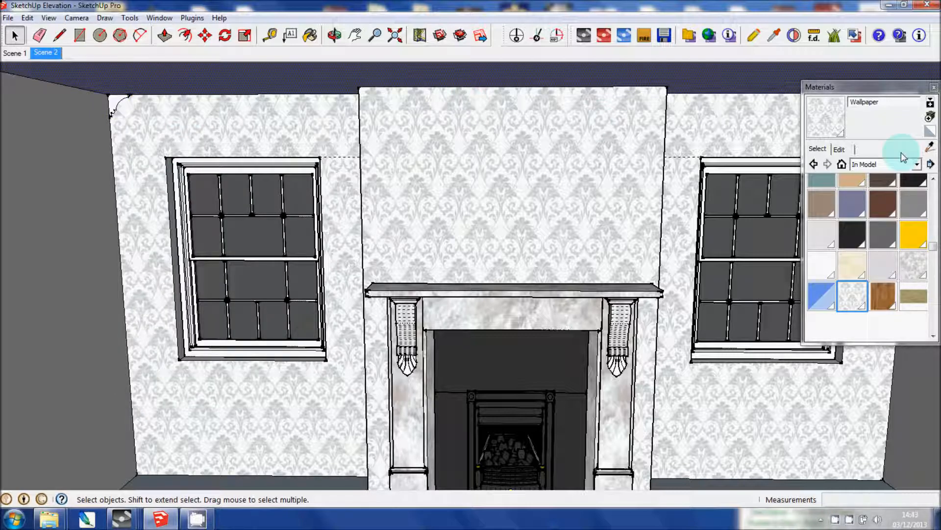
{"action": "left_click", "coordinate": [918, 163]}
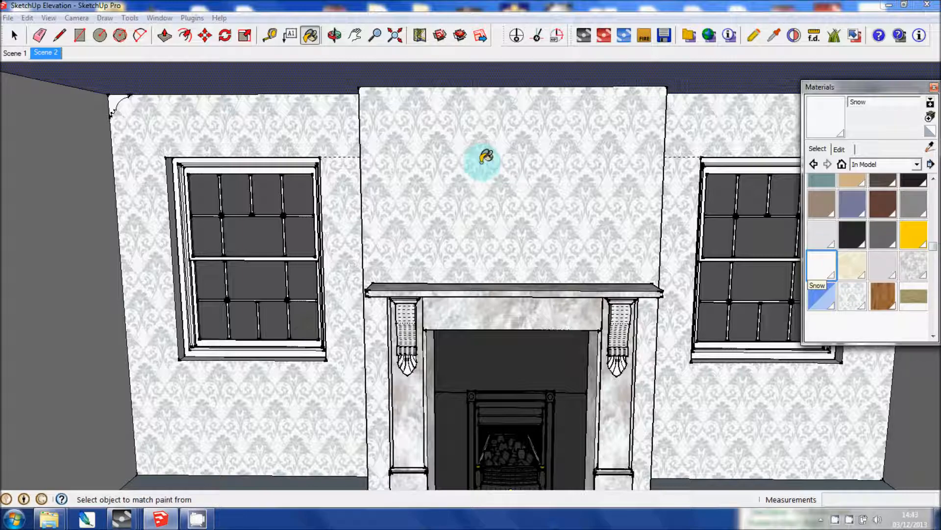
{"action": "mouse_move", "coordinate": [114, 99]}
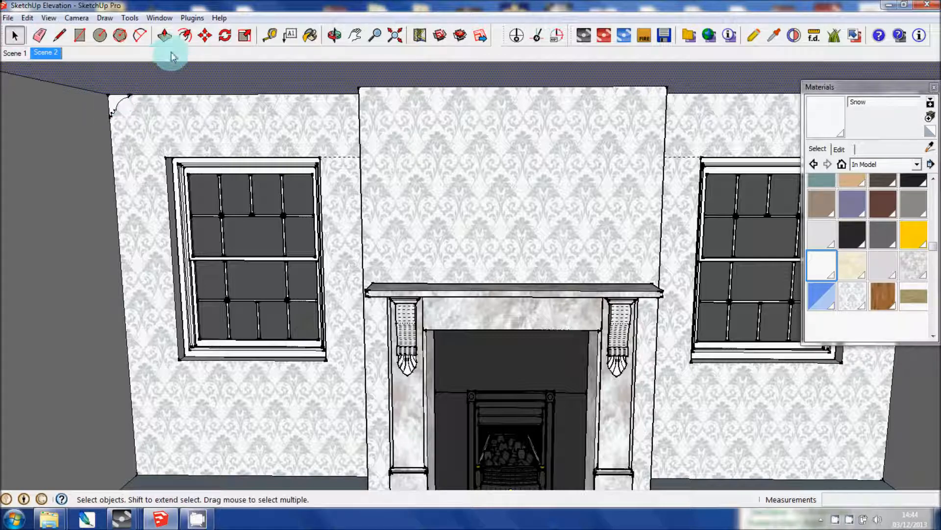
Follow Me the moulding profile along the ceiling edge around the room and chimney breast.
{"action": "left_click", "coordinate": [130, 18]}
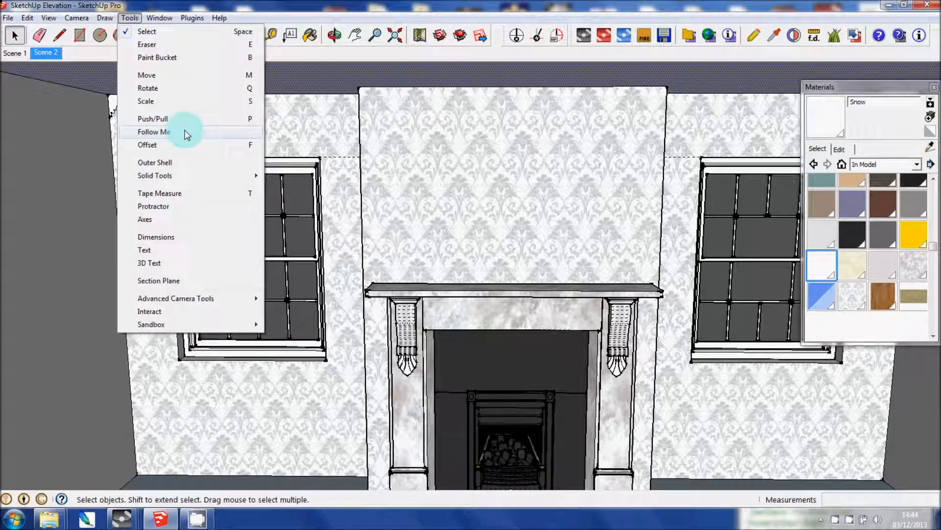
{"action": "left_click", "coordinate": [153, 119]}
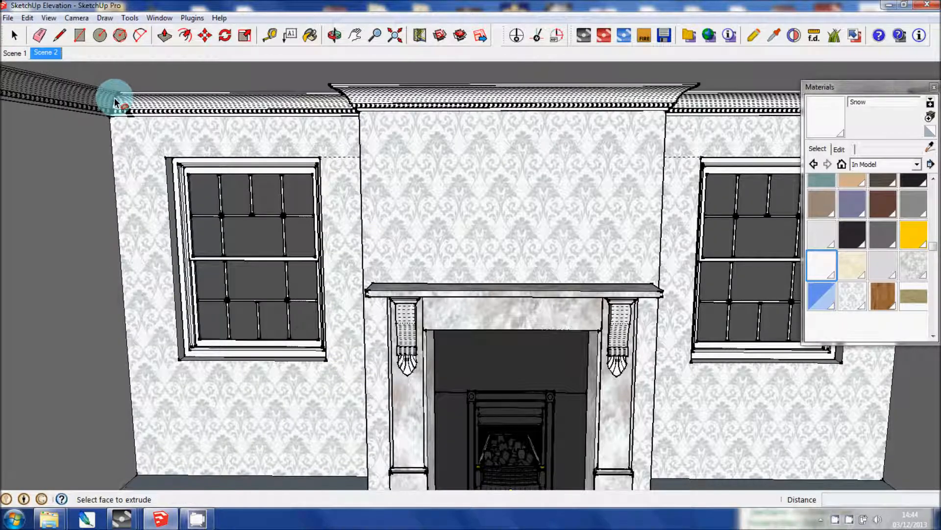
{"action": "mouse_move", "coordinate": [331, 96]}
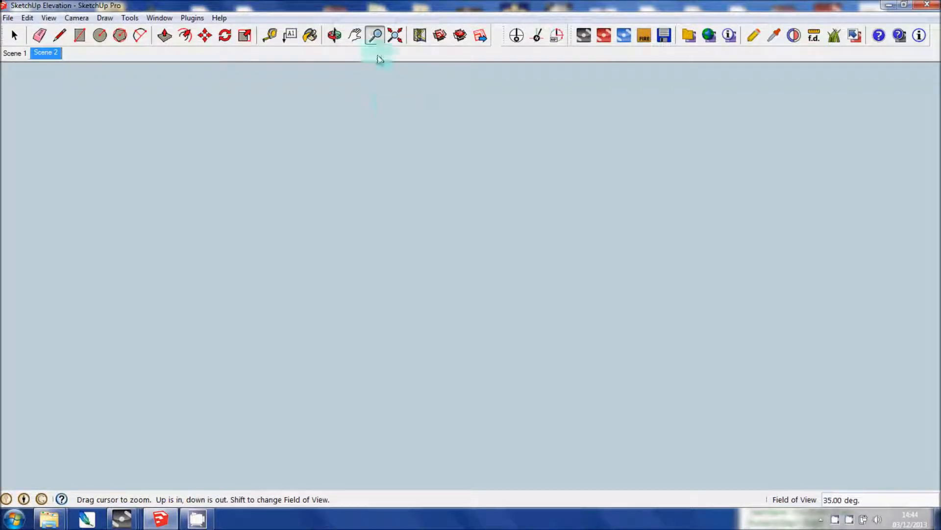
Orbit to view the room from above, showing the coving ringing the whole top edge including the chimney breast.
{"action": "left_click", "coordinate": [335, 35]}
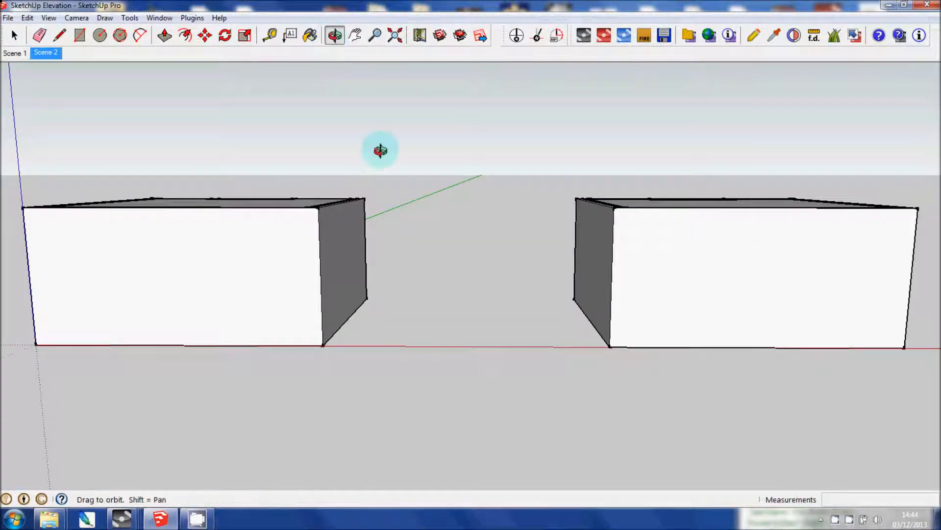
{"action": "left_click_drag", "start_coordinate": [380, 150], "coordinate": [381, 123]}
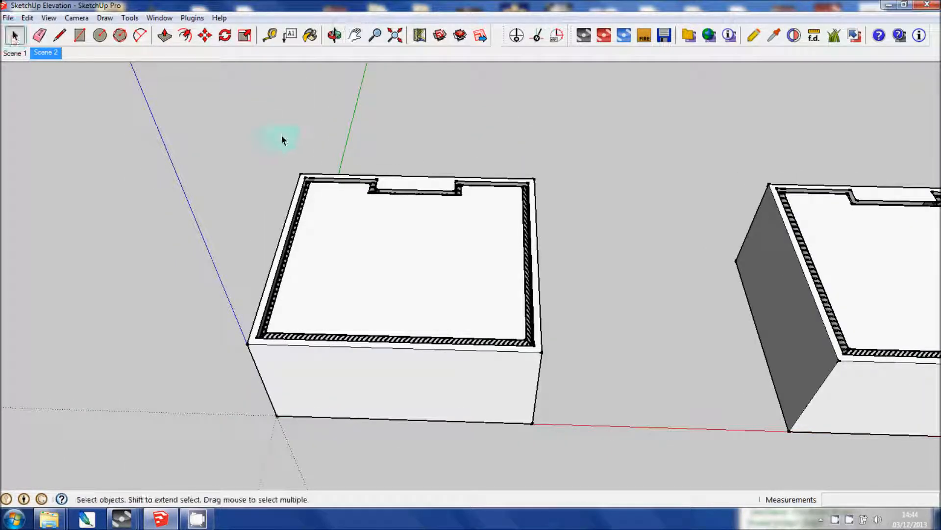
{"action": "mouse_move", "coordinate": [612, 343]}
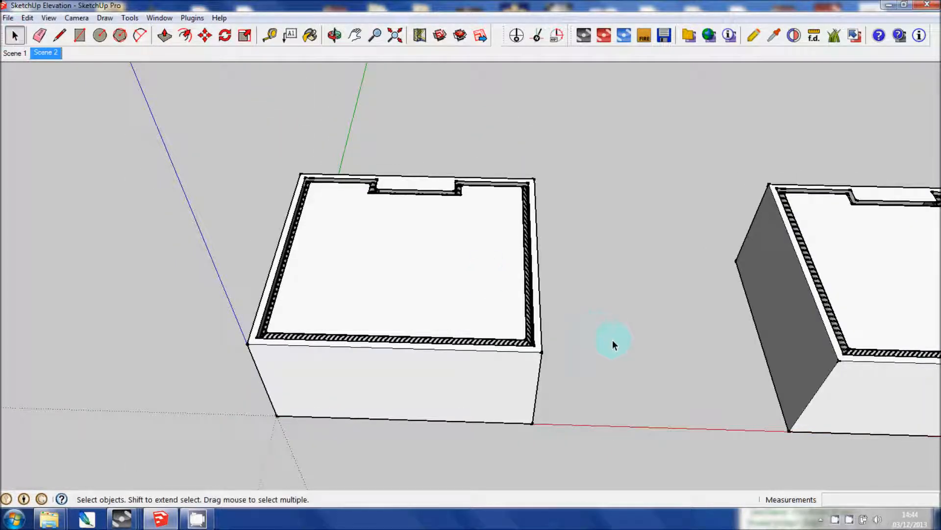
{"action": "mouse_move", "coordinate": [336, 112]}
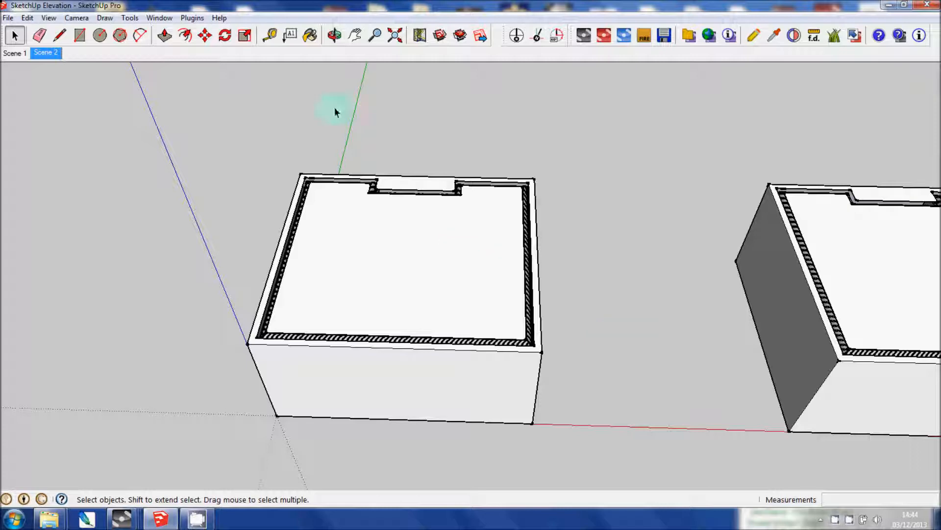